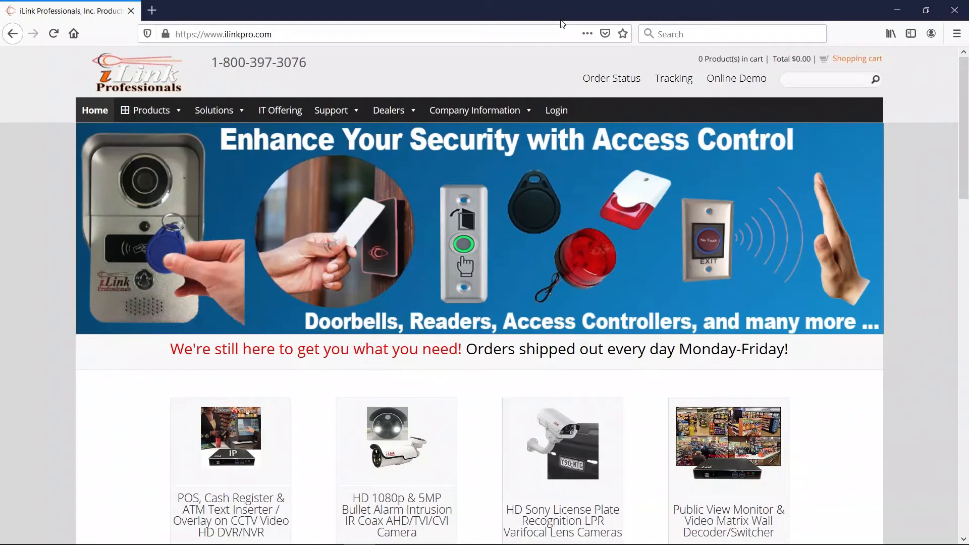
{"action": "mouse_move", "coordinate": [596, 54]}
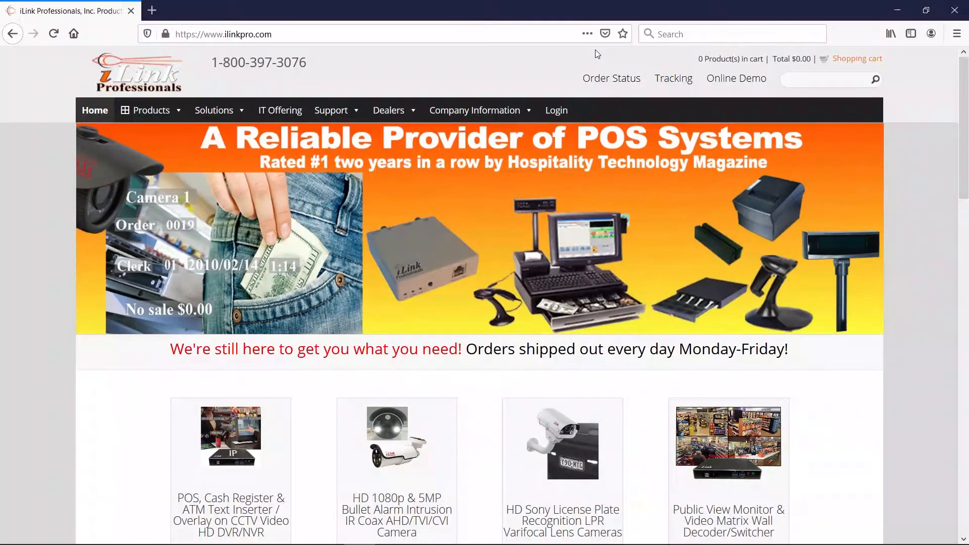
{"action": "mouse_move", "coordinate": [425, 5]}
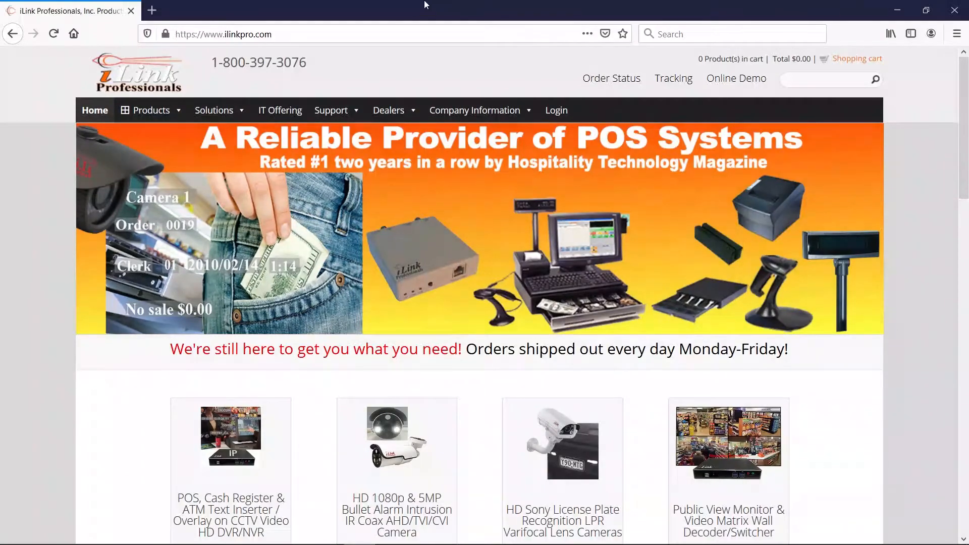
Choose the POS-CCTV Video Text Inserter & Overlay category from the Products menu.
{"action": "left_click", "coordinate": [151, 111]}
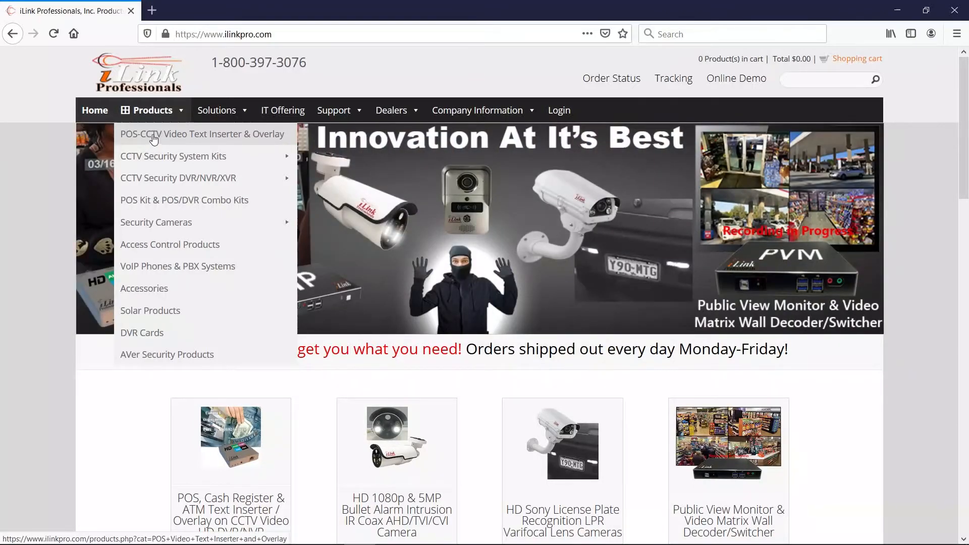
{"action": "mouse_move", "coordinate": [192, 137]}
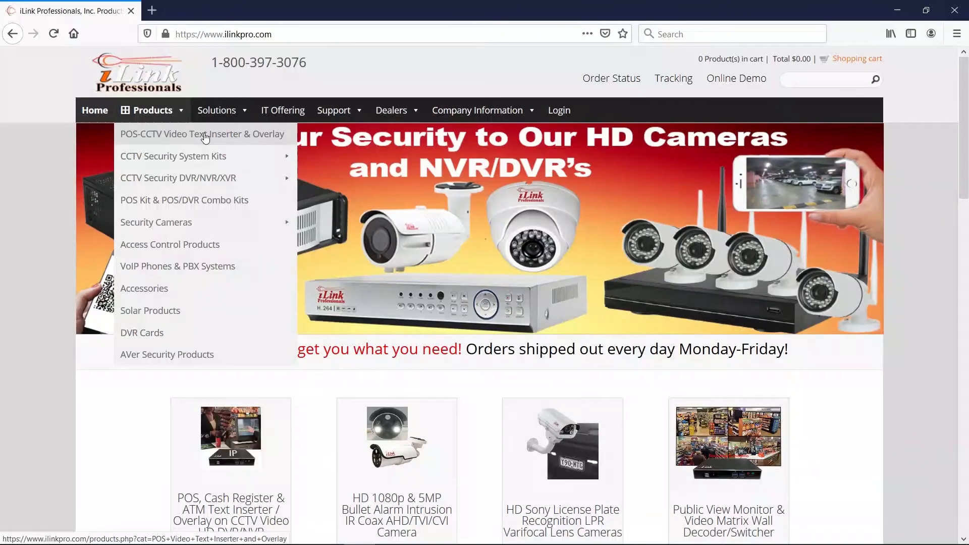
{"action": "left_click", "coordinate": [202, 134]}
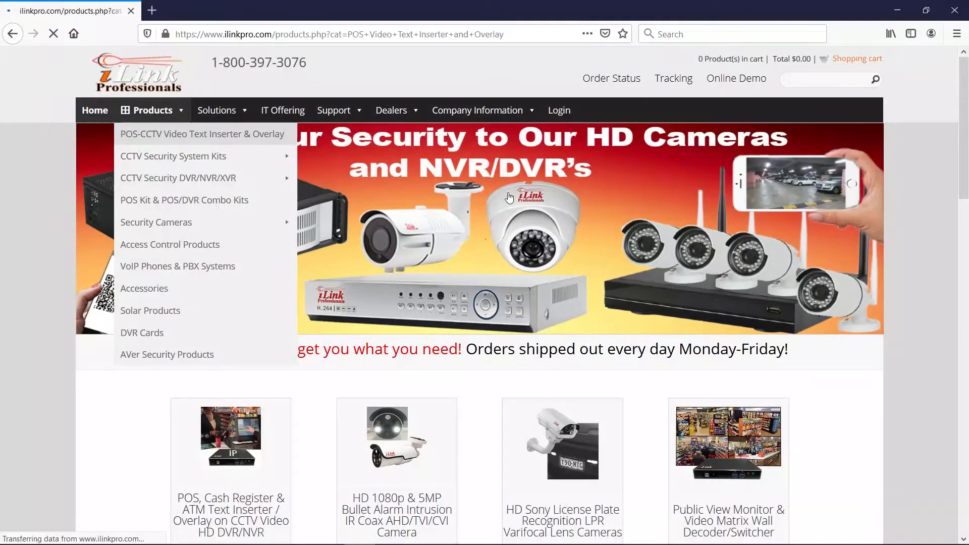
View the iTIVO-HD text inserter product page and scroll through its features and download links.
{"action": "left_click", "coordinate": [202, 134]}
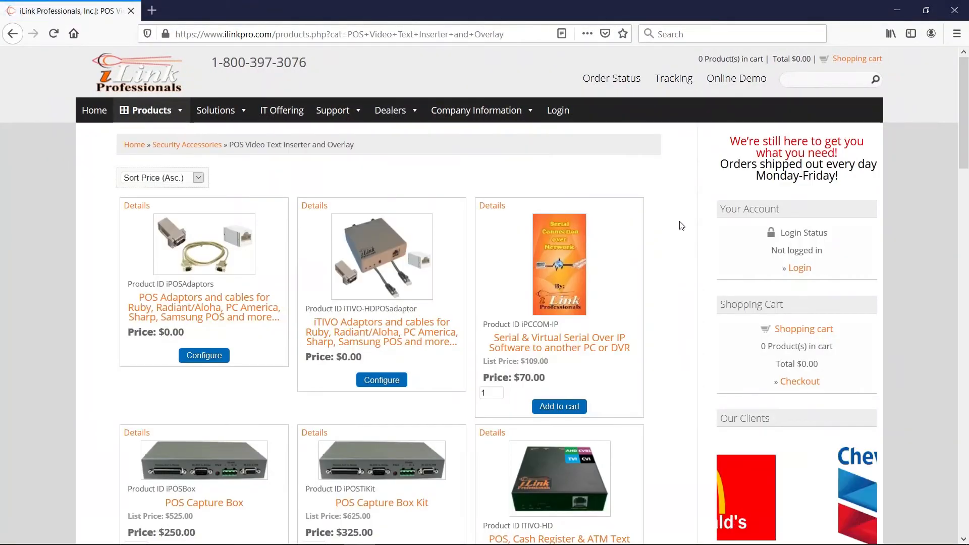
{"action": "scroll", "scroll_direction": "down", "scroll_amount": 3}
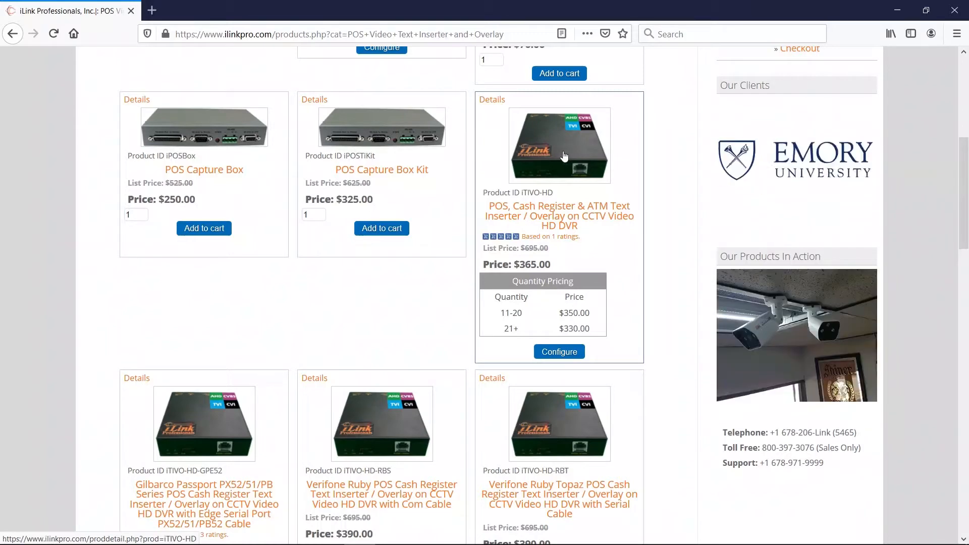
{"action": "left_click", "coordinate": [558, 216]}
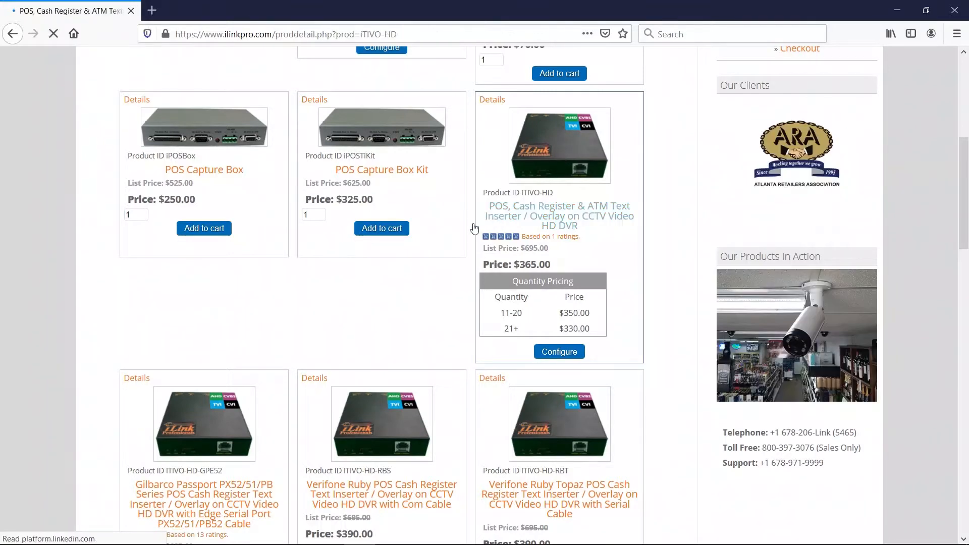
{"action": "scroll", "scroll_direction": "up", "scroll_amount": 3}
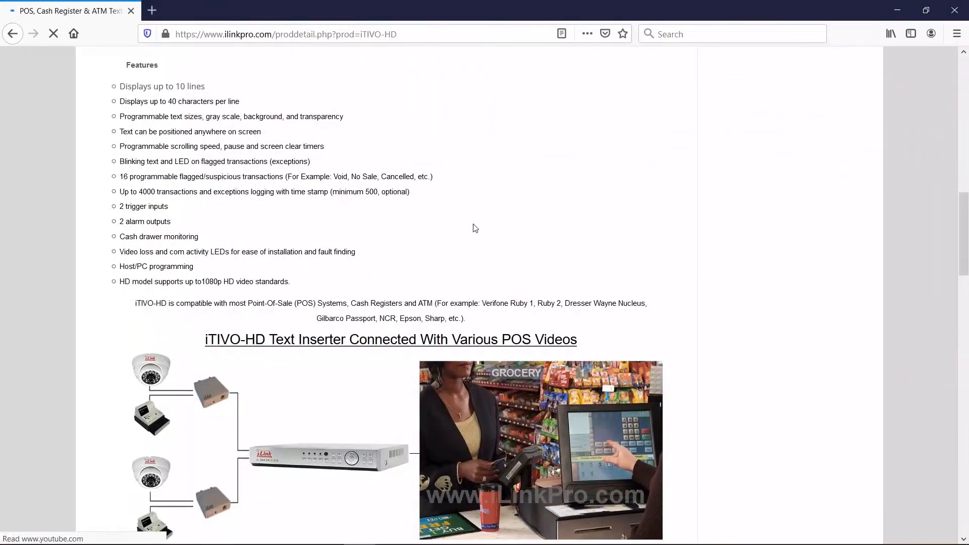
{"action": "scroll", "scroll_direction": "down", "scroll_amount": 3}
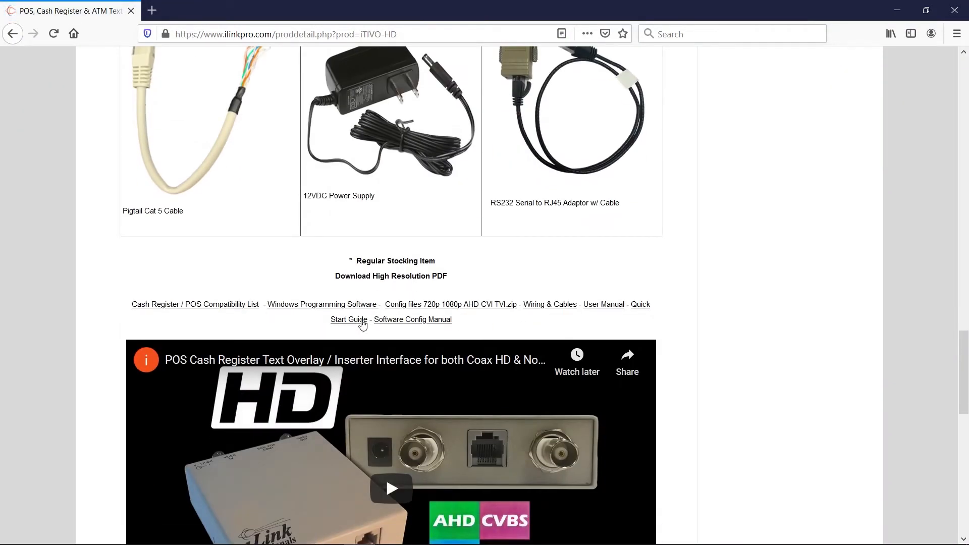
{"action": "mouse_move", "coordinate": [303, 317]}
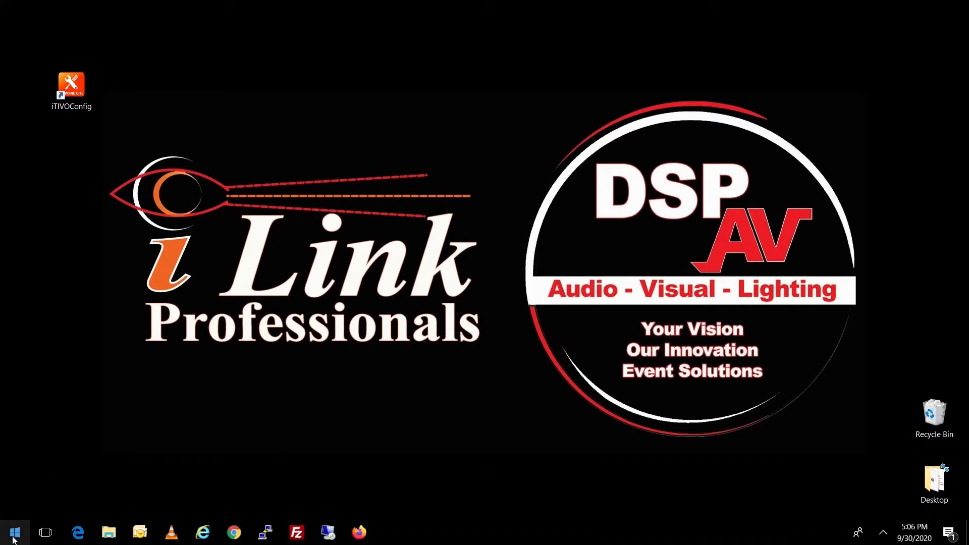
Launch Device Manager from the Start menu and expand Ports (COM & LPT) to show COM2 and COM3.
{"action": "right_click", "coordinate": [13, 533]}
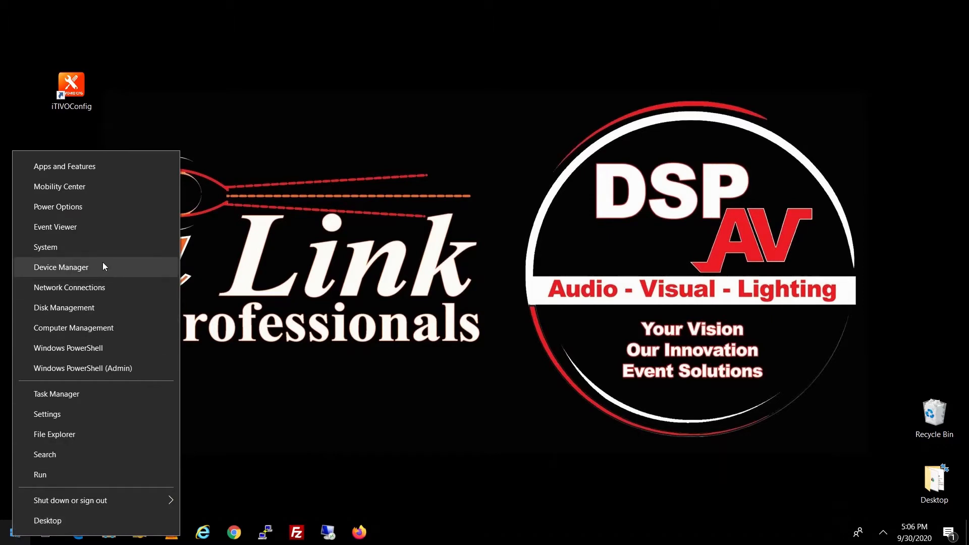
{"action": "left_click", "coordinate": [60, 267]}
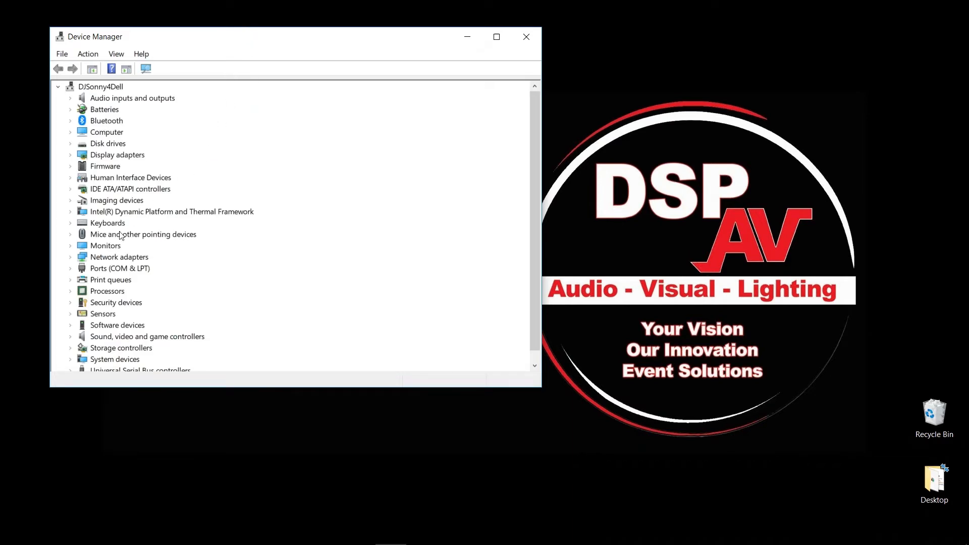
{"action": "mouse_move", "coordinate": [96, 224]}
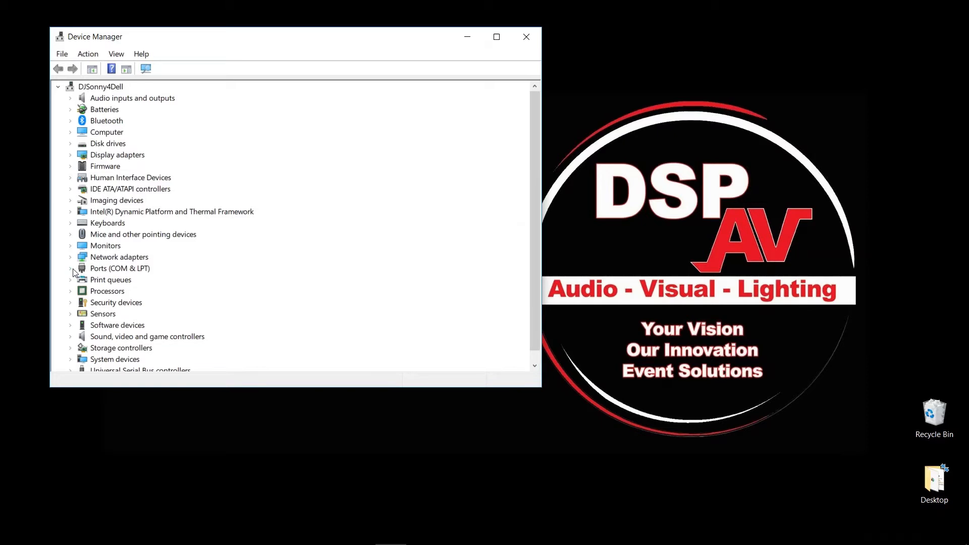
{"action": "left_click", "coordinate": [71, 268]}
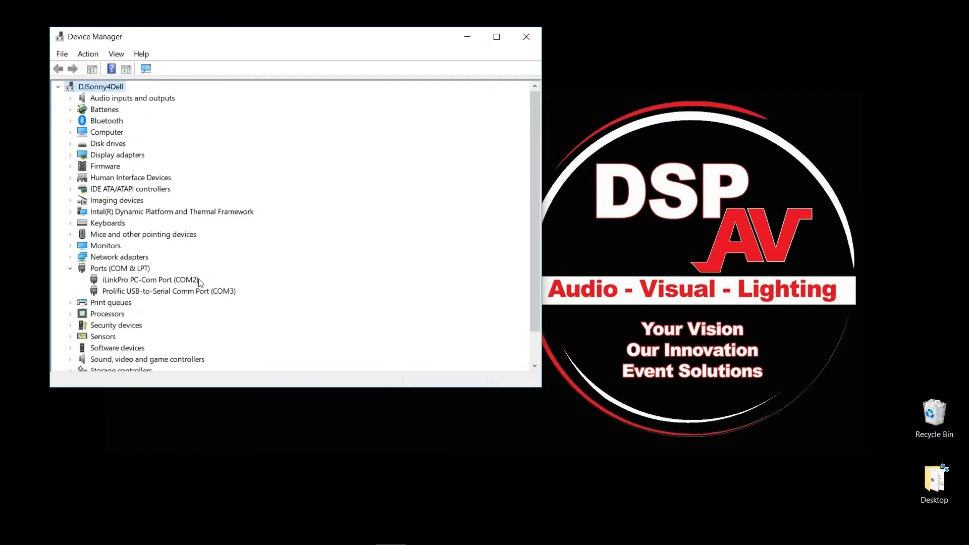
{"action": "mouse_move", "coordinate": [210, 301]}
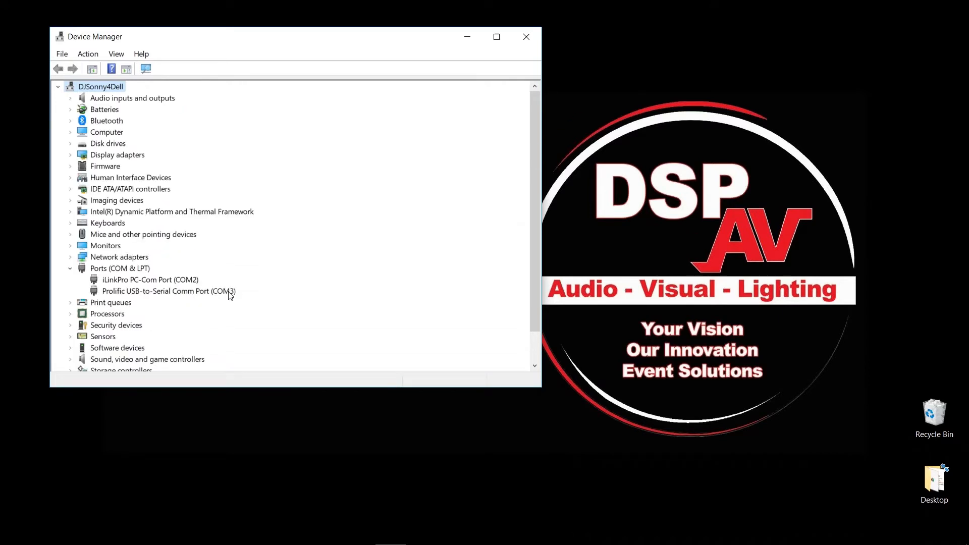
{"action": "mouse_move", "coordinate": [474, 91]}
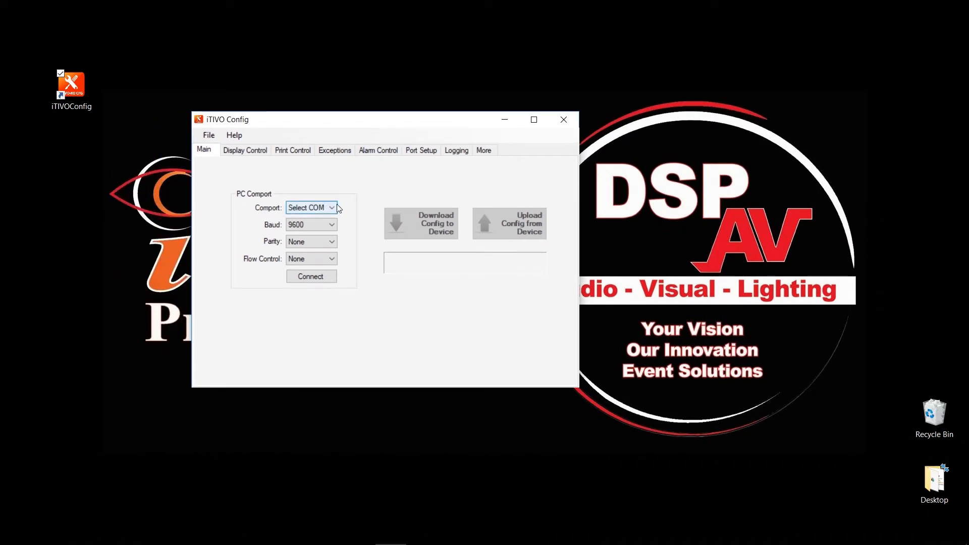
Select COM3 as the comport and connect to the text inserter at 9600 baud.
{"action": "left_click", "coordinate": [332, 207]}
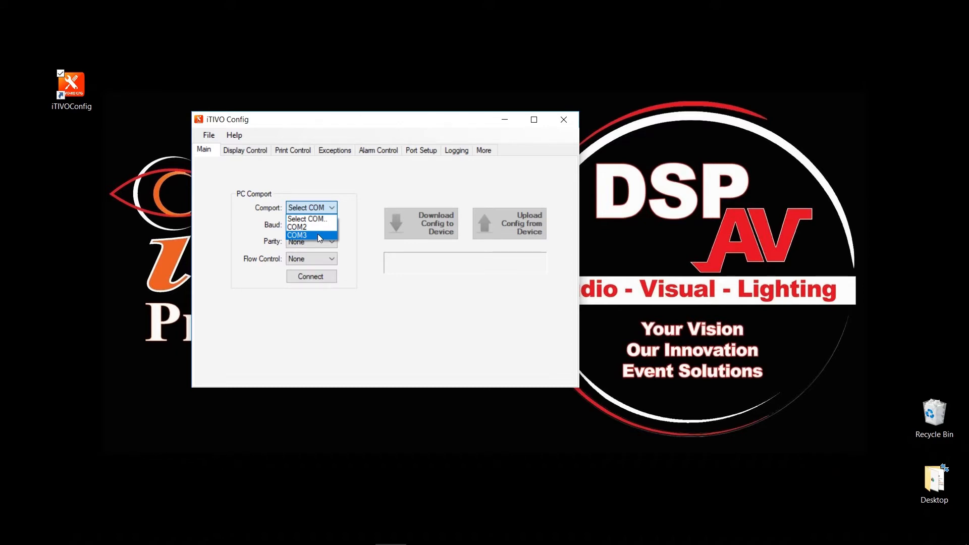
{"action": "left_click", "coordinate": [299, 235]}
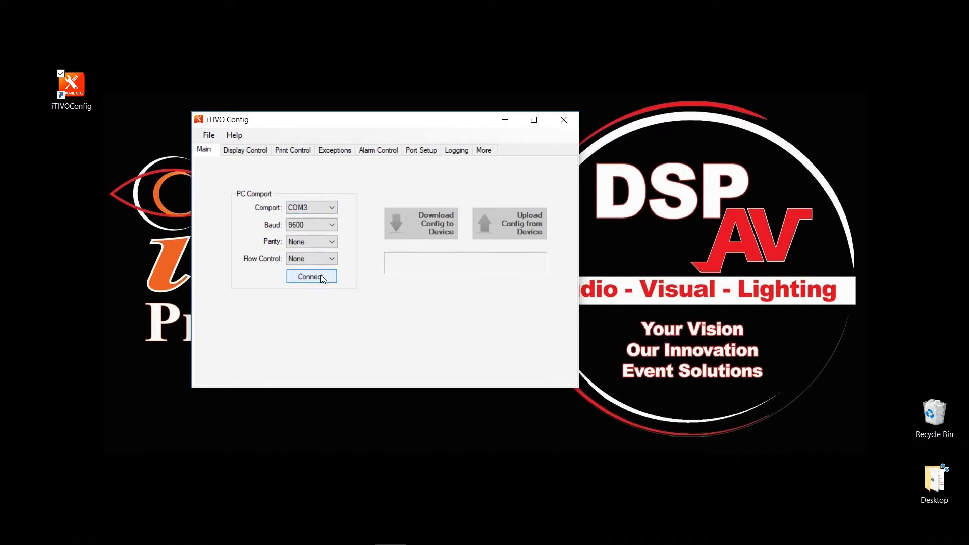
{"action": "left_click", "coordinate": [312, 277]}
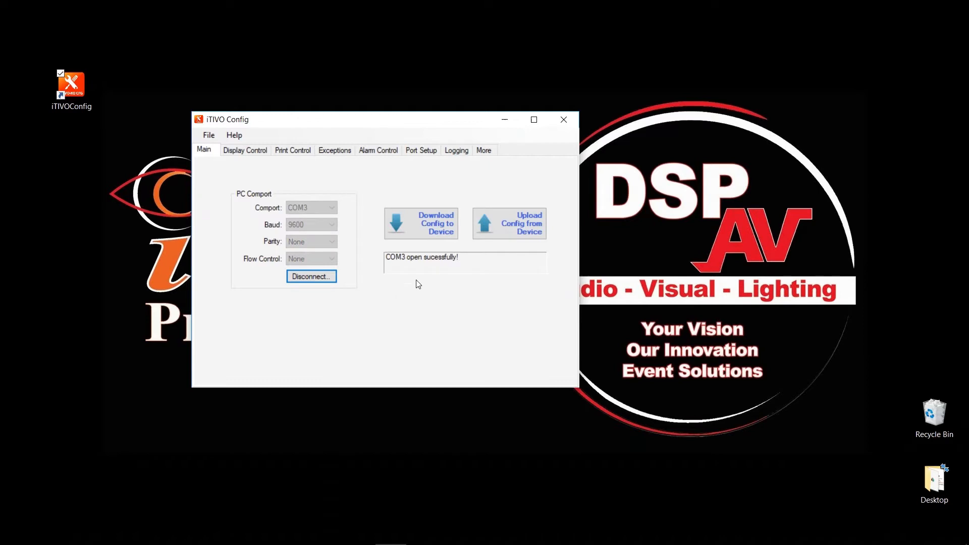
{"action": "mouse_move", "coordinate": [392, 262]}
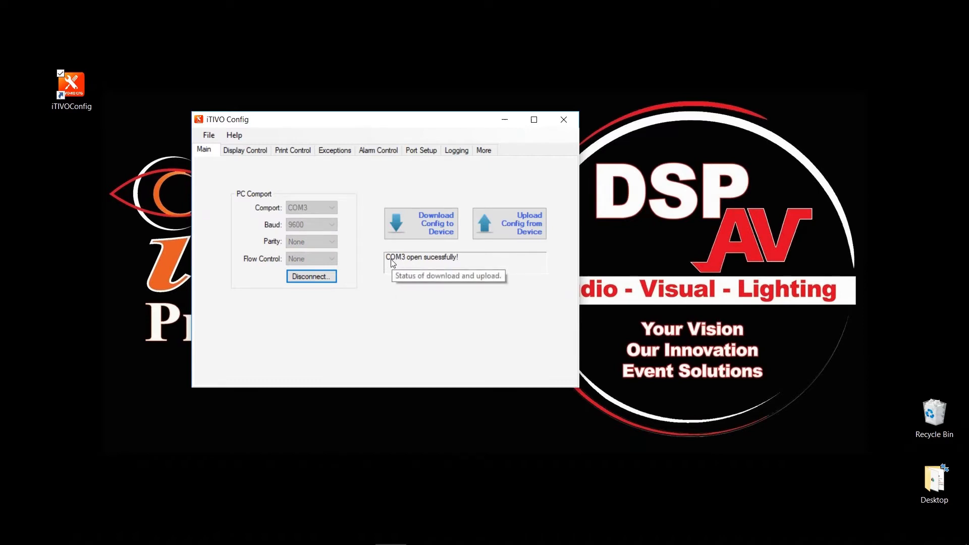
{"action": "mouse_move", "coordinate": [462, 256]}
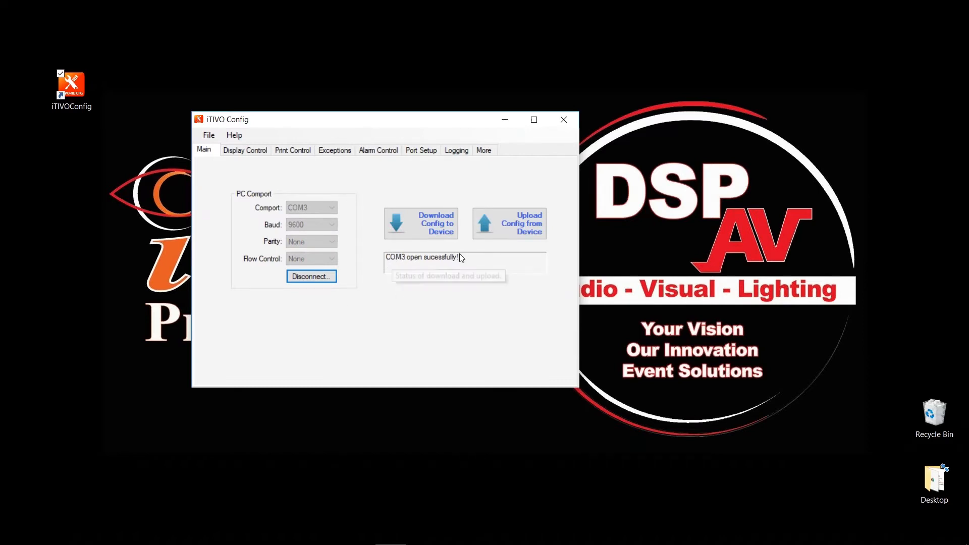
{"action": "mouse_move", "coordinate": [442, 265]}
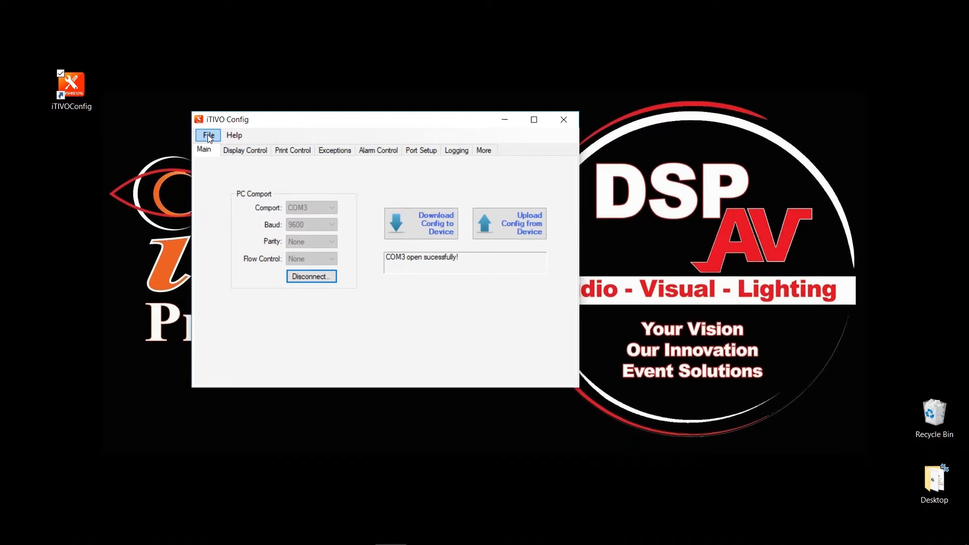
Browse the datafiles folder and select cfg_1080p_AHD_TVI as the configuration file to load.
{"action": "left_click", "coordinate": [208, 135]}
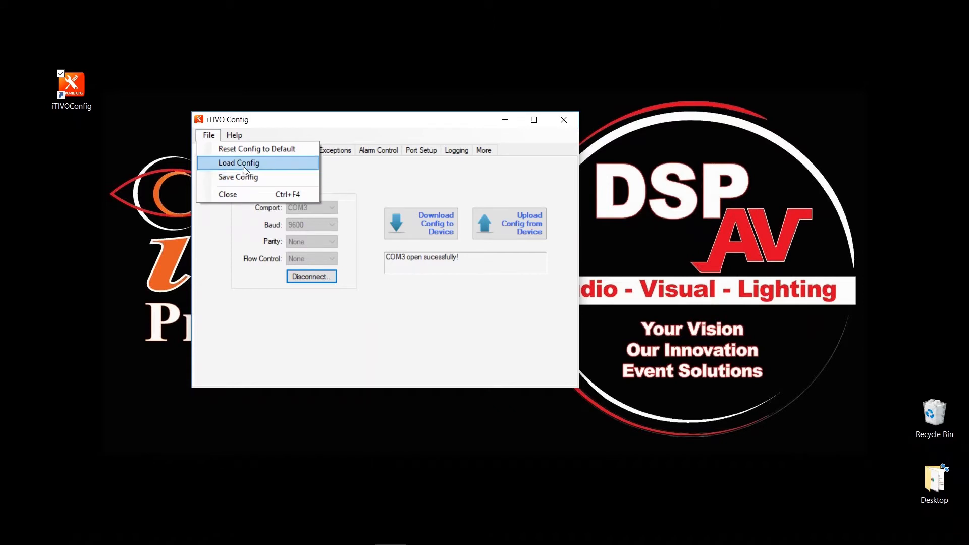
{"action": "left_click", "coordinate": [237, 176]}
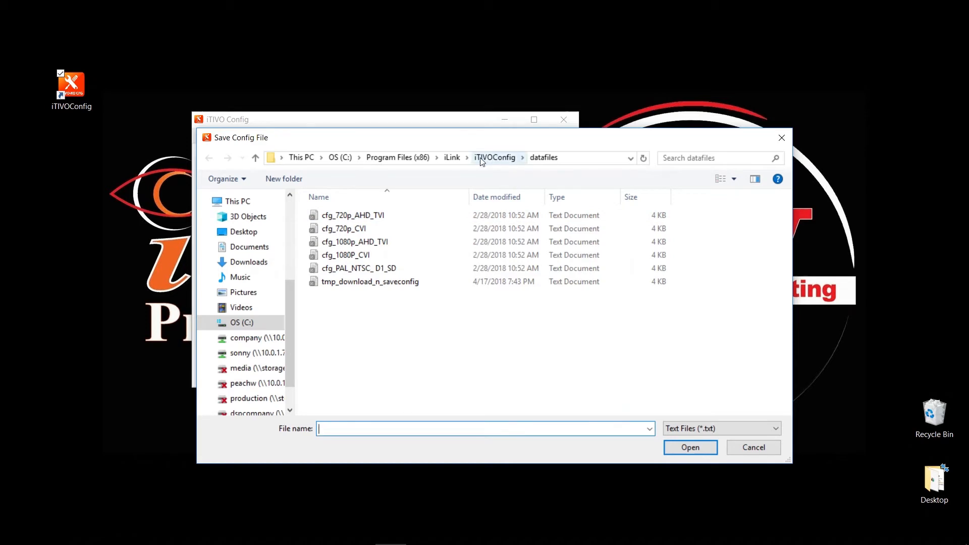
{"action": "mouse_move", "coordinate": [545, 162]}
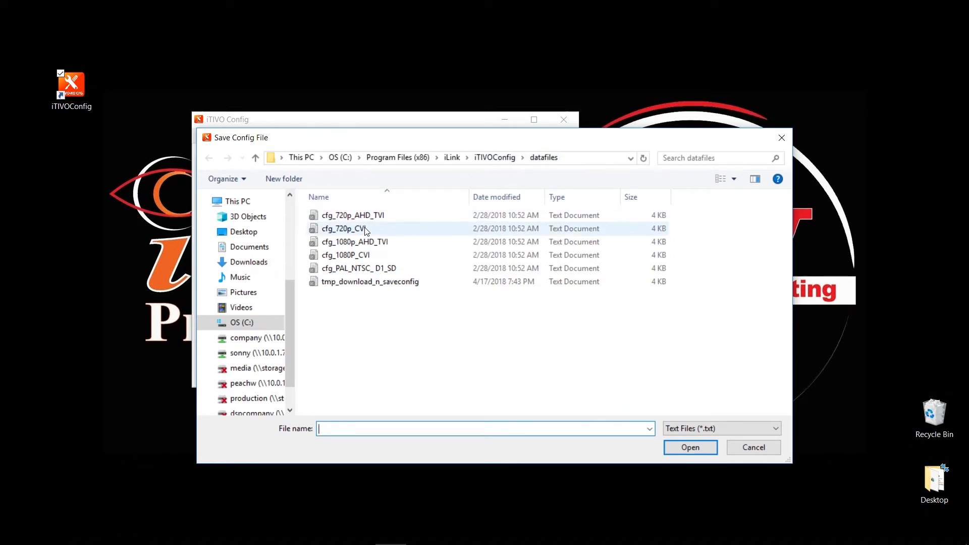
{"action": "left_click", "coordinate": [353, 215]}
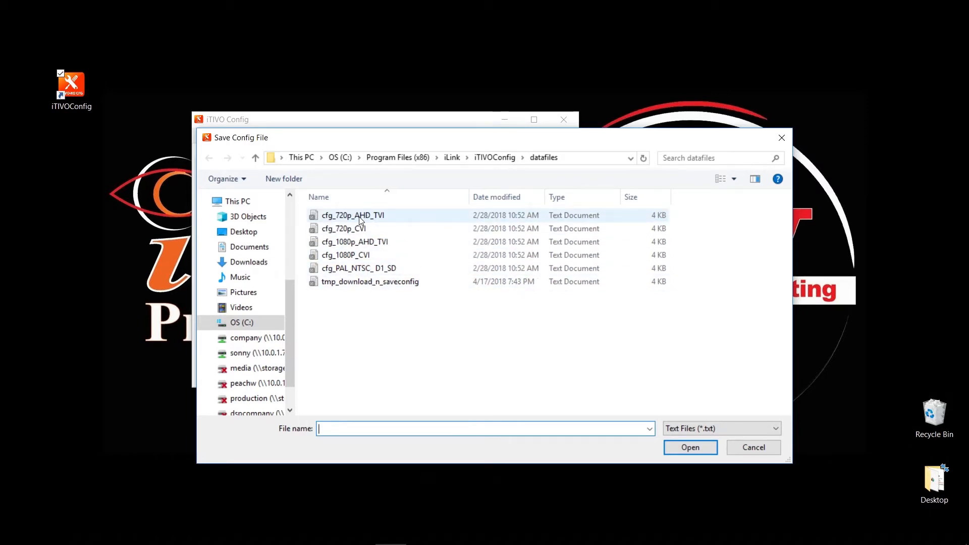
{"action": "mouse_move", "coordinate": [350, 223]}
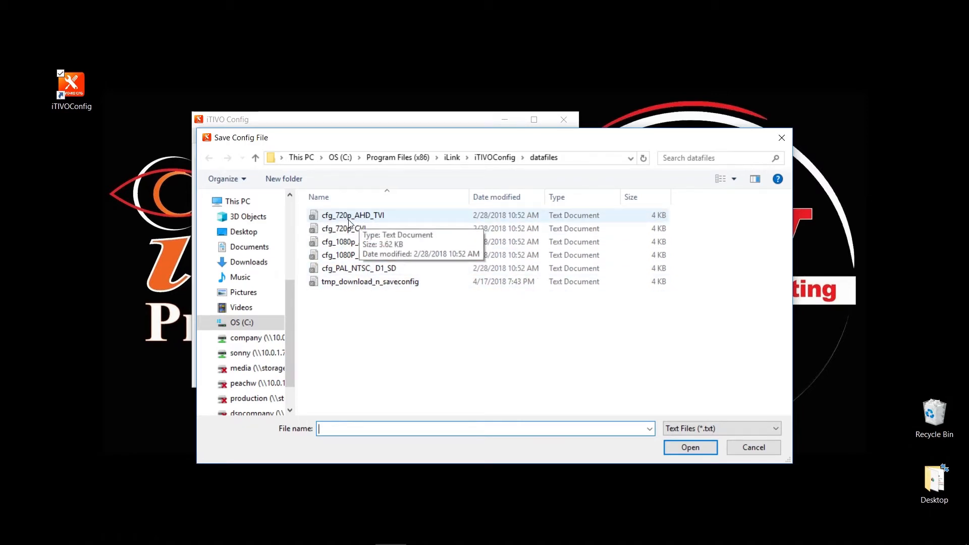
{"action": "mouse_move", "coordinate": [389, 221]}
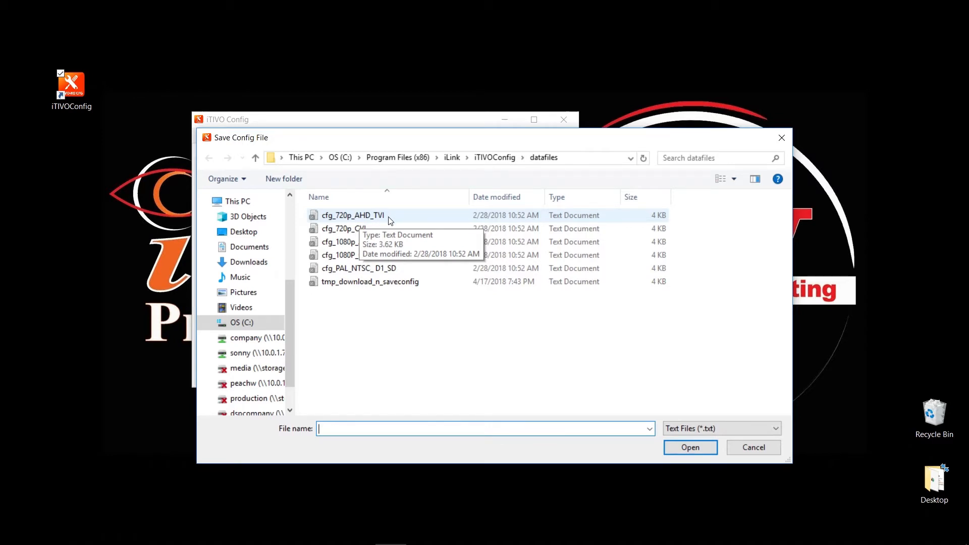
{"action": "left_click", "coordinate": [344, 228]}
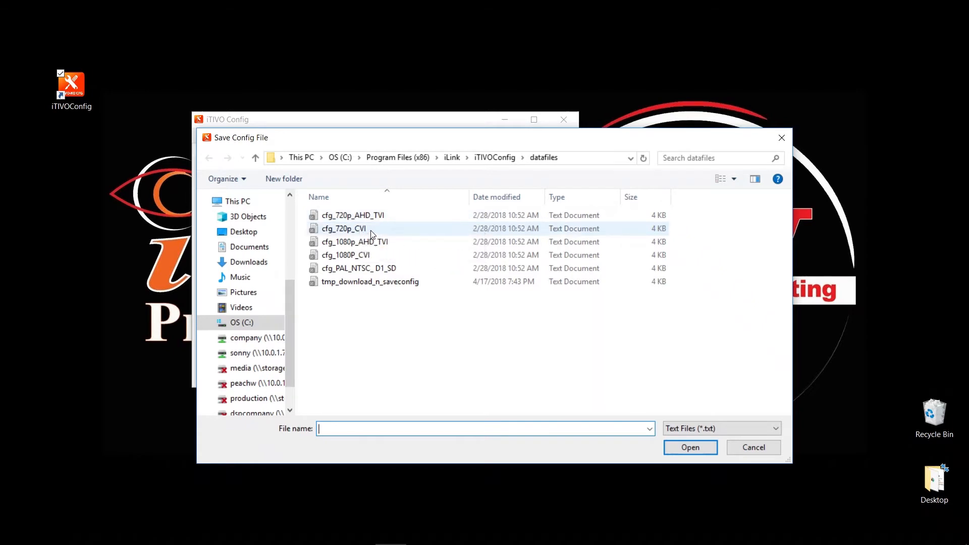
{"action": "mouse_move", "coordinate": [370, 232]}
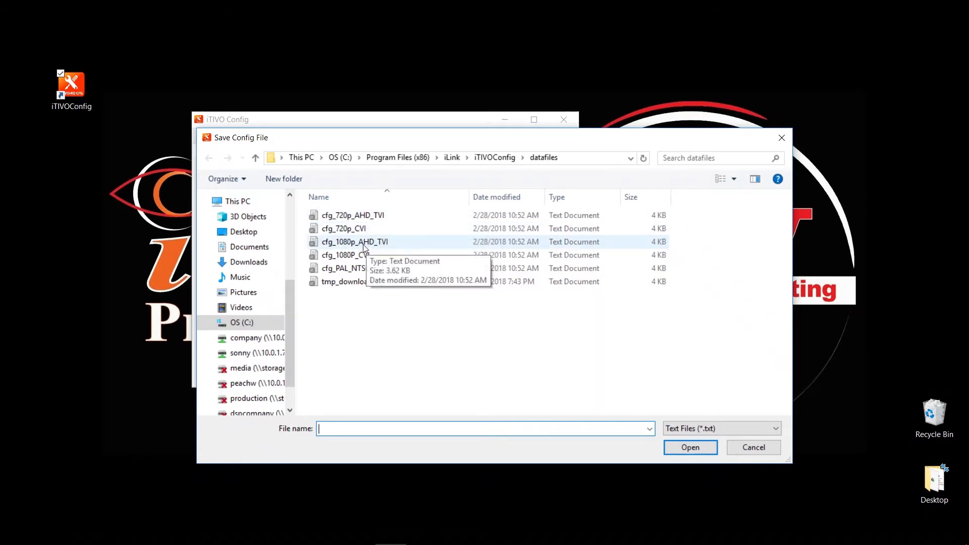
{"action": "mouse_move", "coordinate": [387, 244]}
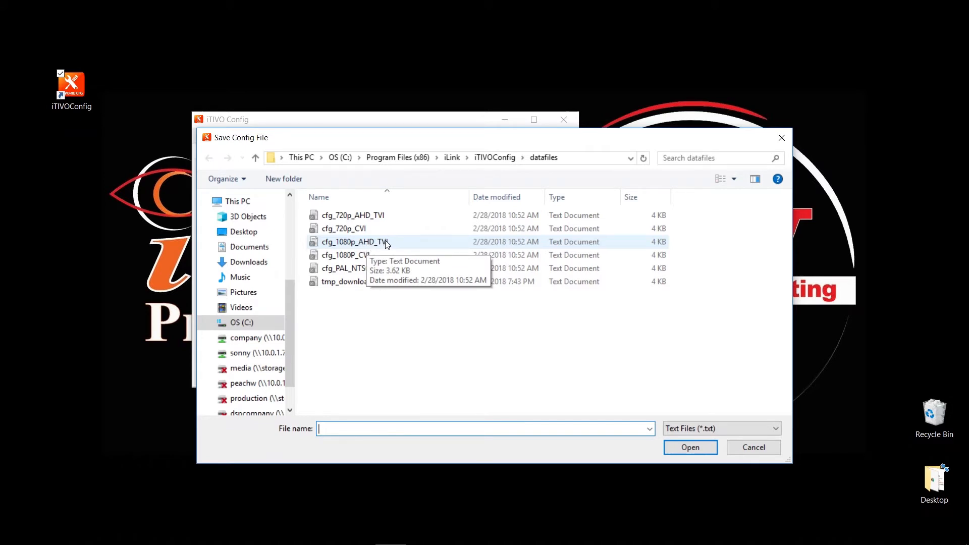
{"action": "mouse_move", "coordinate": [394, 241]}
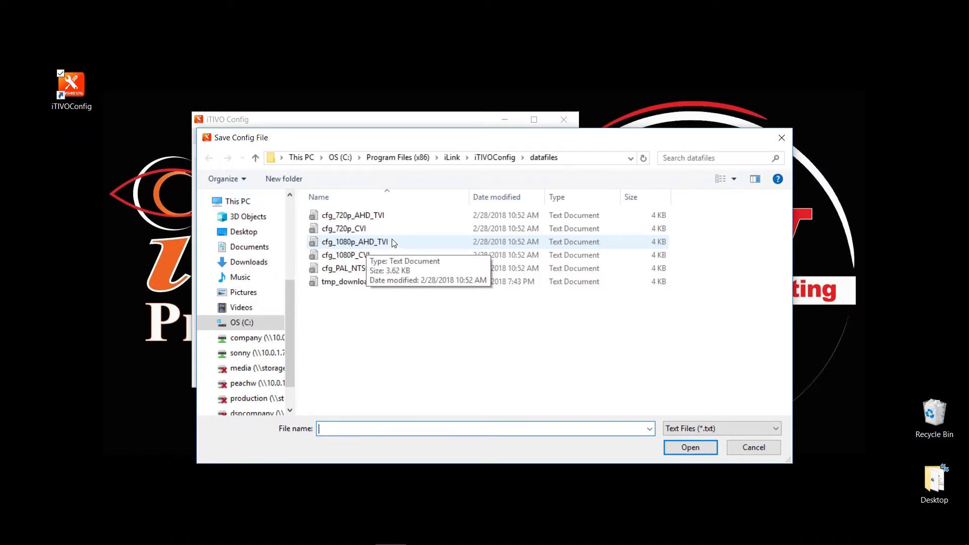
{"action": "mouse_move", "coordinate": [376, 256]}
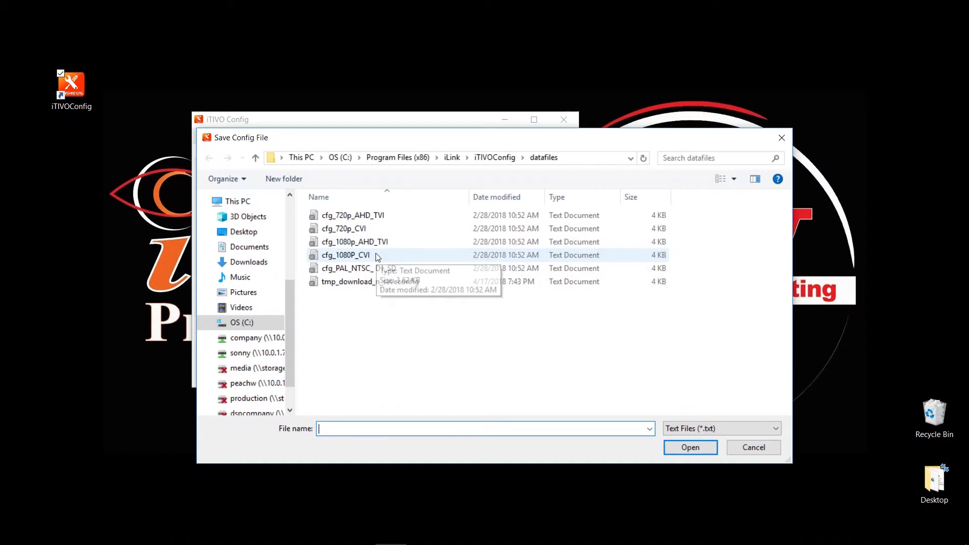
{"action": "mouse_move", "coordinate": [351, 259]}
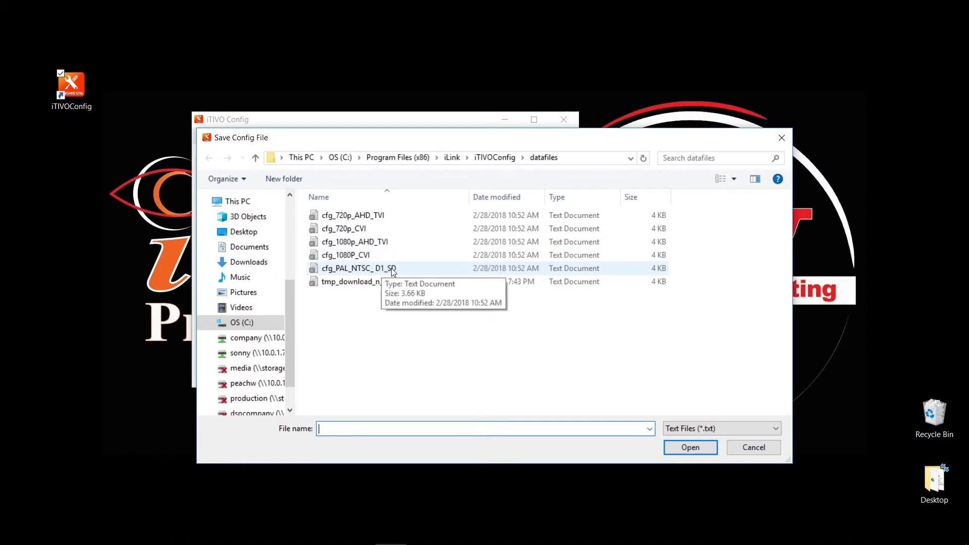
{"action": "mouse_move", "coordinate": [412, 272]}
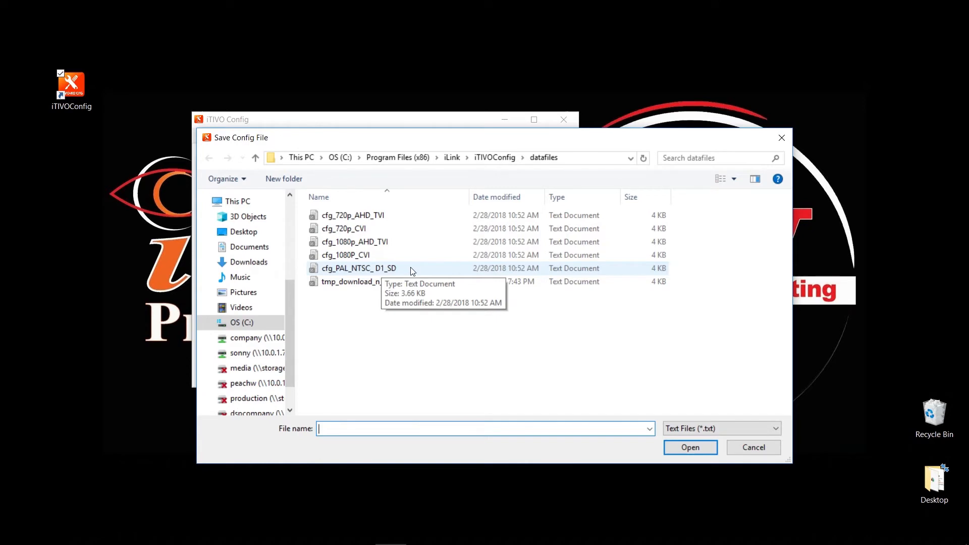
{"action": "mouse_move", "coordinate": [394, 274]}
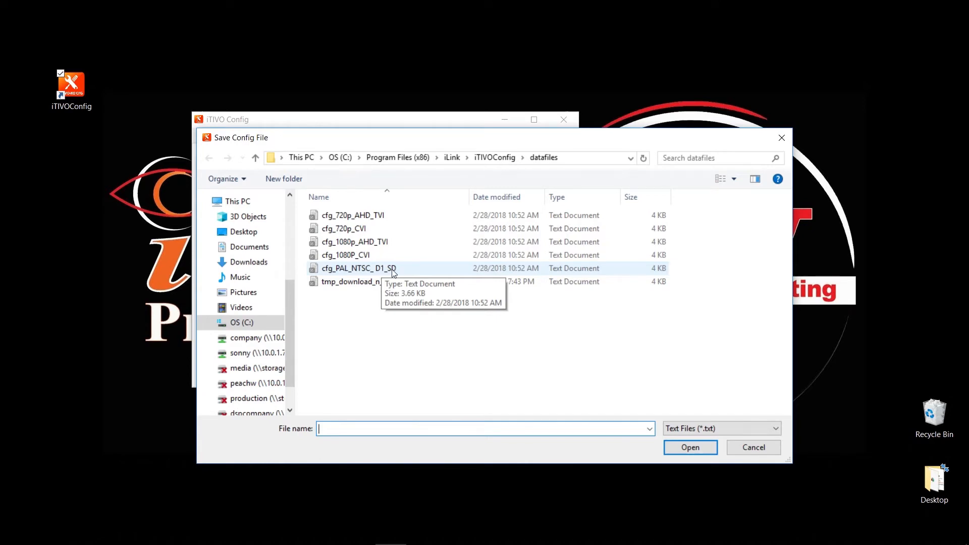
{"action": "mouse_move", "coordinate": [340, 274]}
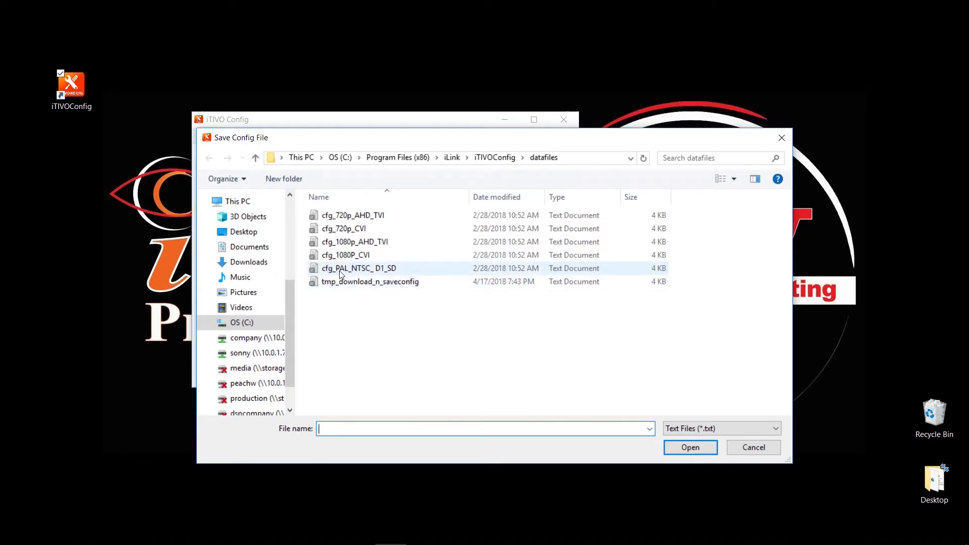
{"action": "mouse_move", "coordinate": [394, 272]}
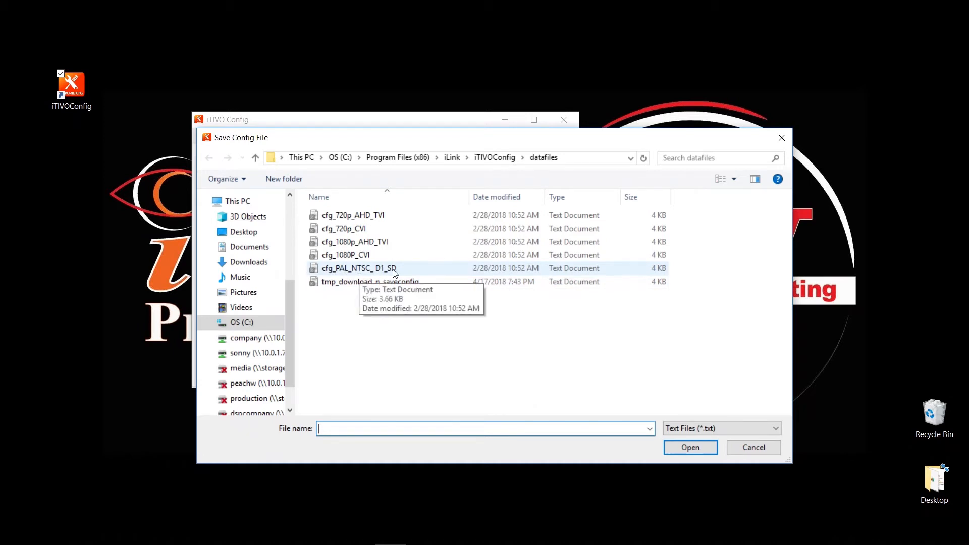
{"action": "mouse_move", "coordinate": [402, 272]}
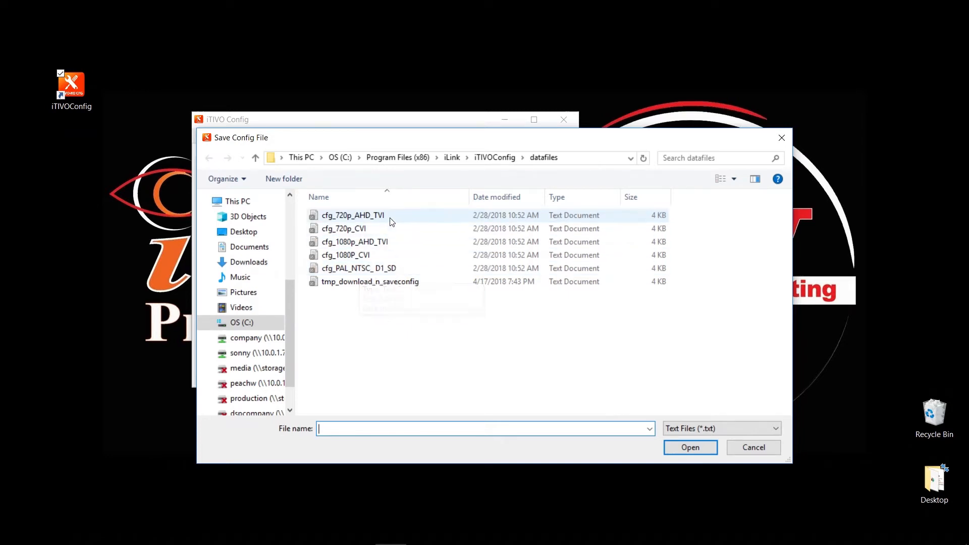
{"action": "left_click", "coordinate": [354, 241]}
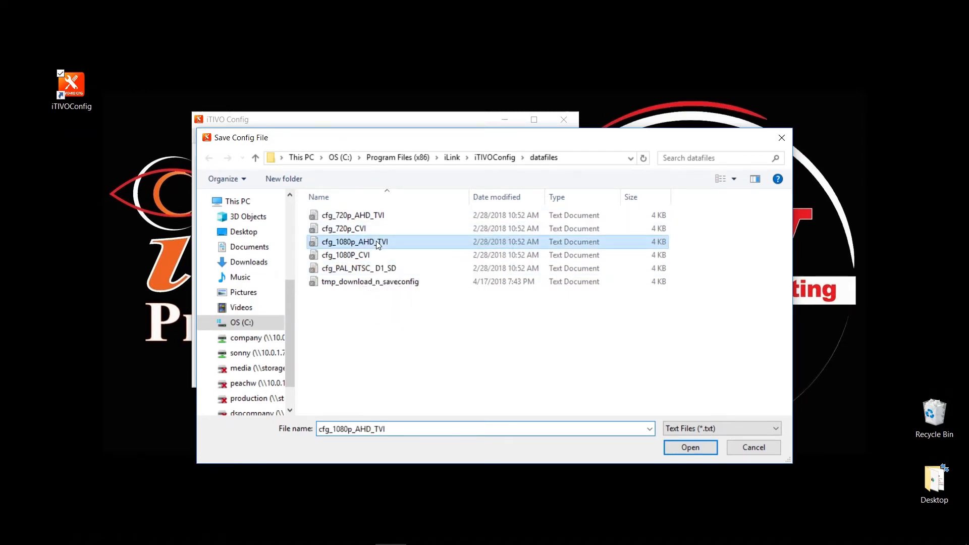
{"action": "mouse_move", "coordinate": [449, 244]}
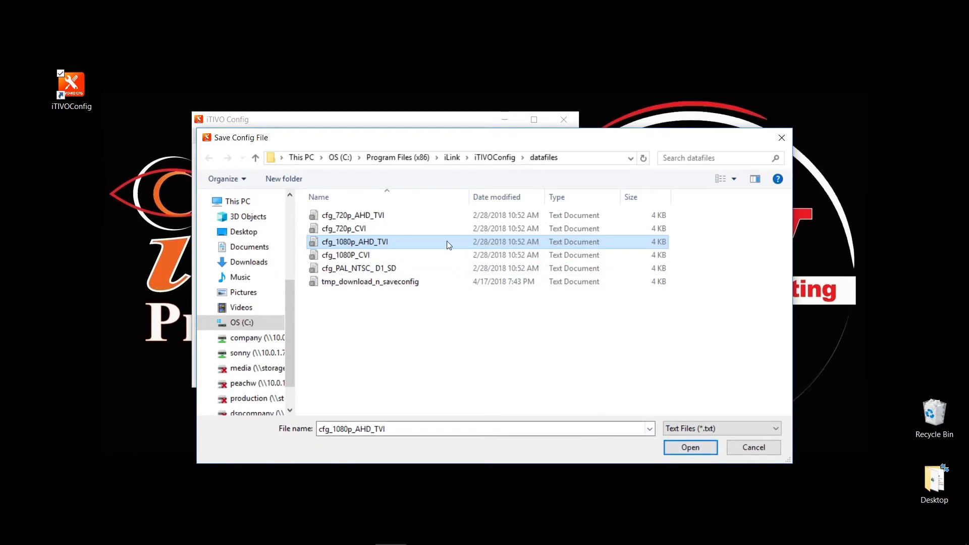
Load cfg_1080p_AHD_TVI and download its 34 config lines to the device.
{"action": "left_click", "coordinate": [690, 448]}
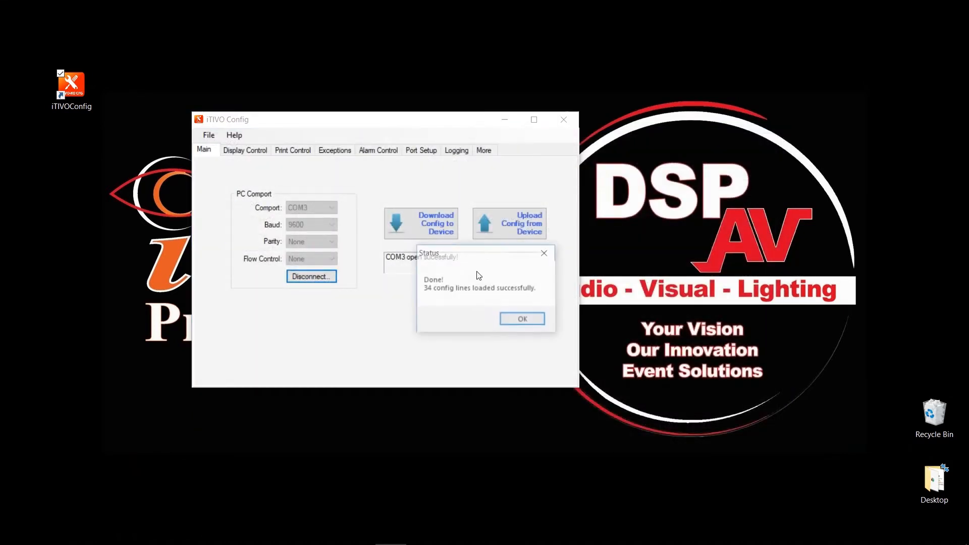
{"action": "left_click", "coordinate": [522, 318]}
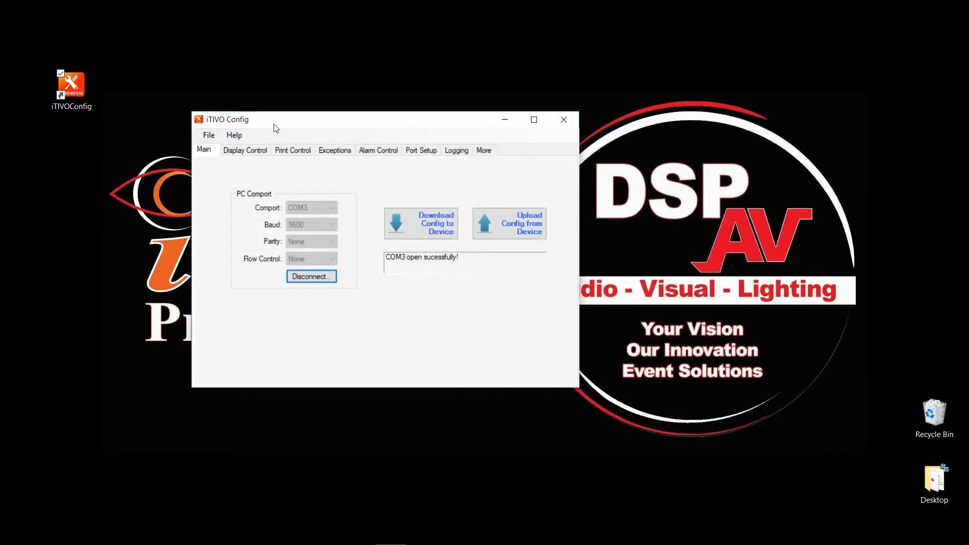
{"action": "mouse_move", "coordinate": [330, 176]}
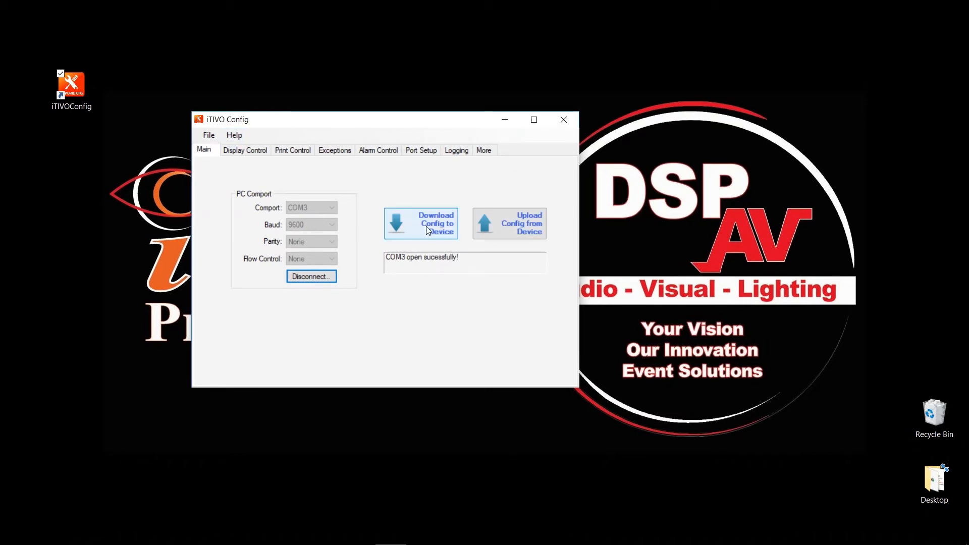
{"action": "left_click", "coordinate": [420, 224]}
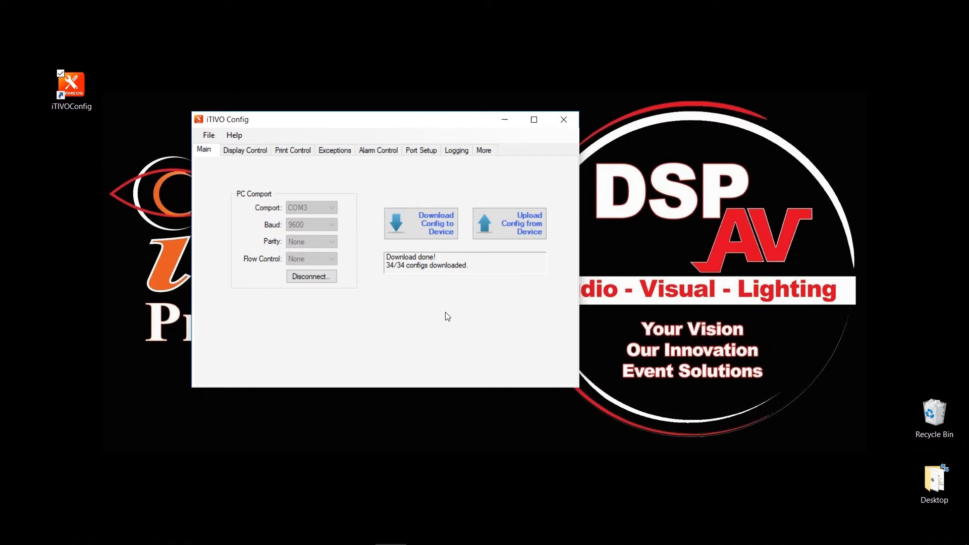
{"action": "left_click", "coordinate": [208, 135]}
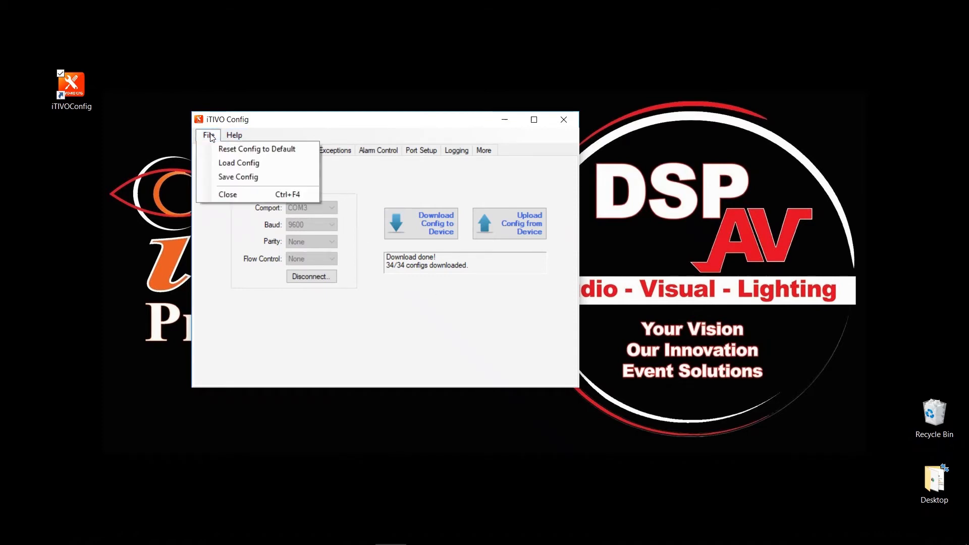
{"action": "mouse_move", "coordinate": [239, 162]}
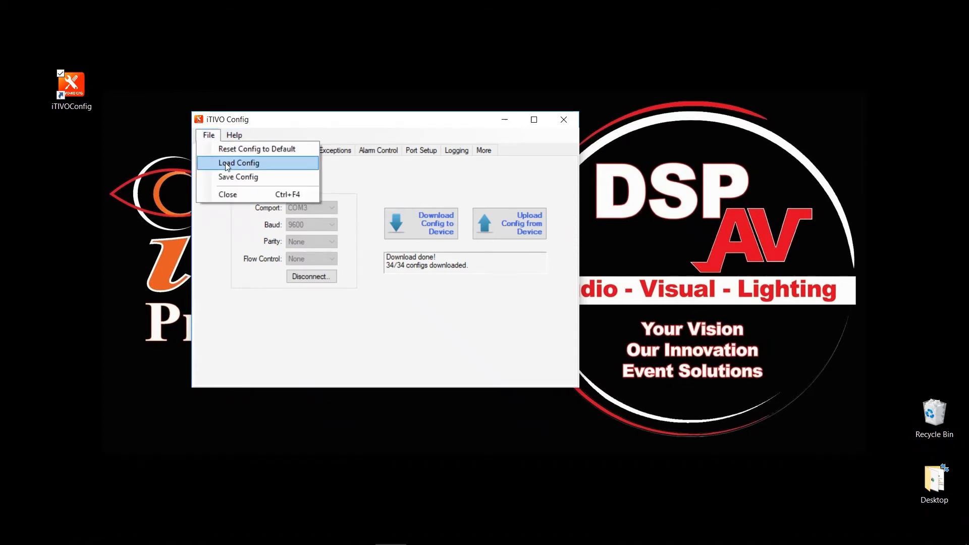
{"action": "mouse_move", "coordinate": [439, 255]}
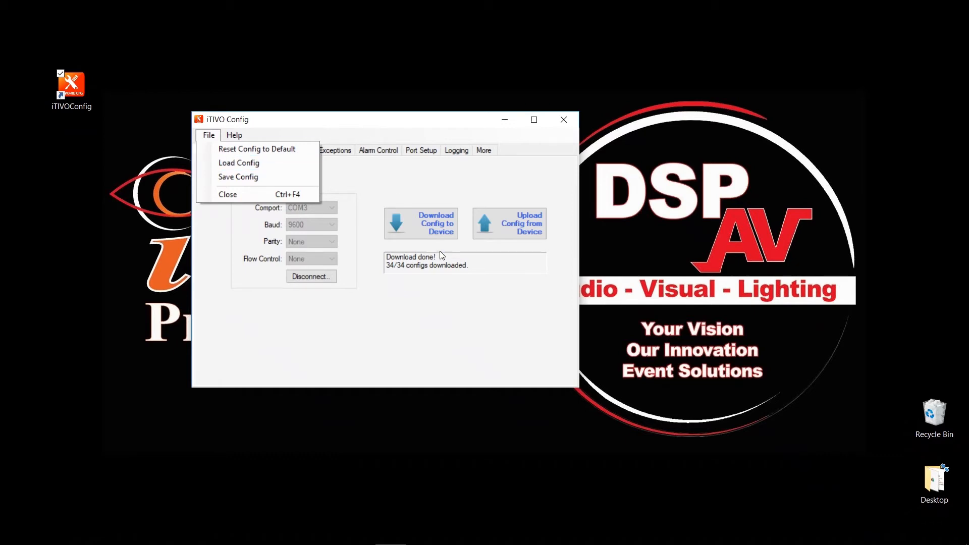
{"action": "mouse_move", "coordinate": [433, 299]}
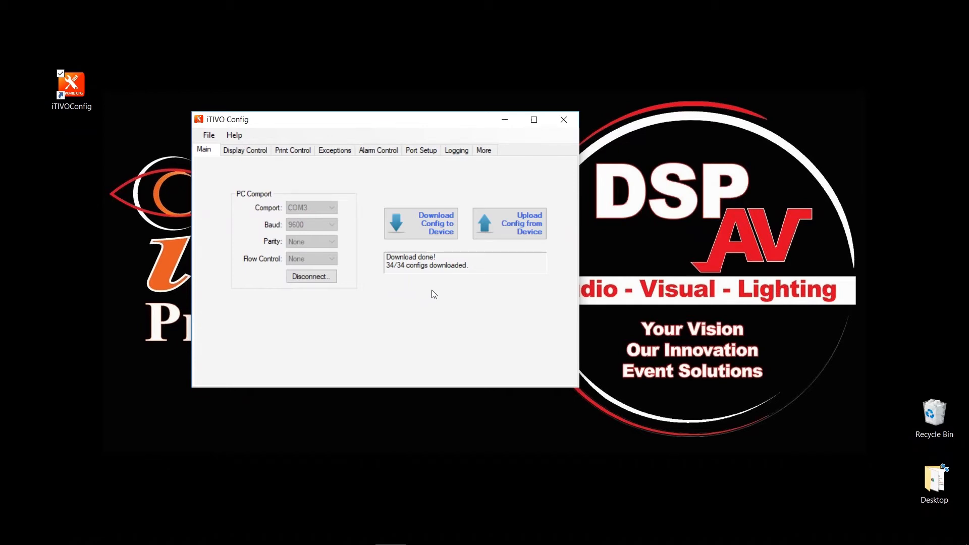
{"action": "mouse_move", "coordinate": [468, 299]}
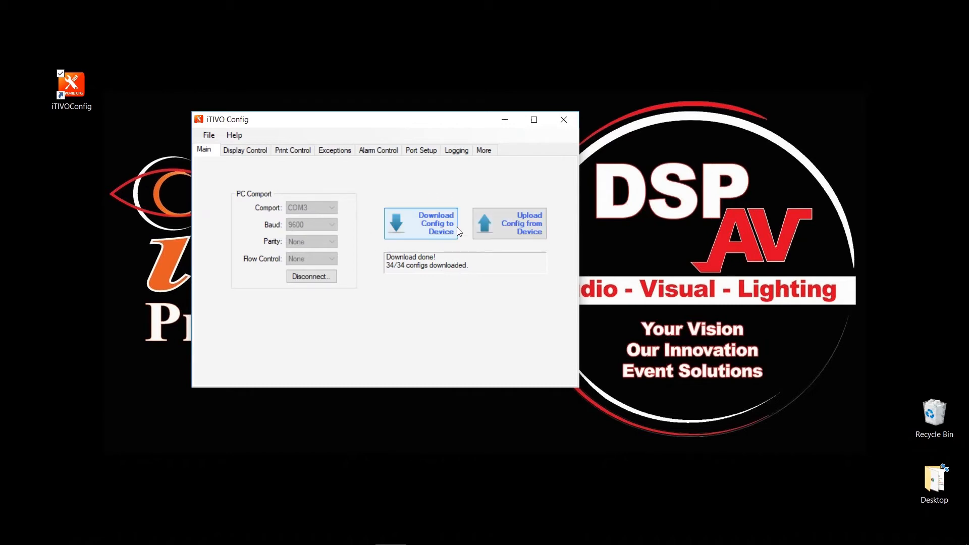
{"action": "mouse_move", "coordinate": [510, 231]}
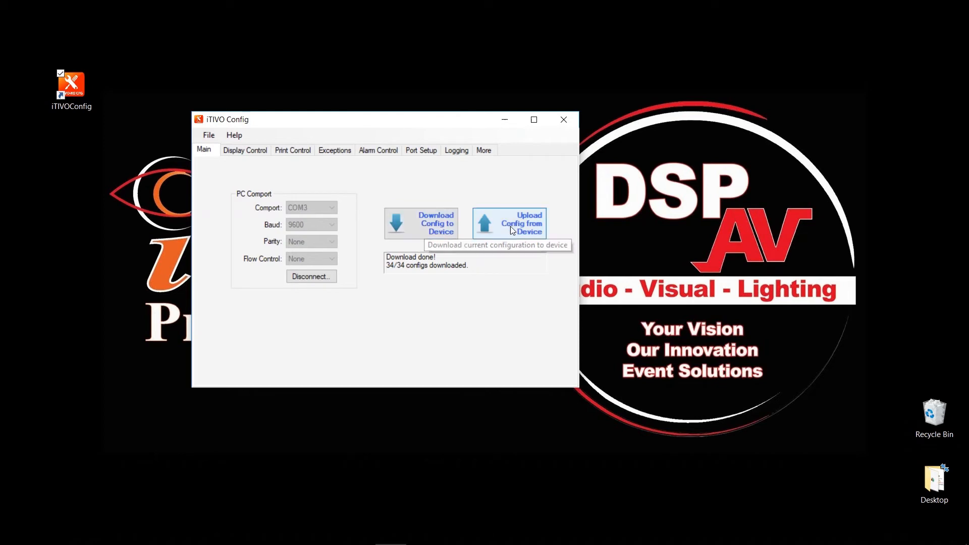
{"action": "mouse_move", "coordinate": [539, 233]}
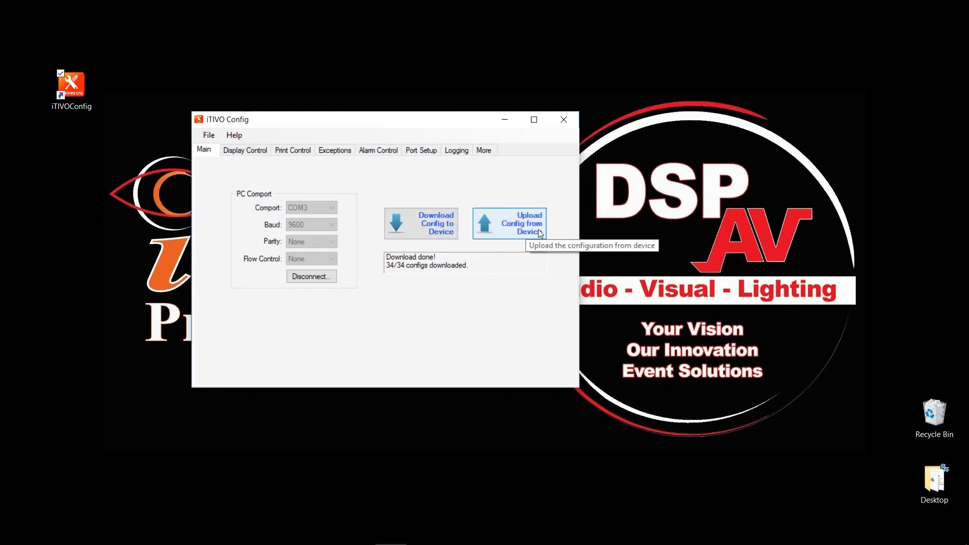
{"action": "mouse_move", "coordinate": [499, 327]}
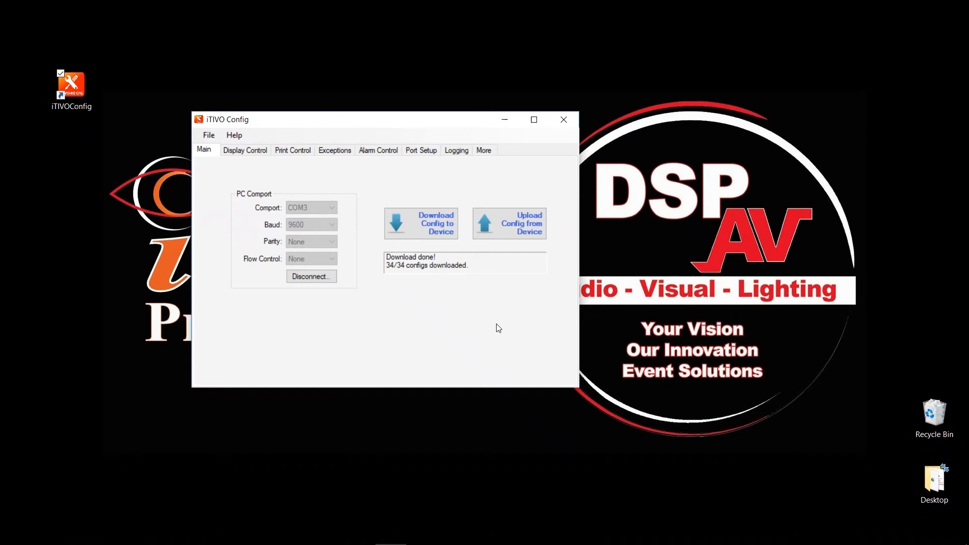
{"action": "mouse_move", "coordinate": [518, 250]}
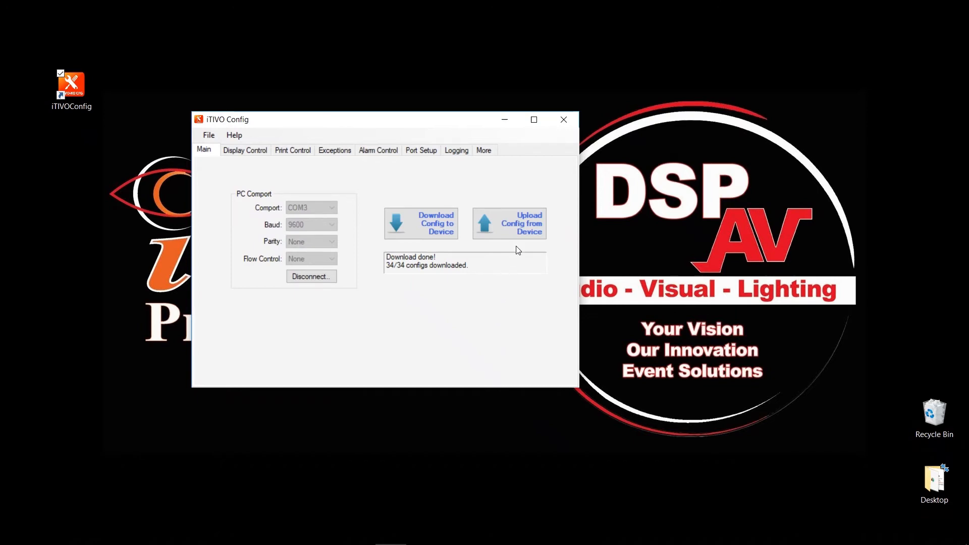
{"action": "mouse_move", "coordinate": [521, 230]}
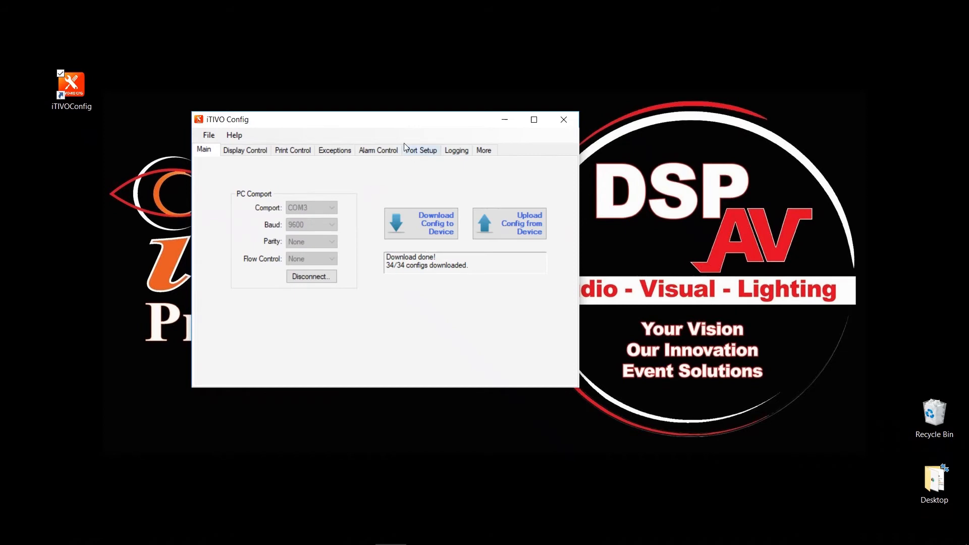
{"action": "mouse_move", "coordinate": [399, 166]}
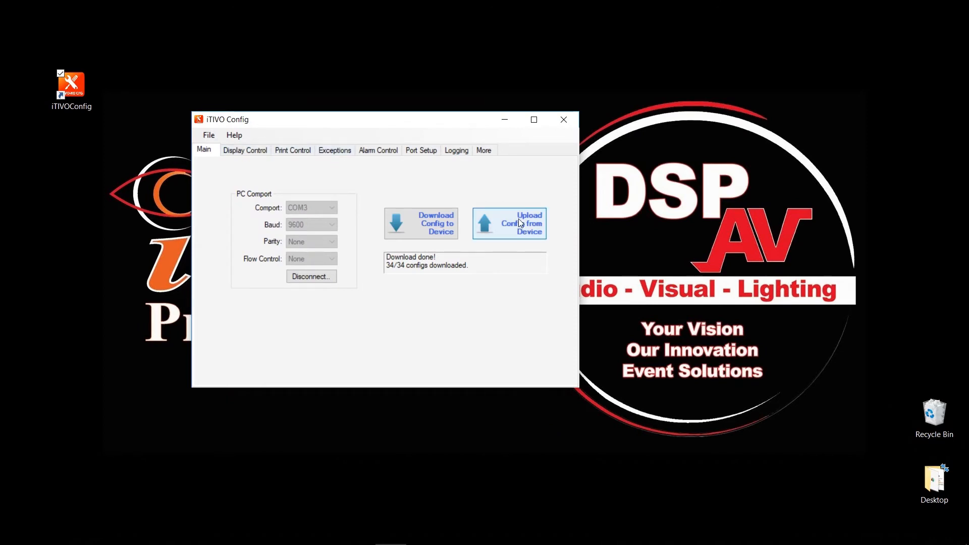
{"action": "mouse_move", "coordinate": [297, 168]}
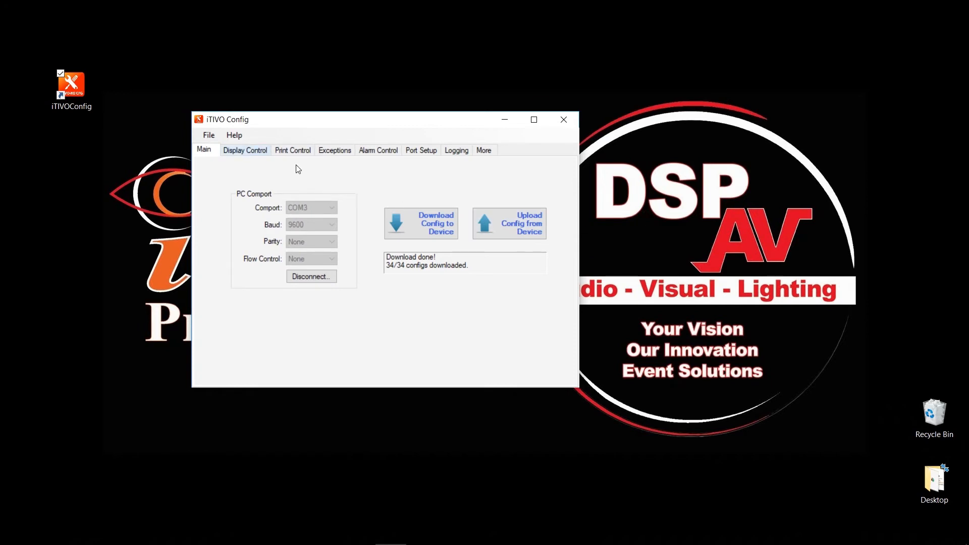
{"action": "mouse_move", "coordinate": [525, 236]}
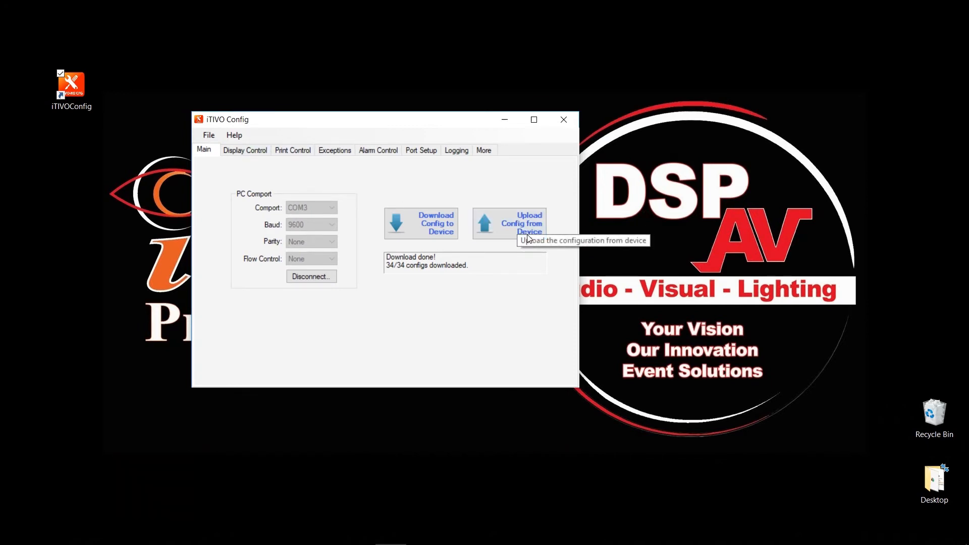
{"action": "mouse_move", "coordinate": [256, 159]}
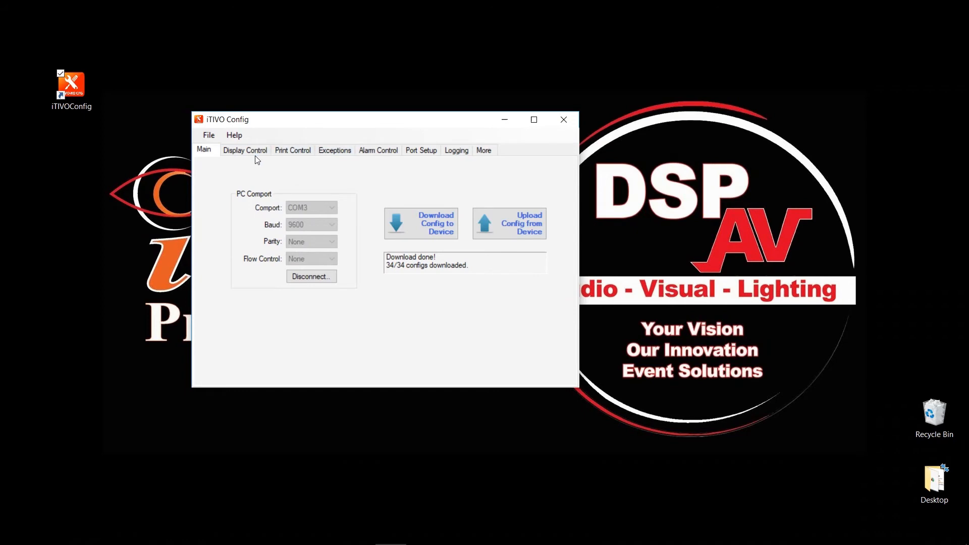
{"action": "mouse_move", "coordinate": [515, 230]}
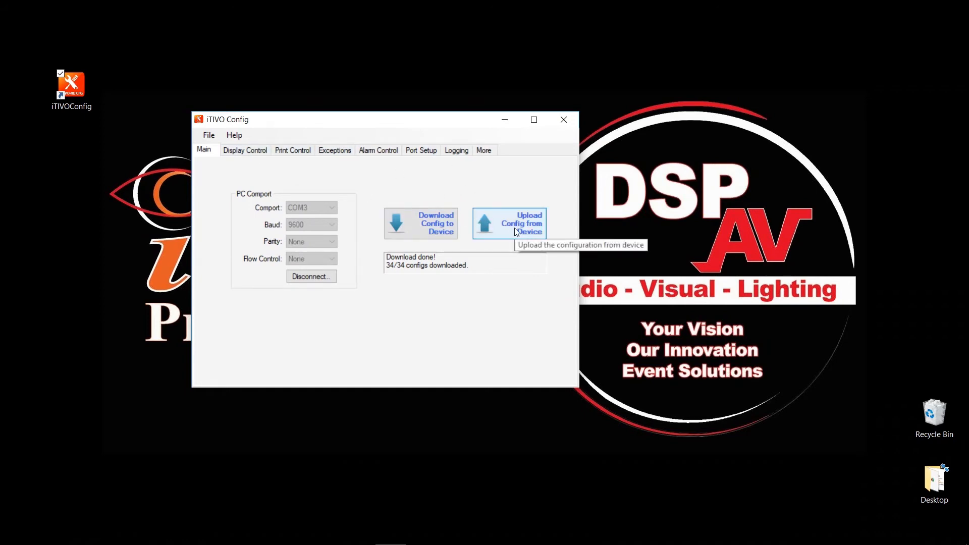
Upload the configuration from the device until all 34 configs are read back.
{"action": "left_click", "coordinate": [509, 223]}
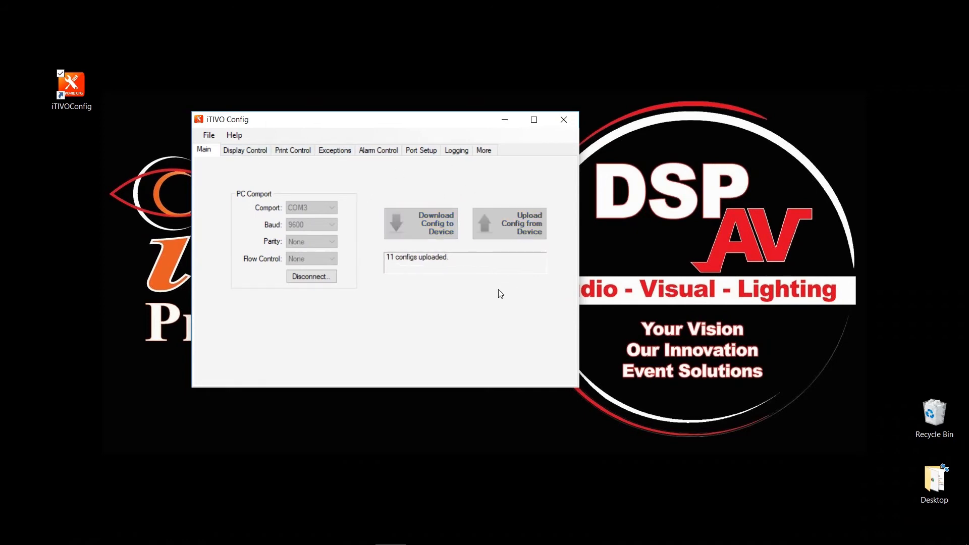
{"action": "left_click", "coordinate": [509, 225]}
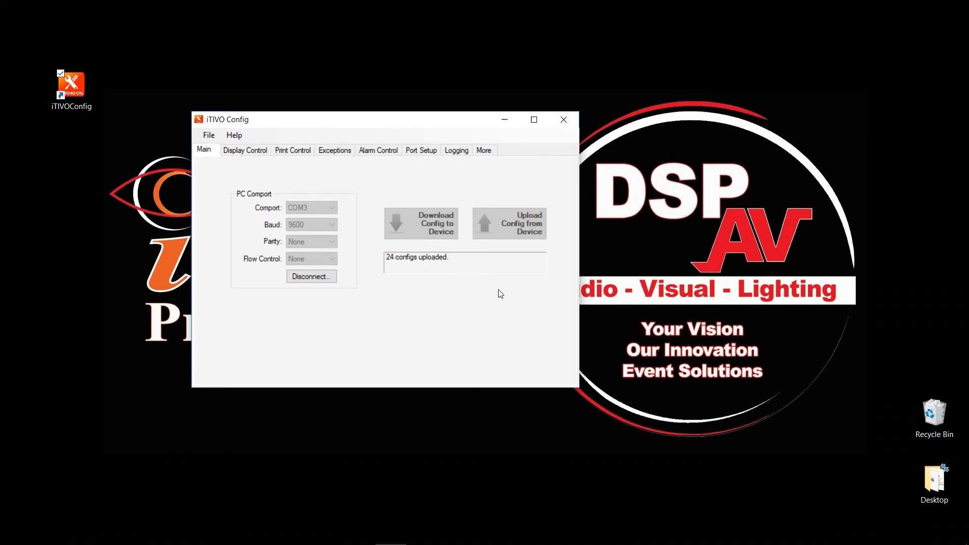
{"action": "left_click", "coordinate": [509, 223]}
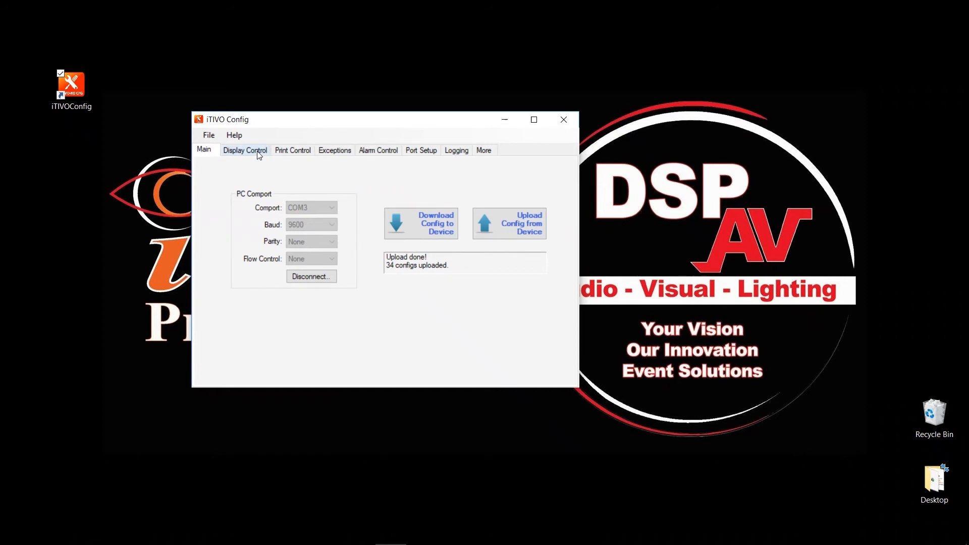
Review Display Control with text size kept at Large and Transparency toggled off then back on.
{"action": "left_click", "coordinate": [244, 151]}
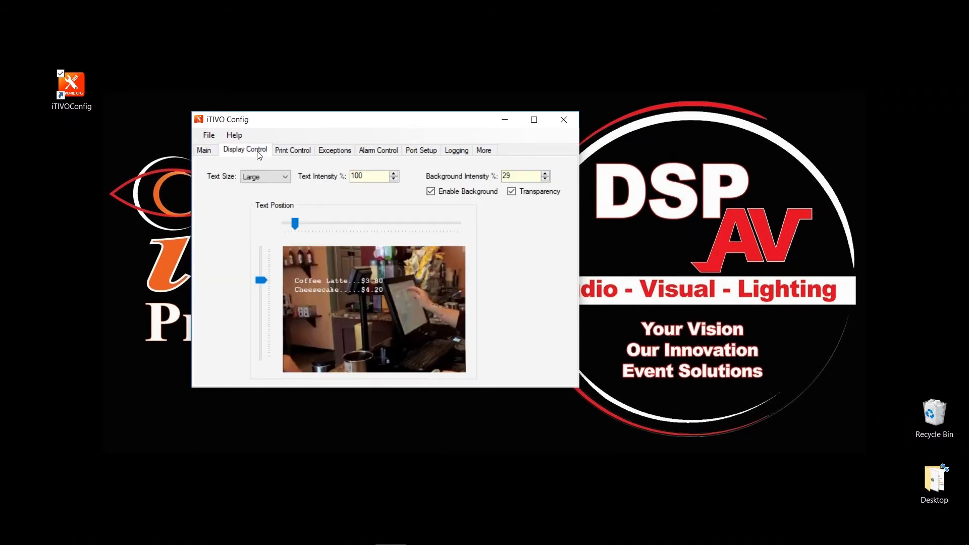
{"action": "mouse_move", "coordinate": [217, 186]}
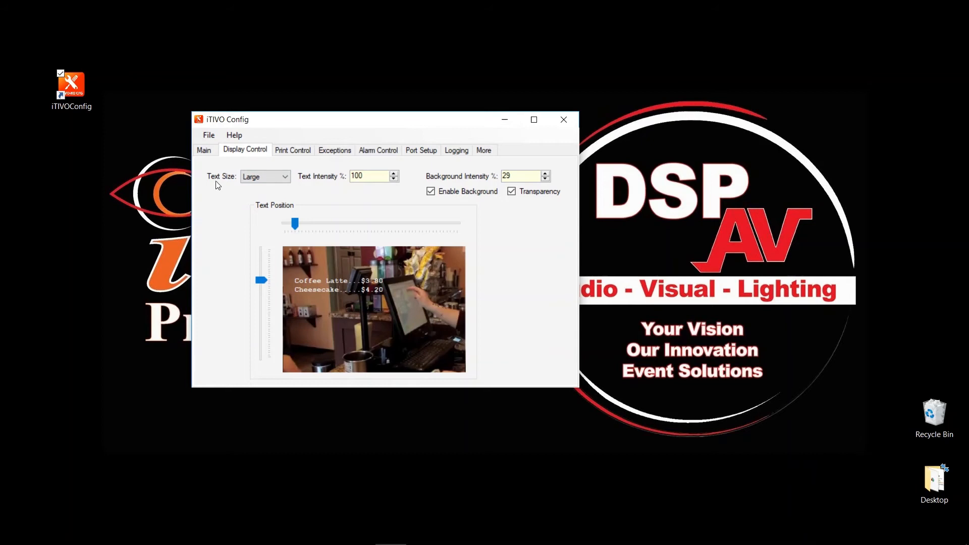
{"action": "left_click", "coordinate": [284, 176]}
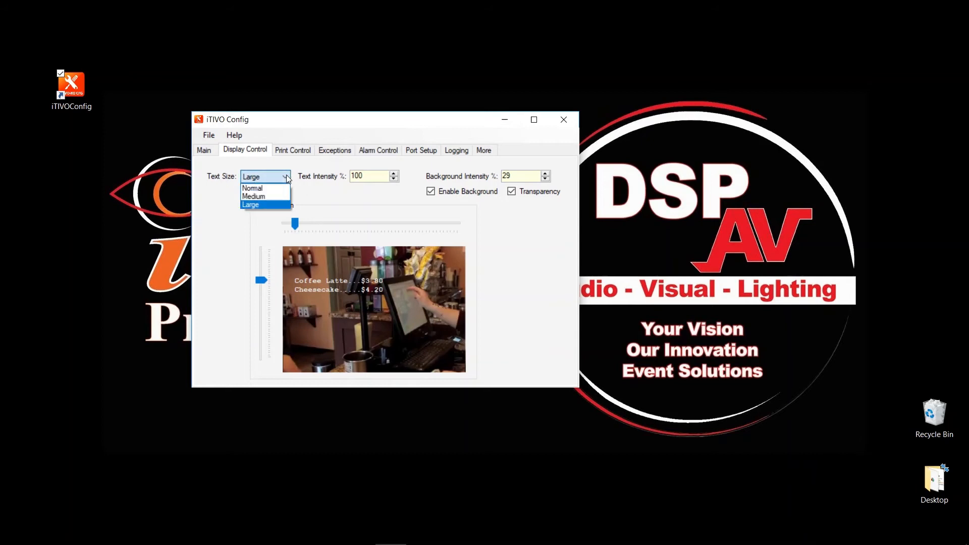
{"action": "left_click", "coordinate": [251, 205]}
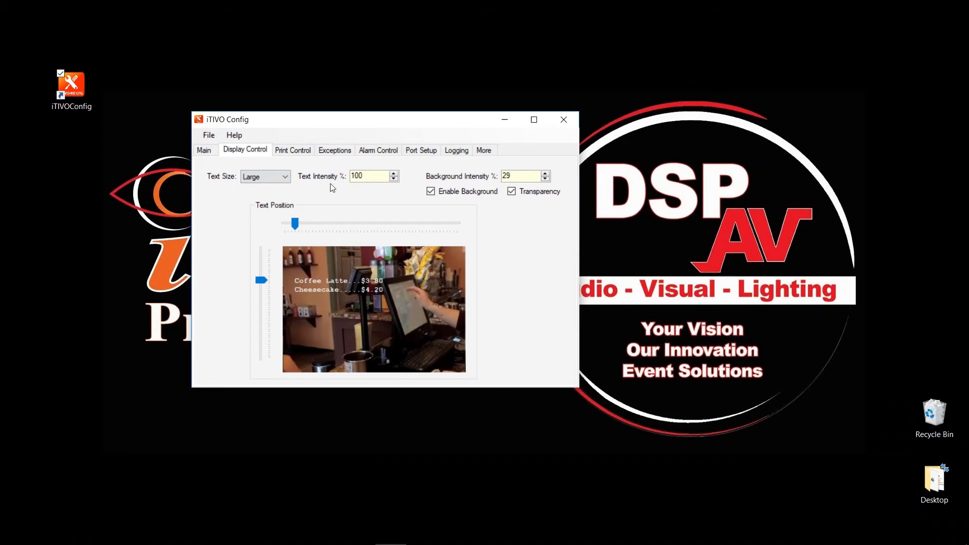
{"action": "mouse_move", "coordinate": [338, 188]}
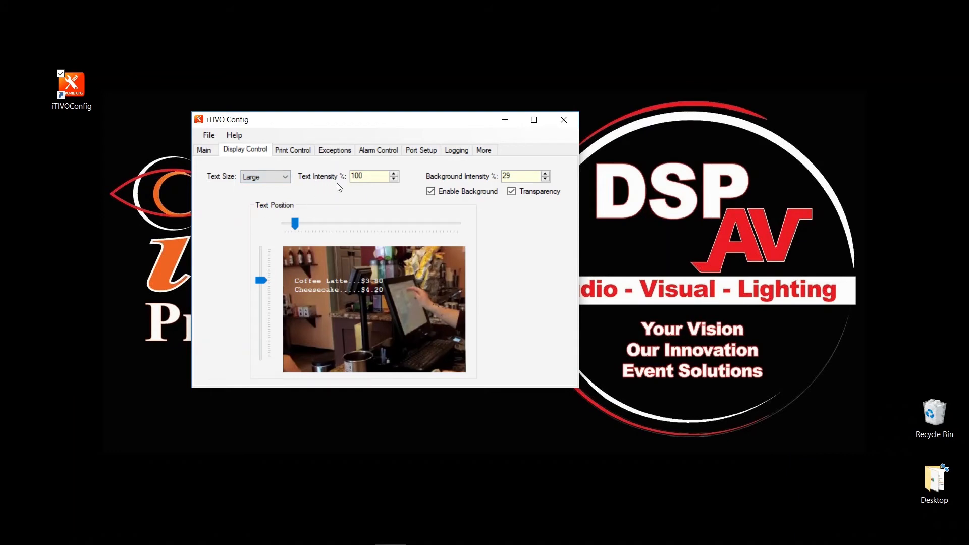
{"action": "mouse_move", "coordinate": [369, 187]}
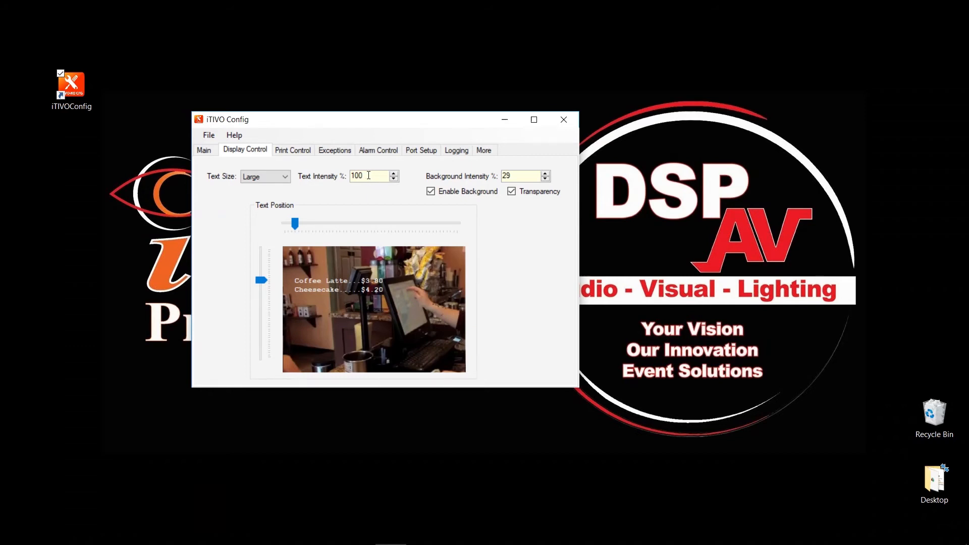
{"action": "mouse_move", "coordinate": [369, 176]}
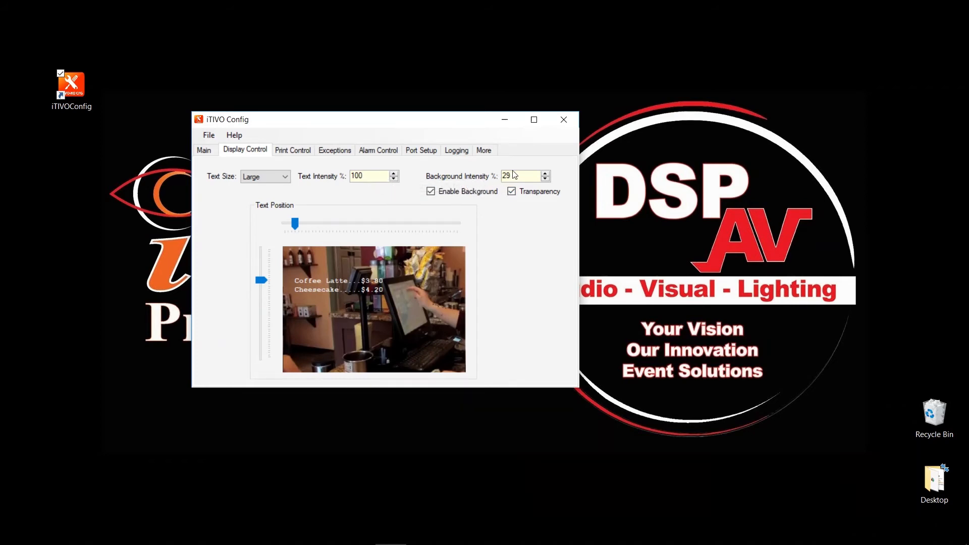
{"action": "mouse_move", "coordinate": [524, 175]}
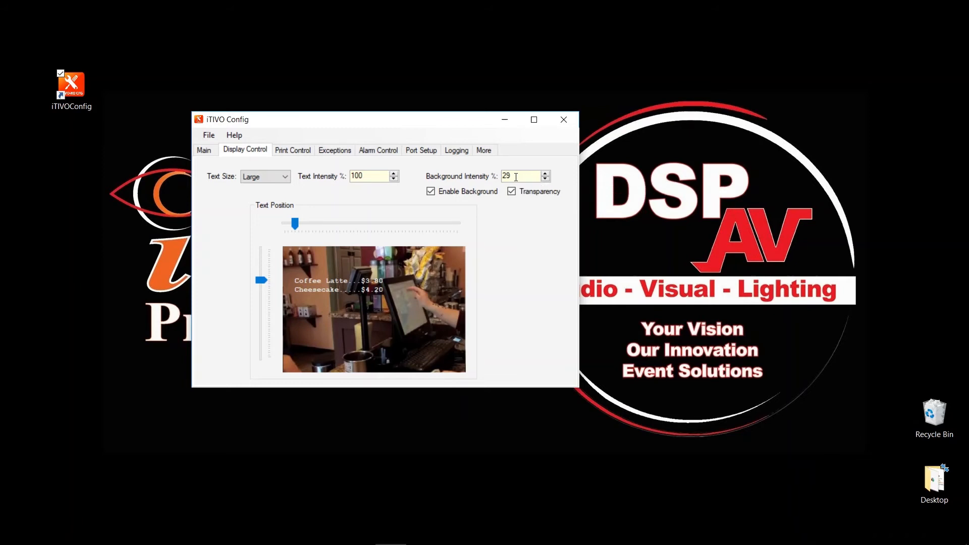
{"action": "mouse_move", "coordinate": [431, 191]}
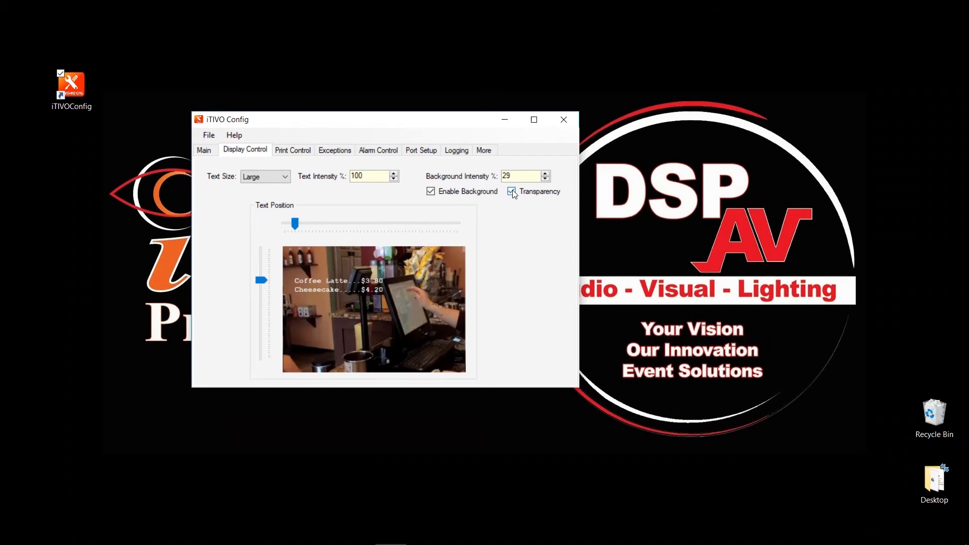
{"action": "left_click", "coordinate": [511, 191]}
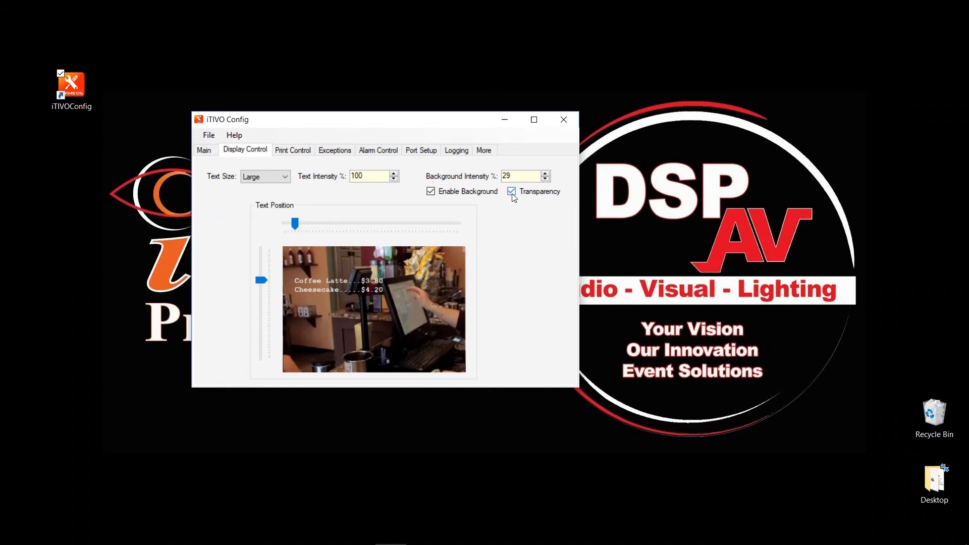
{"action": "left_click", "coordinate": [510, 191]}
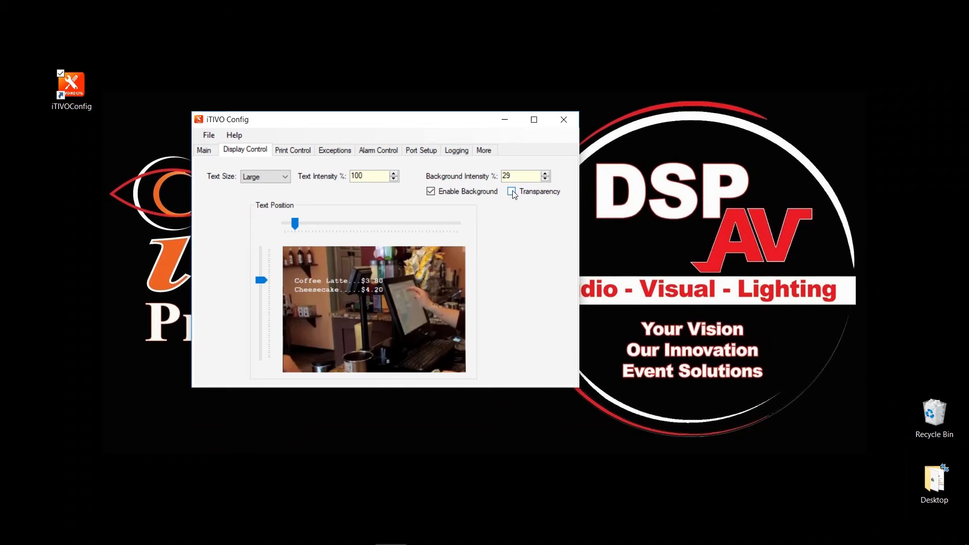
{"action": "left_click", "coordinate": [512, 191]}
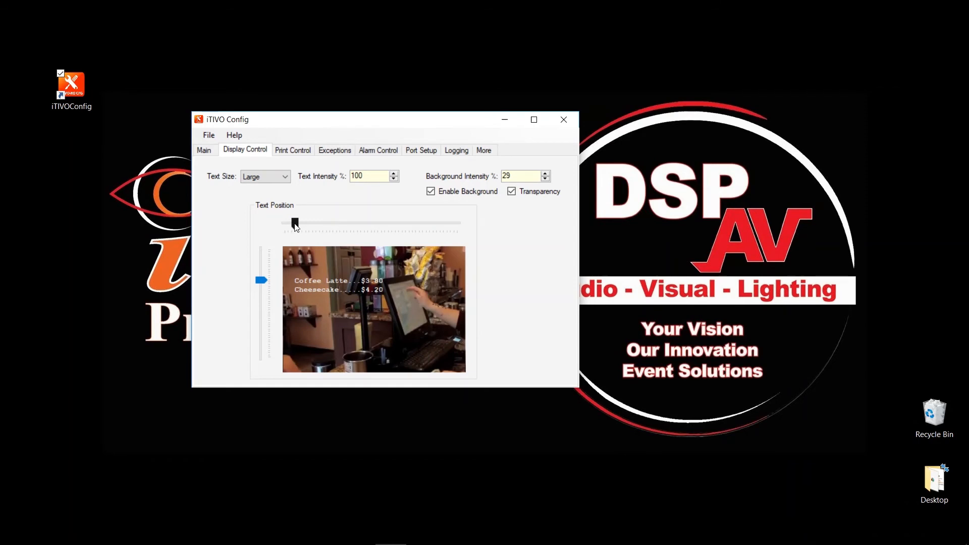
Move the overlay text toward the preview's top-left and change the text size to Medium.
{"action": "left_click_drag", "start_coordinate": [294, 223], "coordinate": [309, 223]}
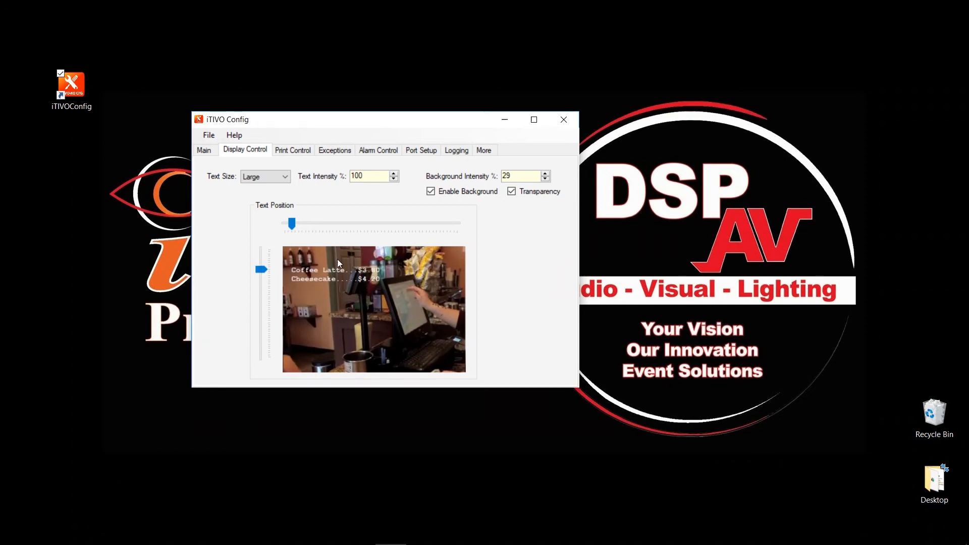
{"action": "left_click", "coordinate": [203, 149]}
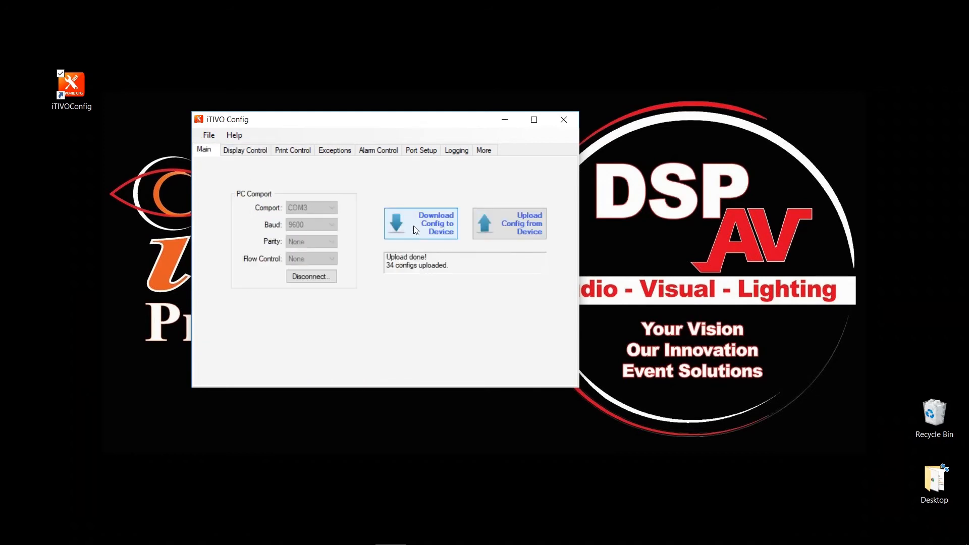
{"action": "mouse_move", "coordinate": [288, 167]}
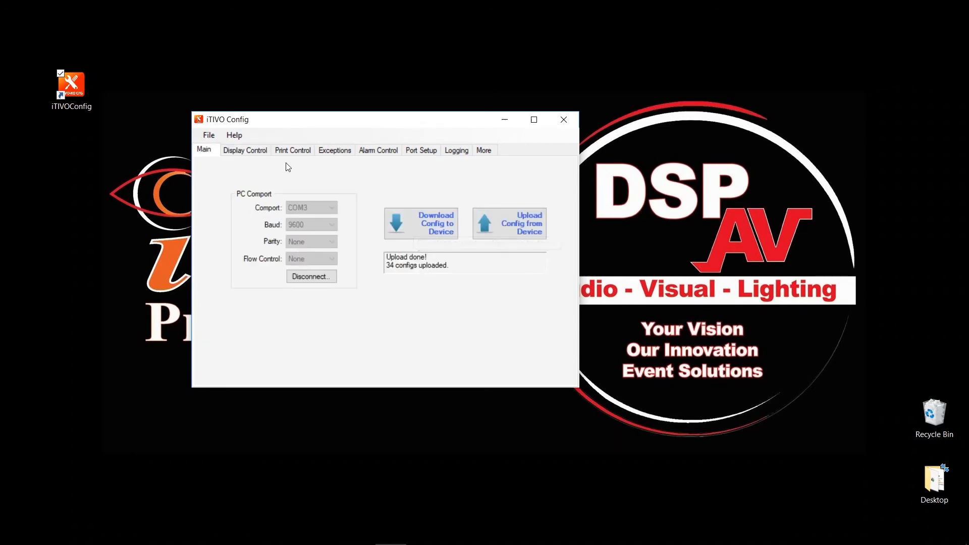
{"action": "left_click", "coordinate": [244, 150]}
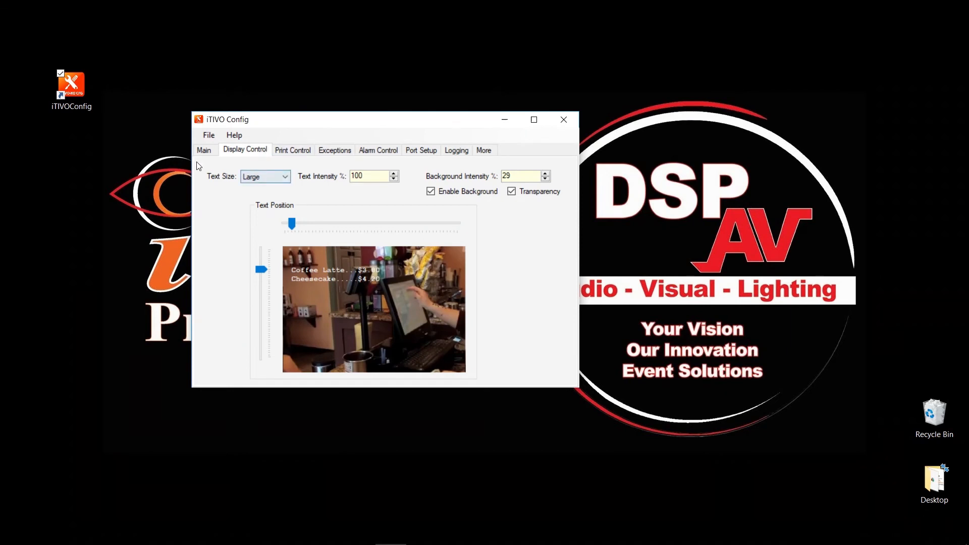
{"action": "left_click", "coordinate": [265, 176]}
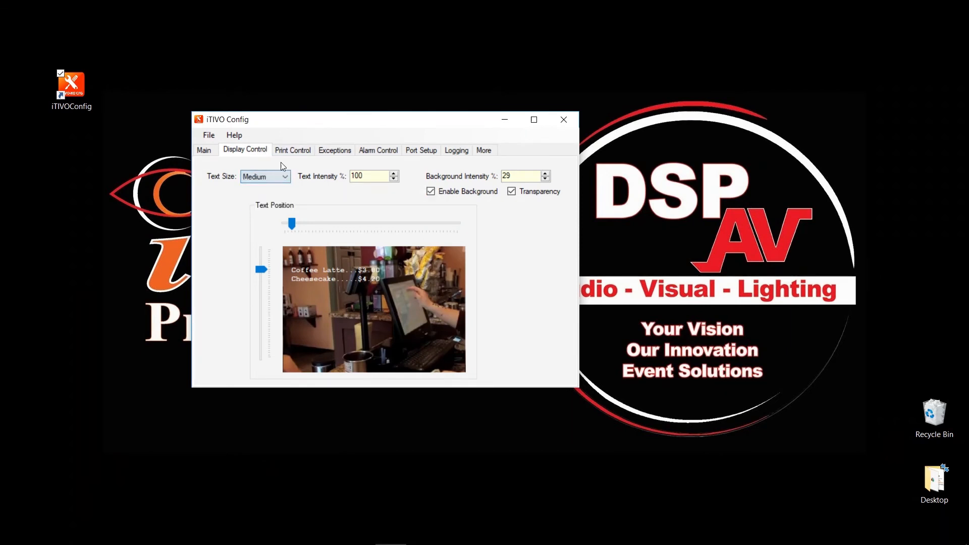
Review Print Control settings: 10 lines, 40 characters per line, ESC_POS emulation and timers.
{"action": "left_click", "coordinate": [293, 151]}
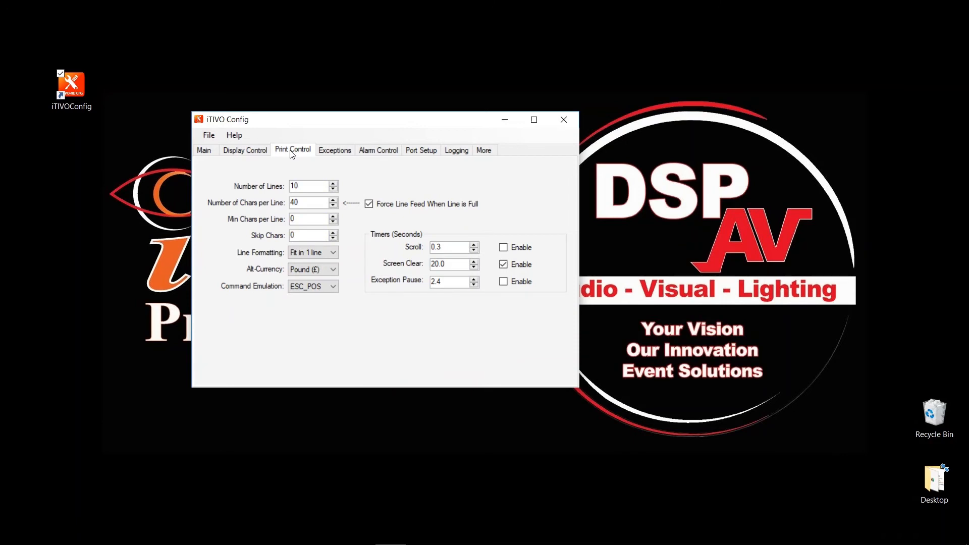
{"action": "mouse_move", "coordinate": [444, 345]}
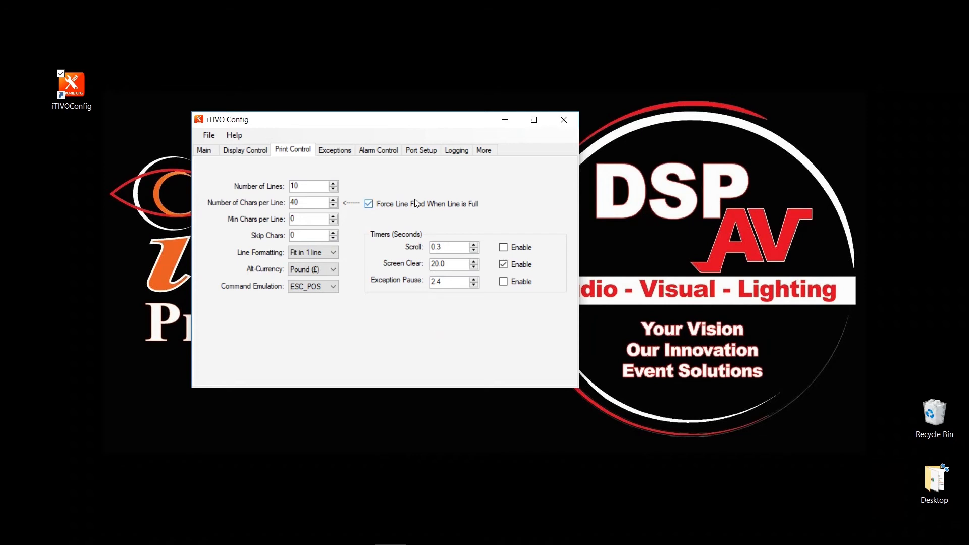
{"action": "mouse_move", "coordinate": [363, 184]}
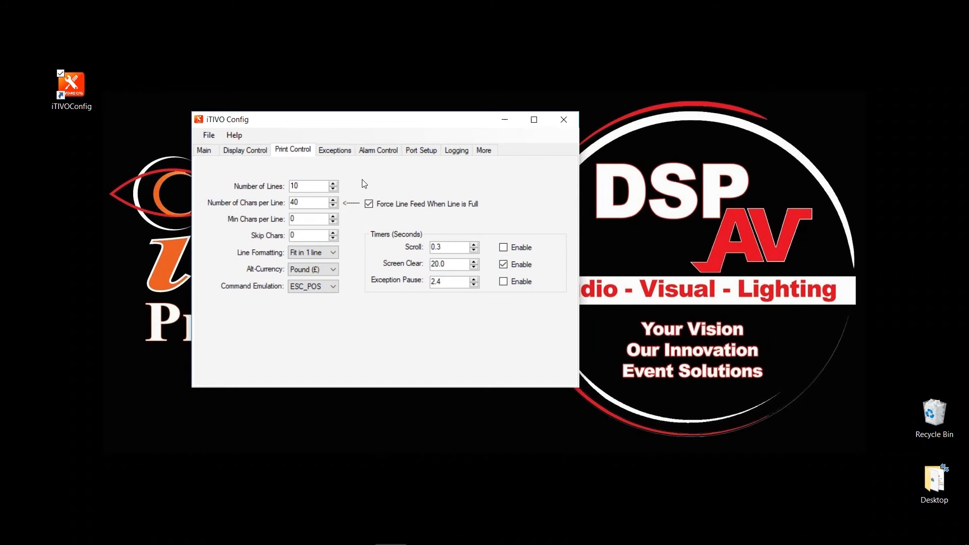
{"action": "mouse_move", "coordinate": [361, 189]}
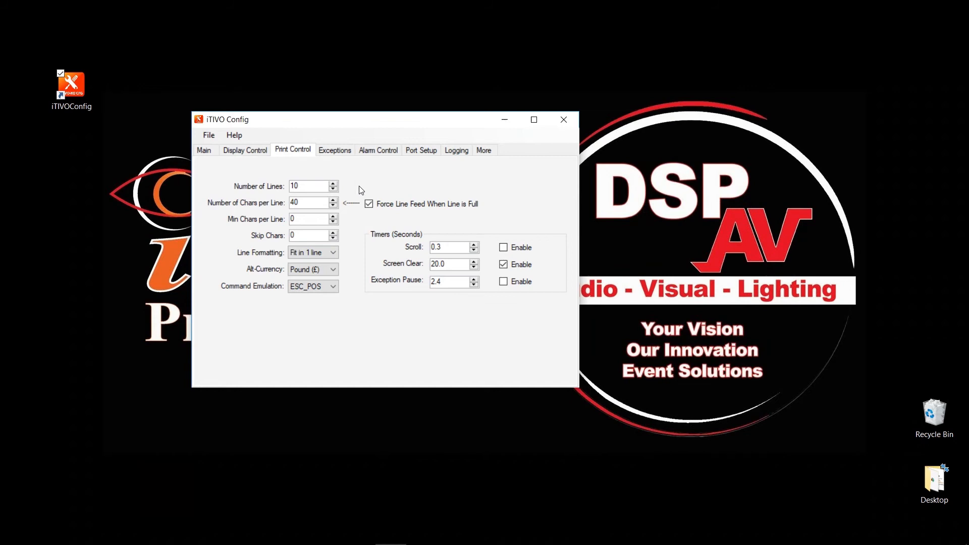
{"action": "mouse_move", "coordinate": [307, 207]}
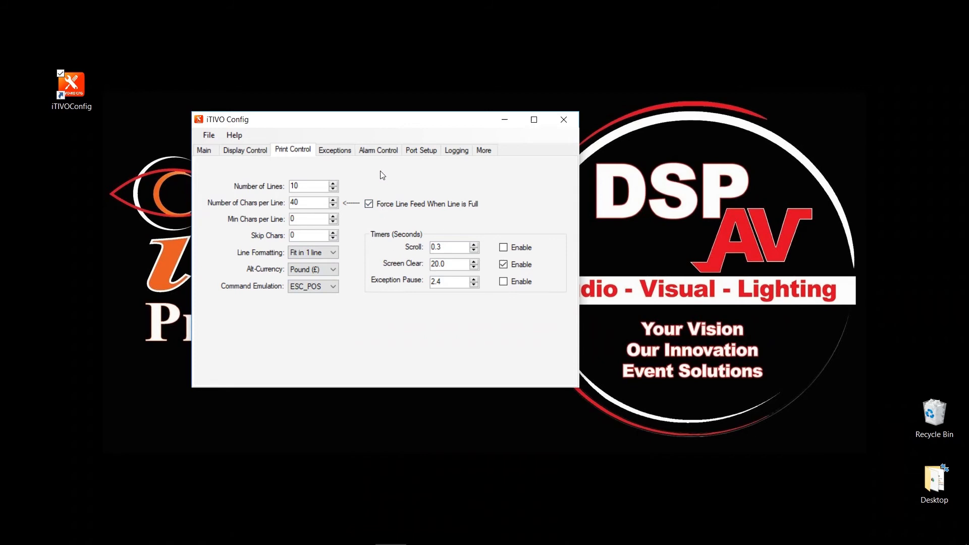
Review exception strings 1–8, page to entries 9–16, then move on to Alarm Control.
{"action": "left_click", "coordinate": [334, 149]}
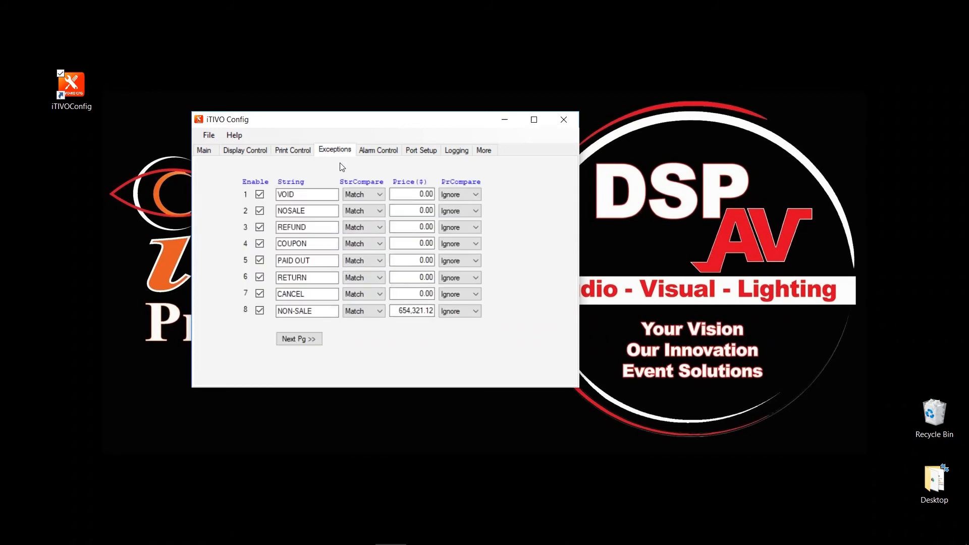
{"action": "left_click", "coordinate": [306, 194]}
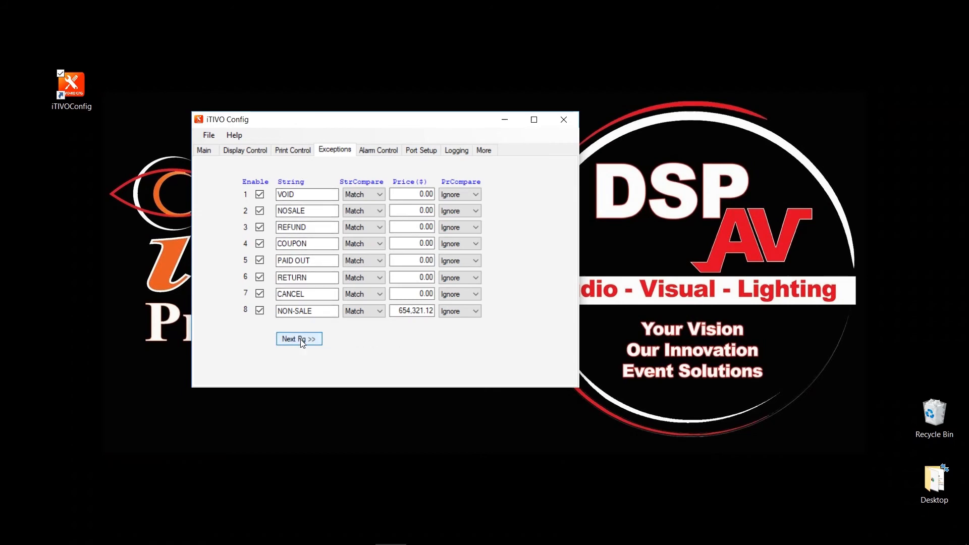
{"action": "left_click", "coordinate": [299, 340]}
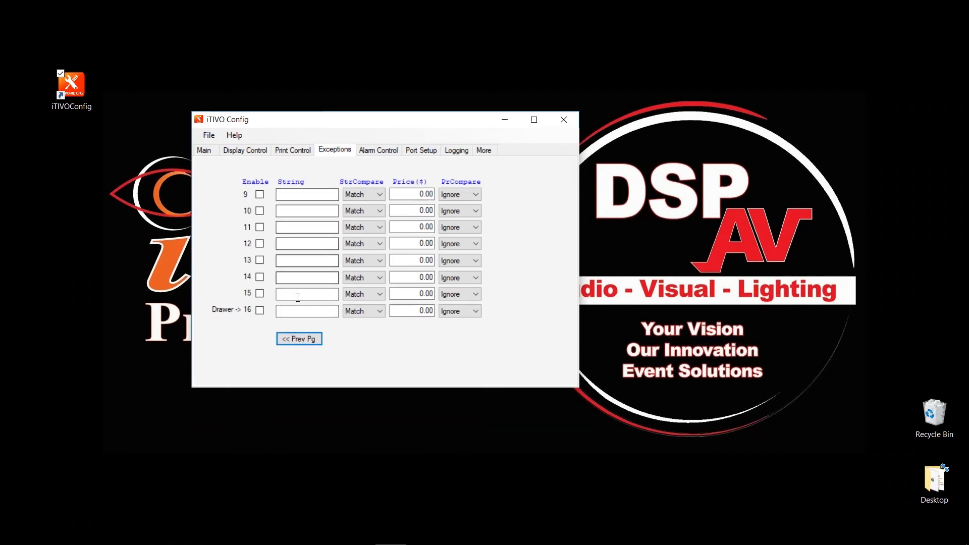
{"action": "mouse_move", "coordinate": [314, 206]}
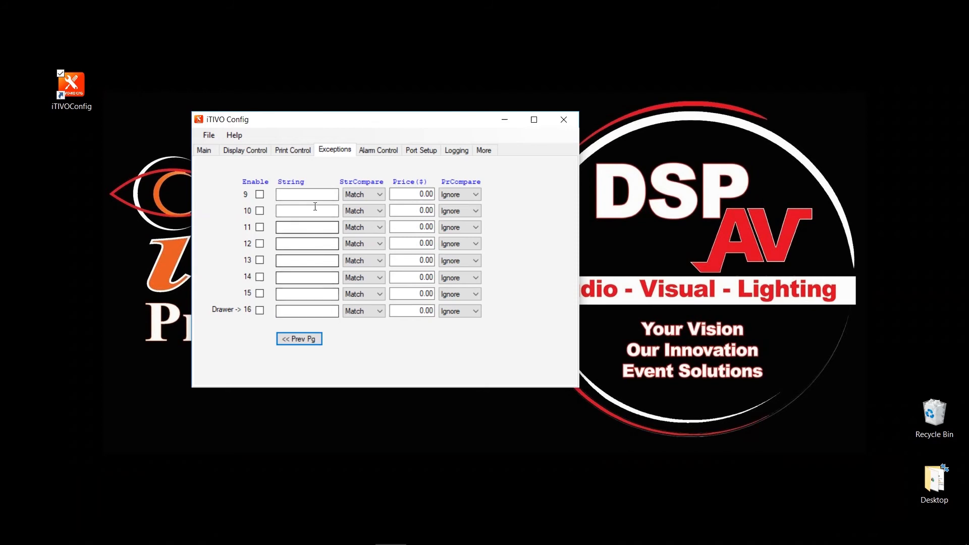
{"action": "left_click", "coordinate": [378, 150]}
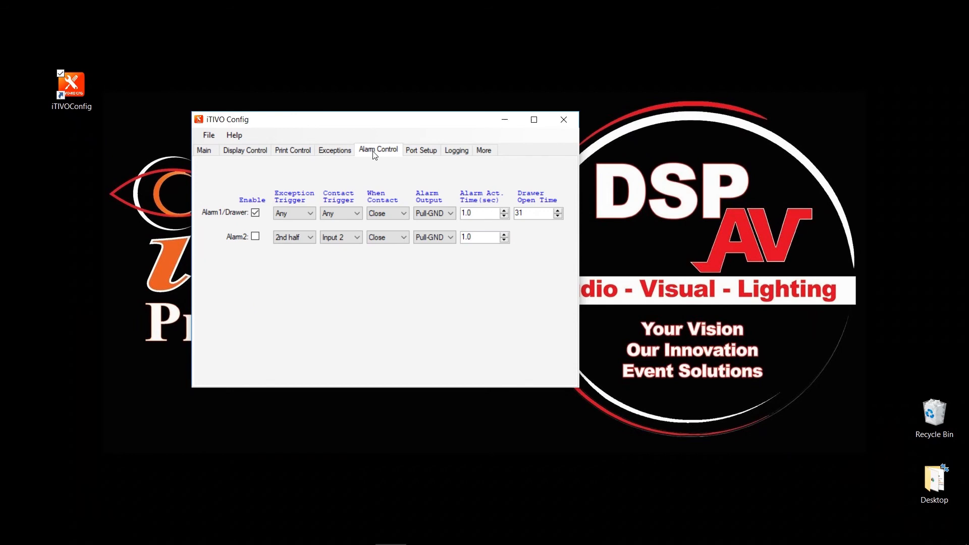
{"action": "mouse_move", "coordinate": [381, 166]}
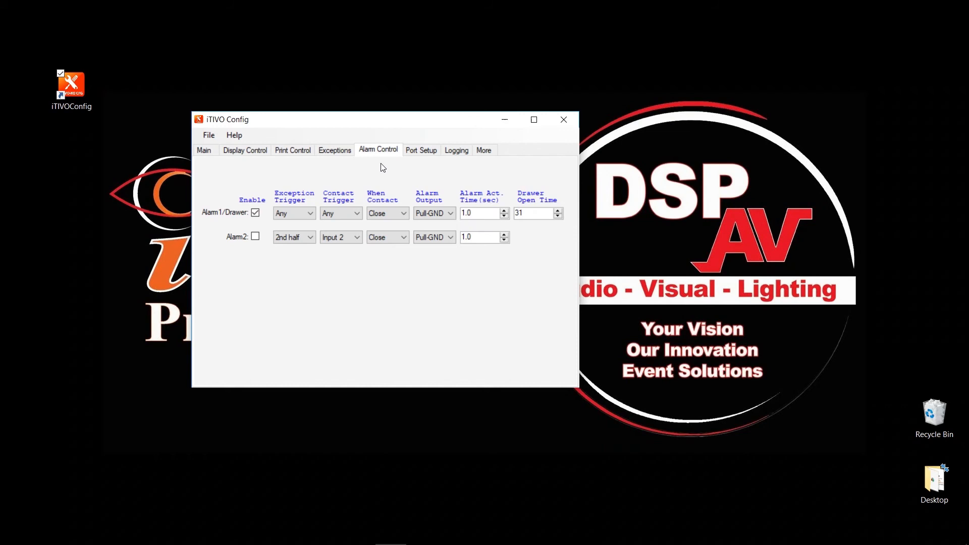
{"action": "mouse_move", "coordinate": [390, 164]}
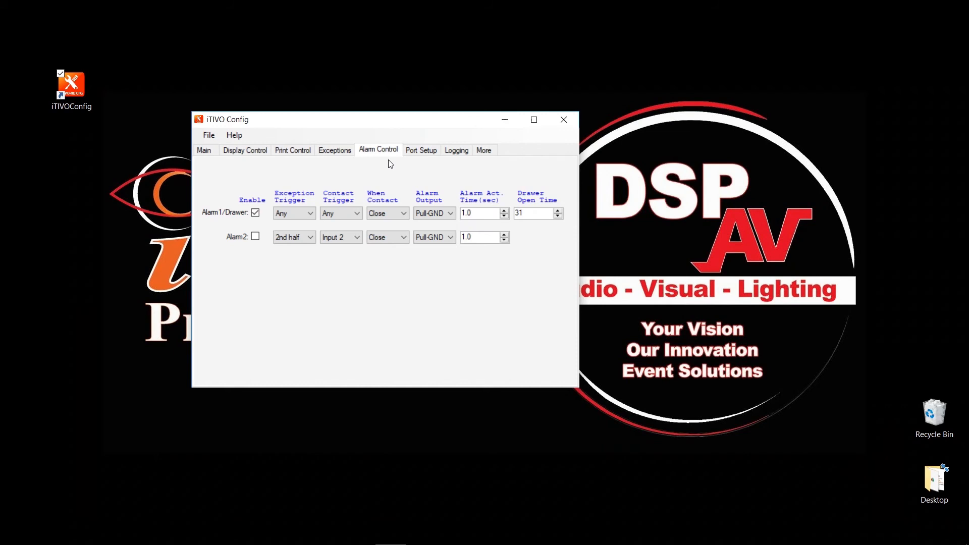
{"action": "mouse_move", "coordinate": [332, 195]}
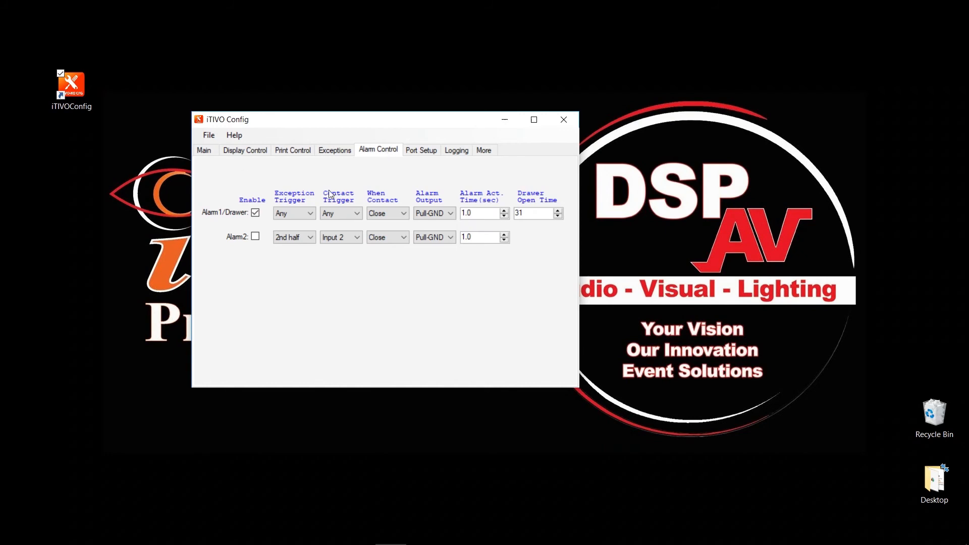
Briefly show the Help menu options and dismiss them without choosing one.
{"action": "left_click", "coordinate": [233, 136]}
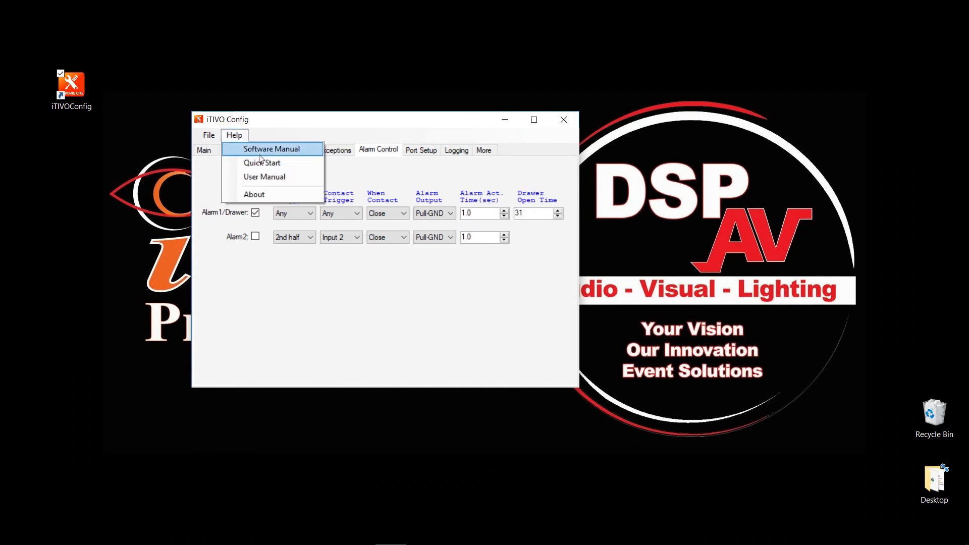
{"action": "mouse_move", "coordinate": [303, 130]}
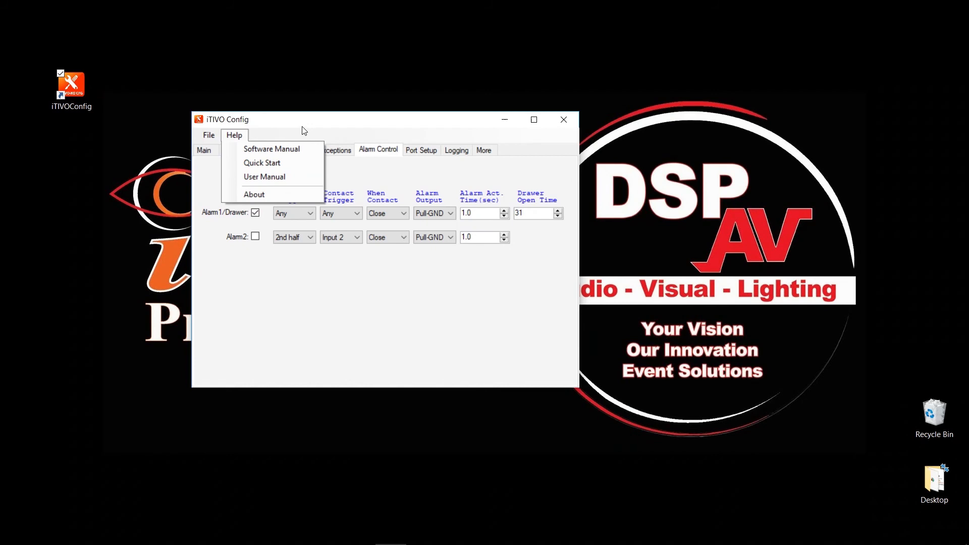
{"action": "left_click", "coordinate": [385, 169]}
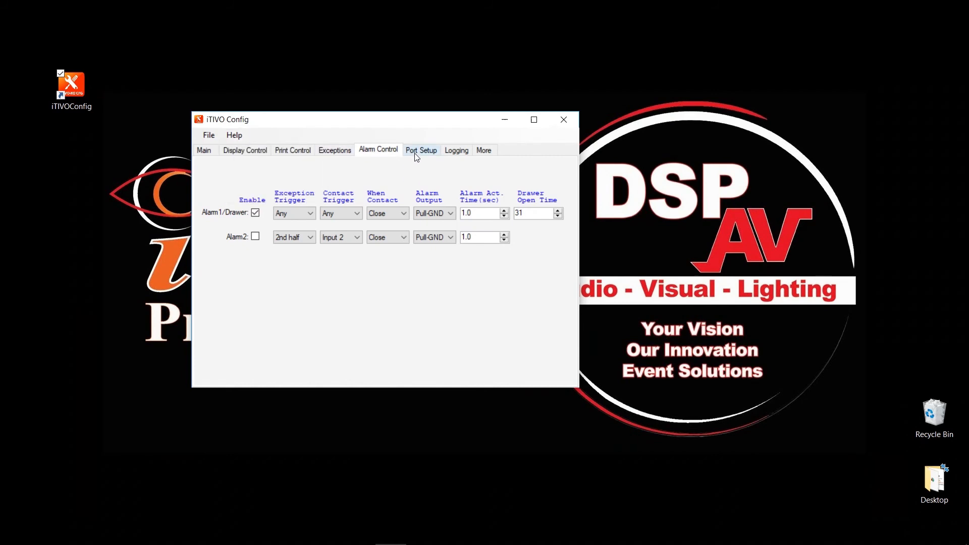
Show the Port Setup settings with COM1 and COM2 both at 9600 baud.
{"action": "left_click", "coordinate": [421, 150]}
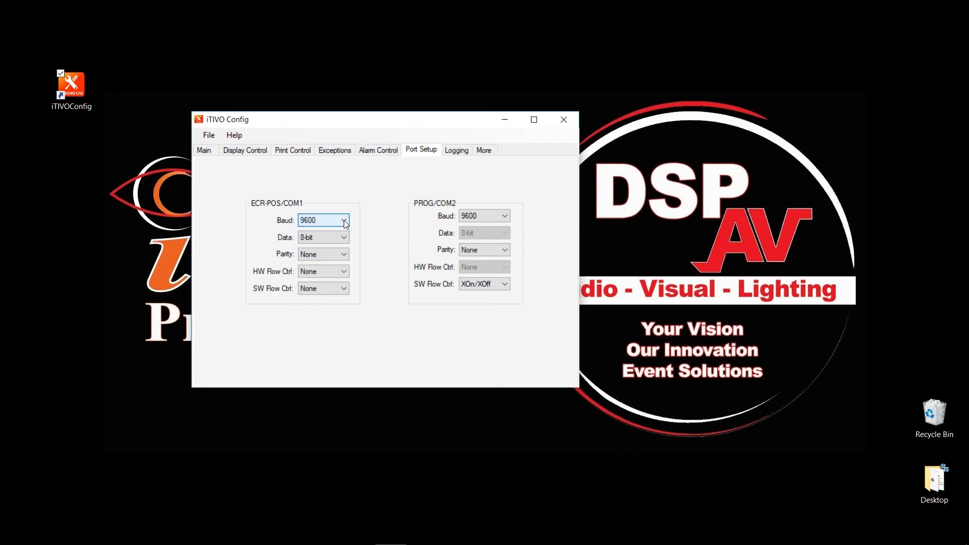
{"action": "mouse_move", "coordinate": [262, 204]}
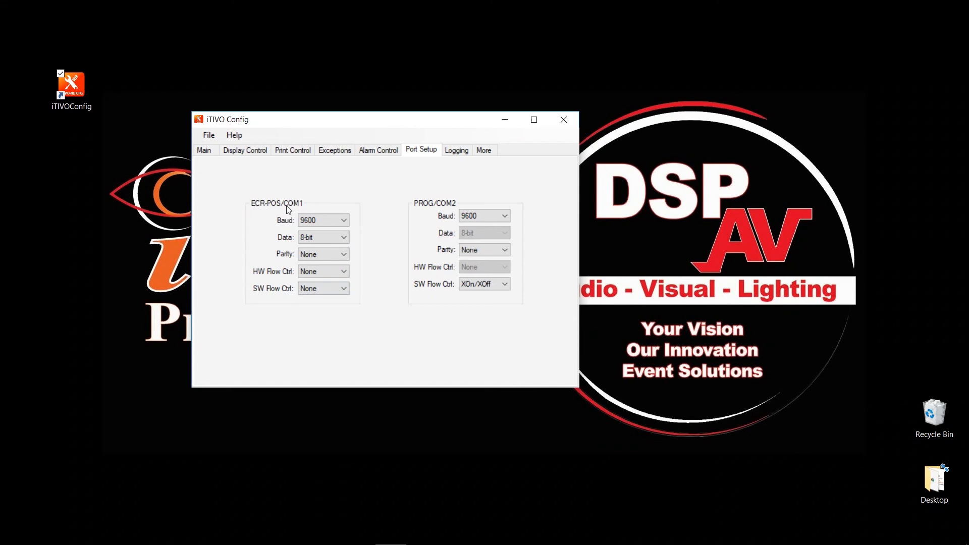
{"action": "mouse_move", "coordinate": [291, 204]}
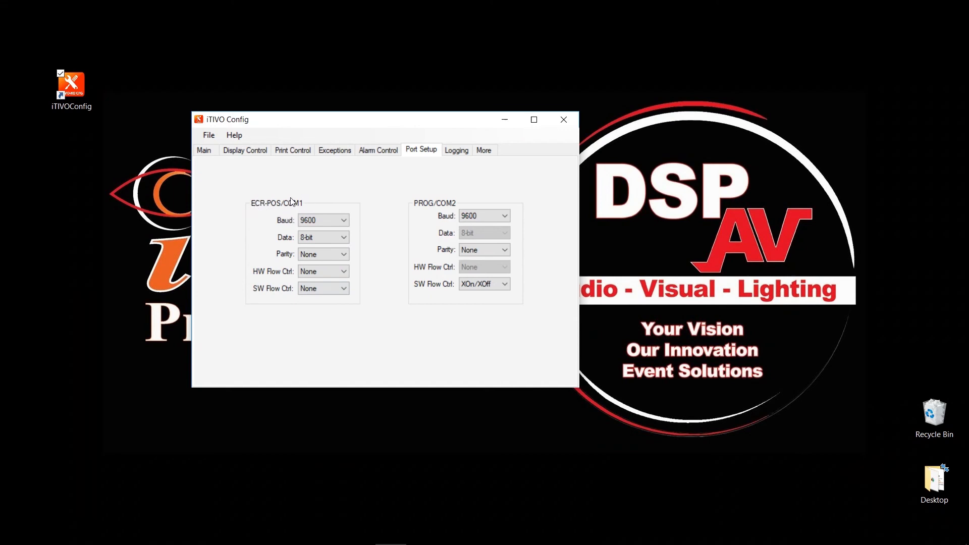
{"action": "mouse_move", "coordinate": [446, 207]}
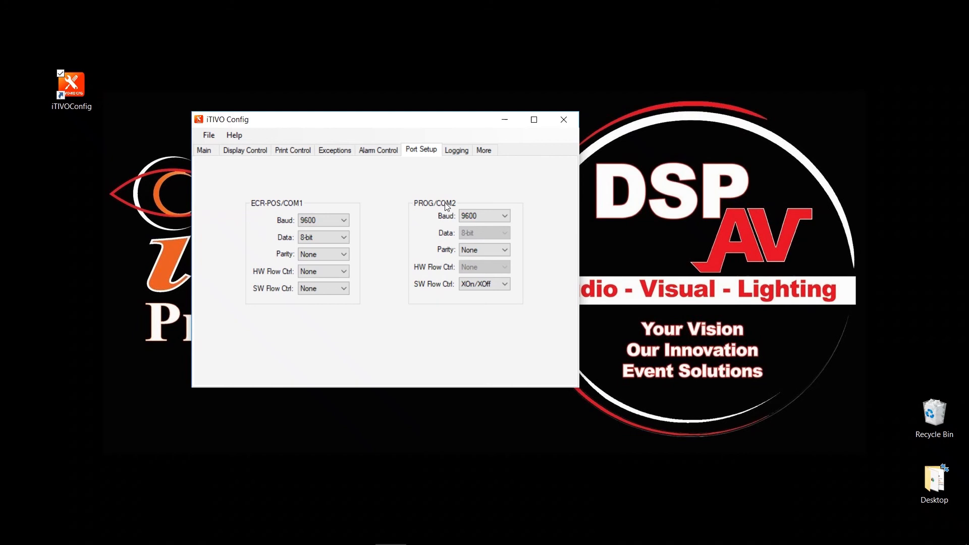
{"action": "mouse_move", "coordinate": [515, 224]}
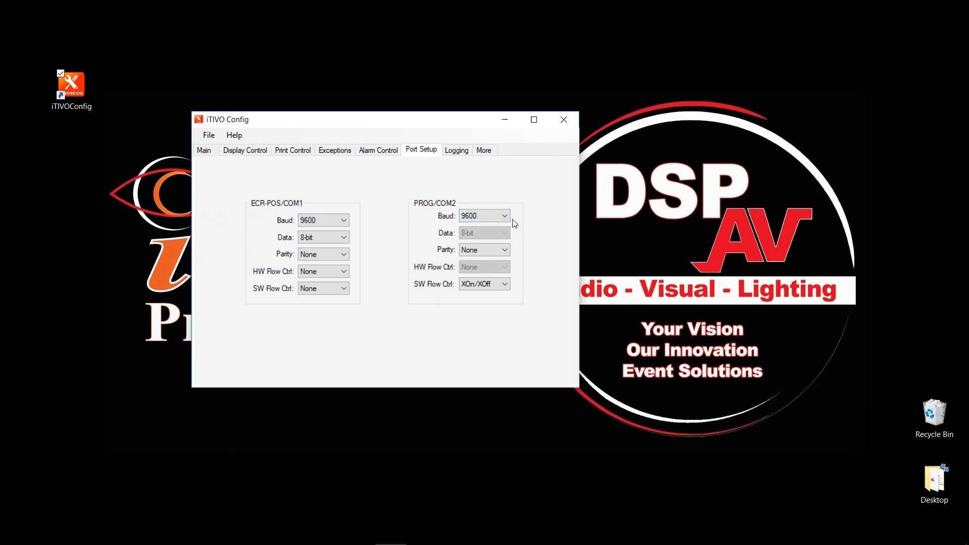
{"action": "mouse_move", "coordinate": [518, 248]}
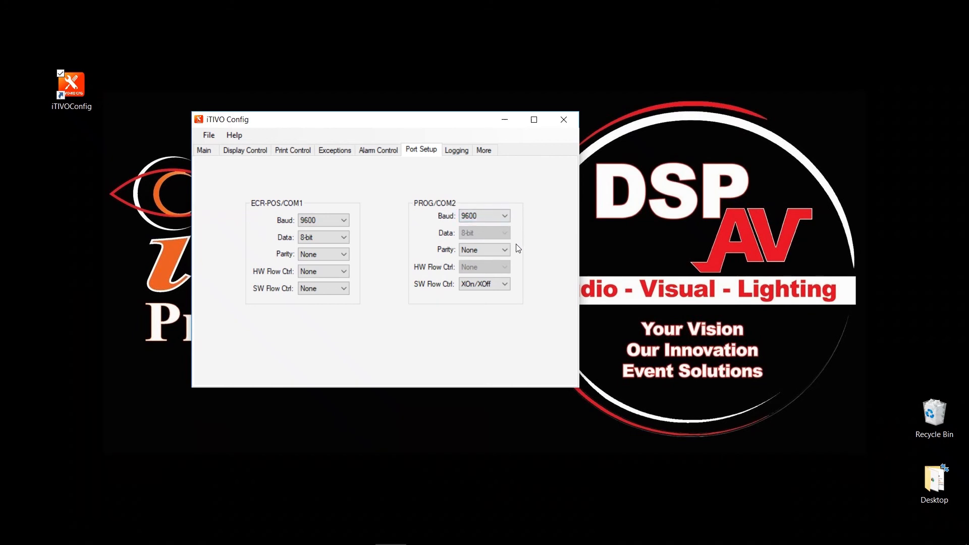
{"action": "mouse_move", "coordinate": [491, 164]}
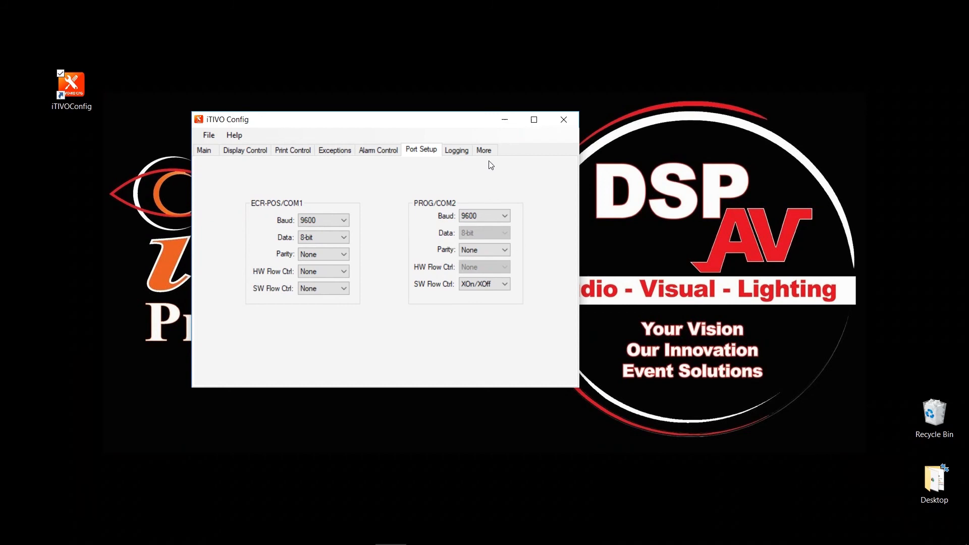
Check the Logging view, glance back at exceptions 1–8, and return to the log.
{"action": "left_click", "coordinate": [456, 149]}
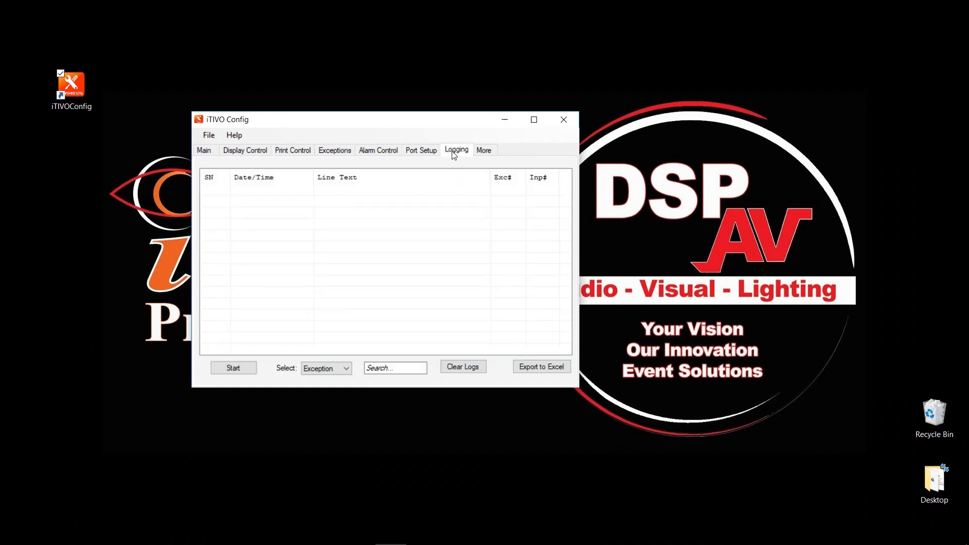
{"action": "mouse_move", "coordinate": [326, 269]}
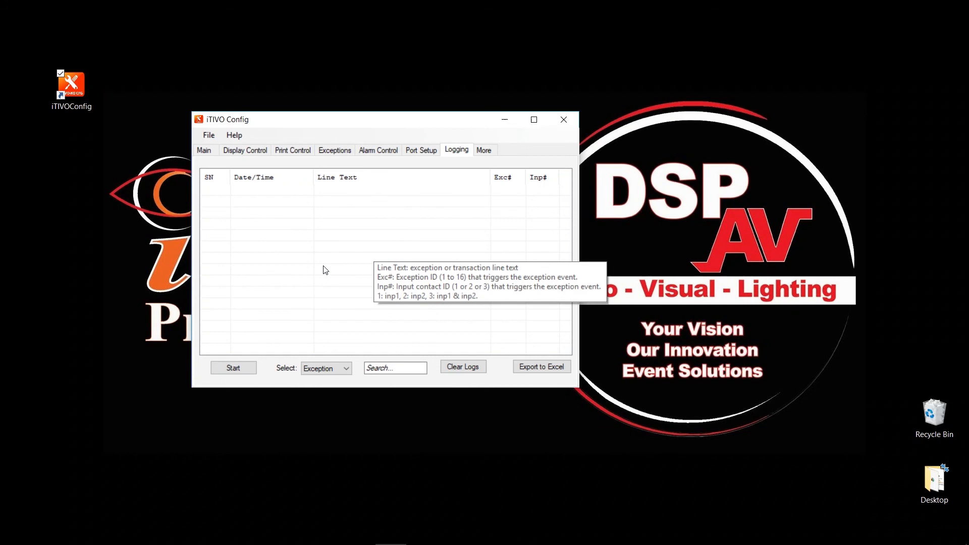
{"action": "mouse_move", "coordinate": [354, 210]}
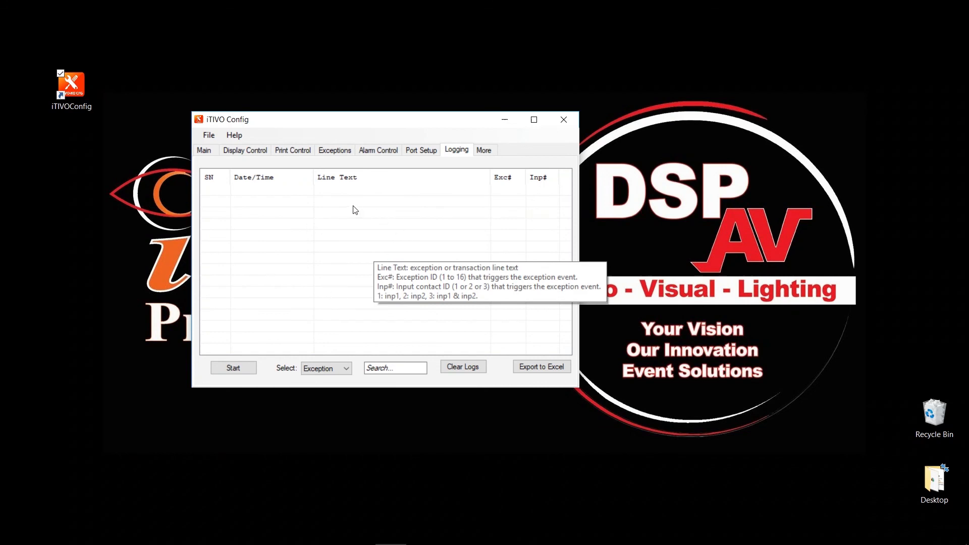
{"action": "mouse_move", "coordinate": [359, 308]}
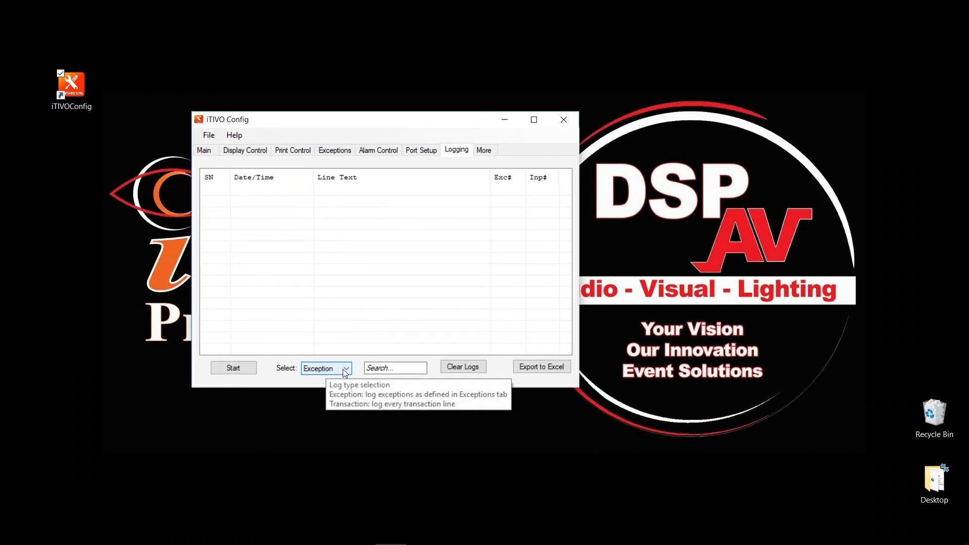
{"action": "left_click", "coordinate": [334, 150]}
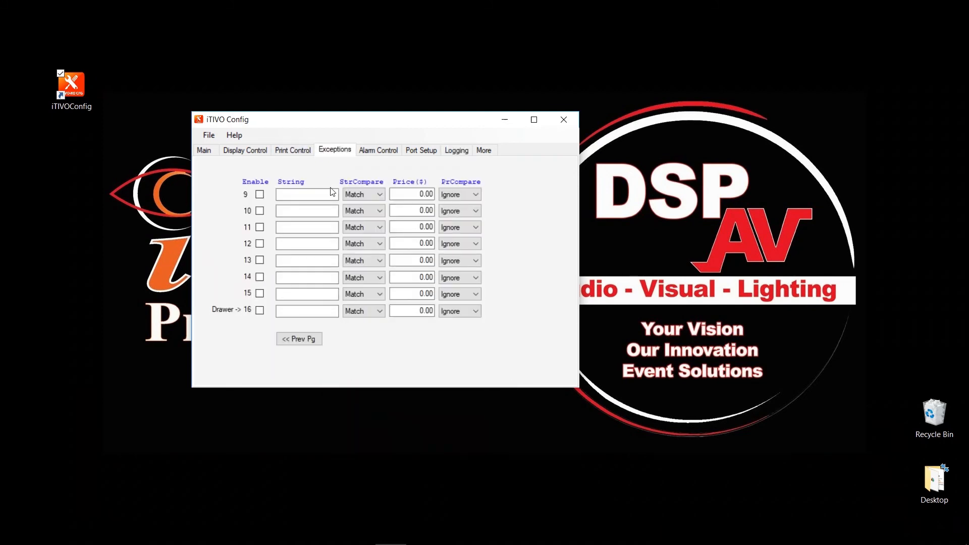
{"action": "left_click", "coordinate": [299, 340]}
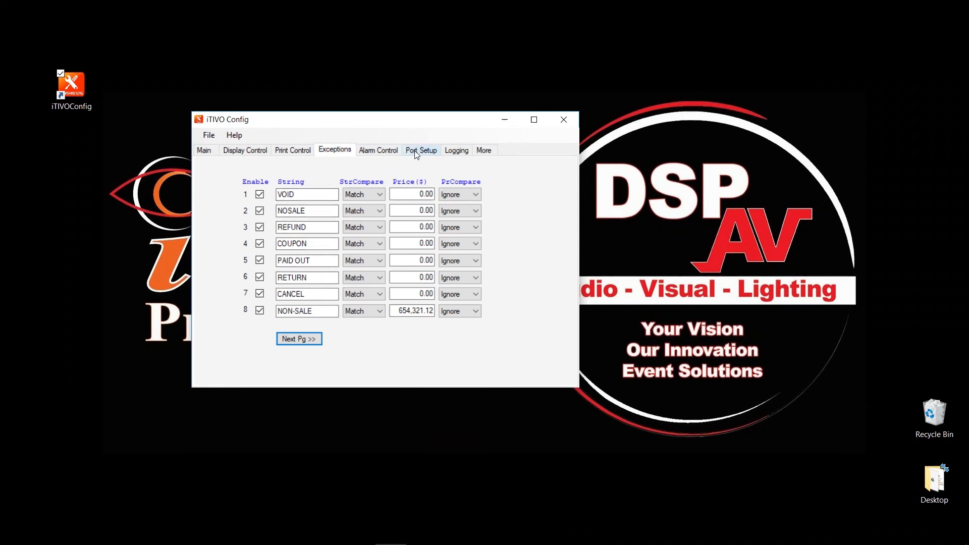
{"action": "left_click", "coordinate": [456, 150]}
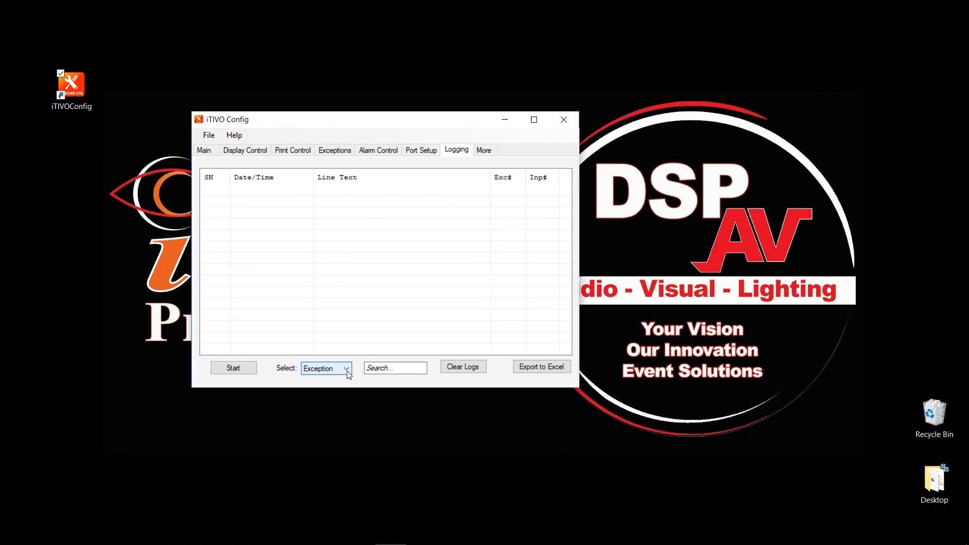
Set log type to Transaction, start and stop a logging session, then move to More settings.
{"action": "left_click", "coordinate": [345, 368]}
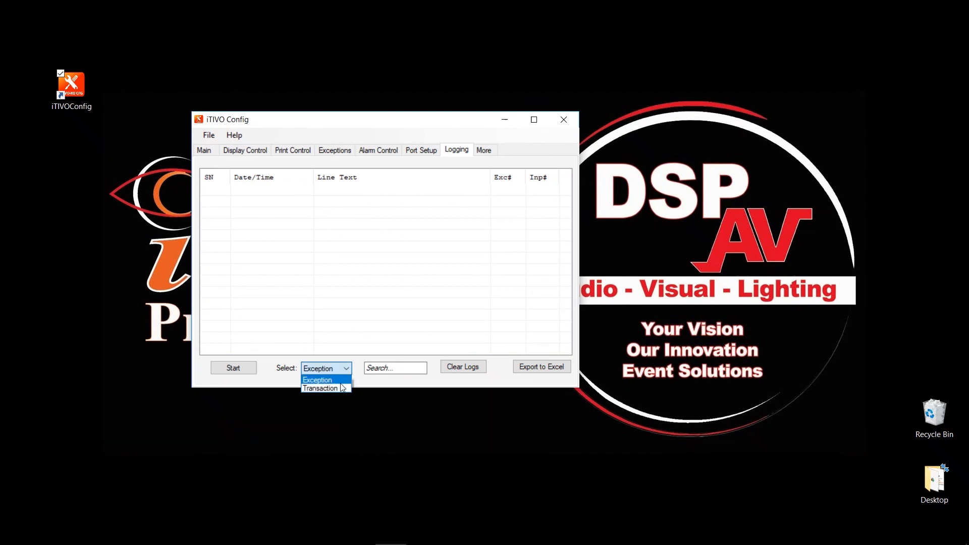
{"action": "left_click", "coordinate": [320, 388]}
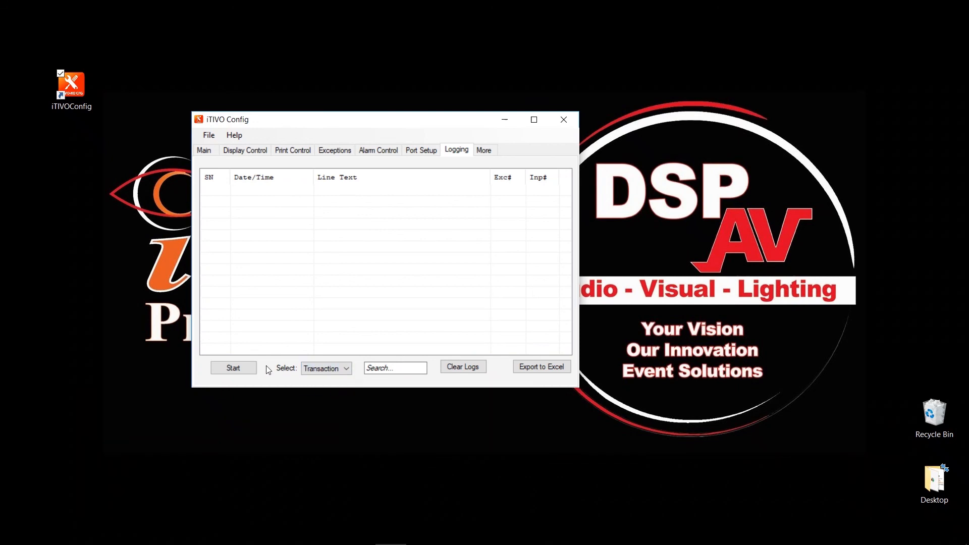
{"action": "left_click", "coordinate": [234, 367]}
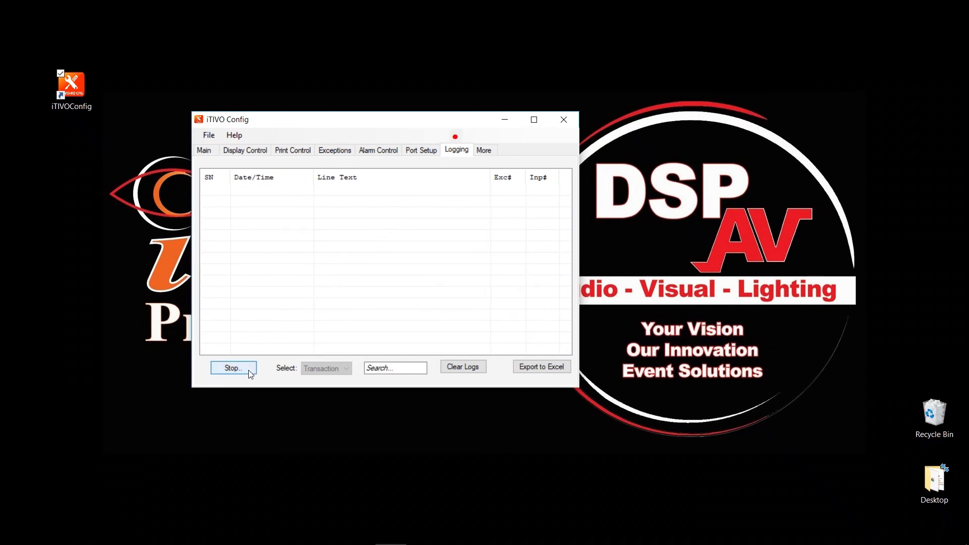
{"action": "left_click", "coordinate": [233, 367]}
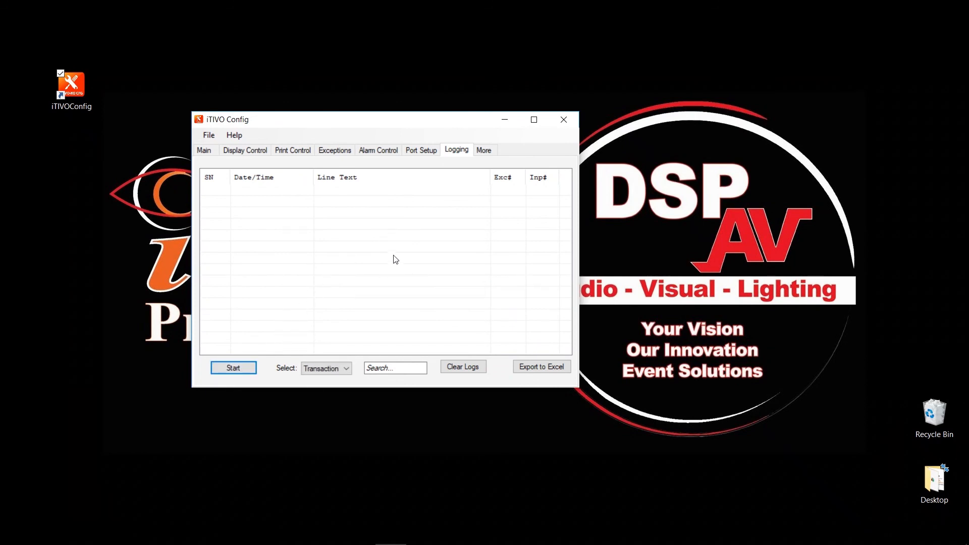
{"action": "left_click", "coordinate": [483, 150]}
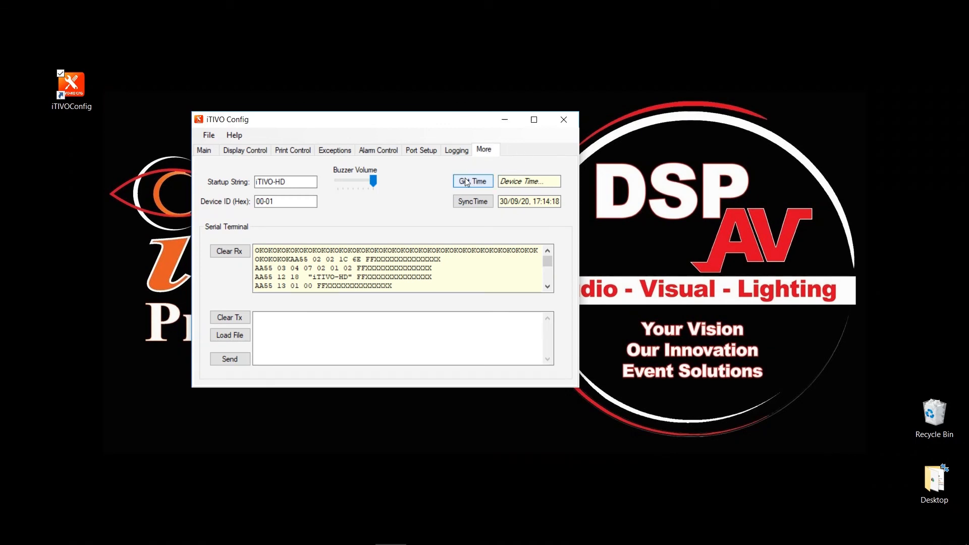
Revisit Display Control, then return to exception strings 1–8 (VOID, NOSALE, REFUND, CANCEL).
{"action": "left_click", "coordinate": [244, 151]}
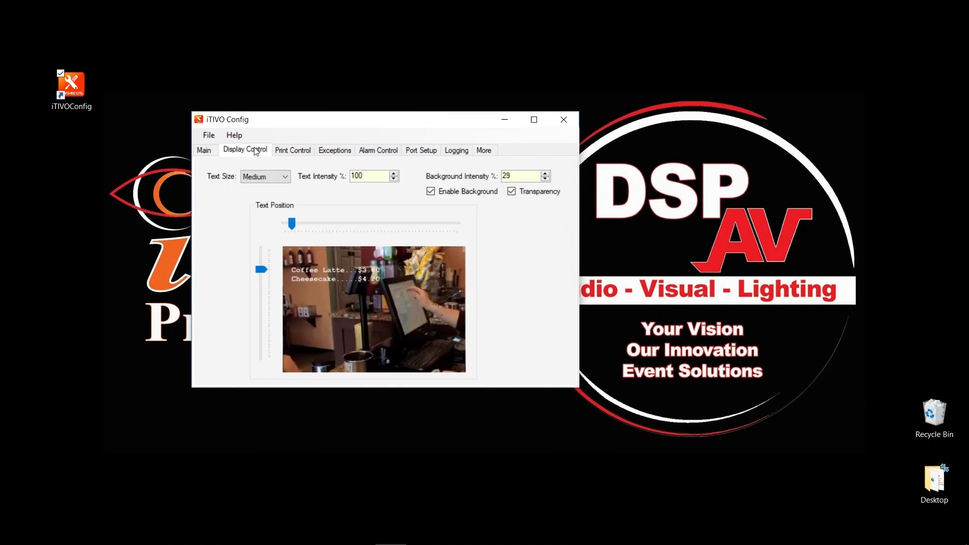
{"action": "mouse_move", "coordinate": [277, 150]}
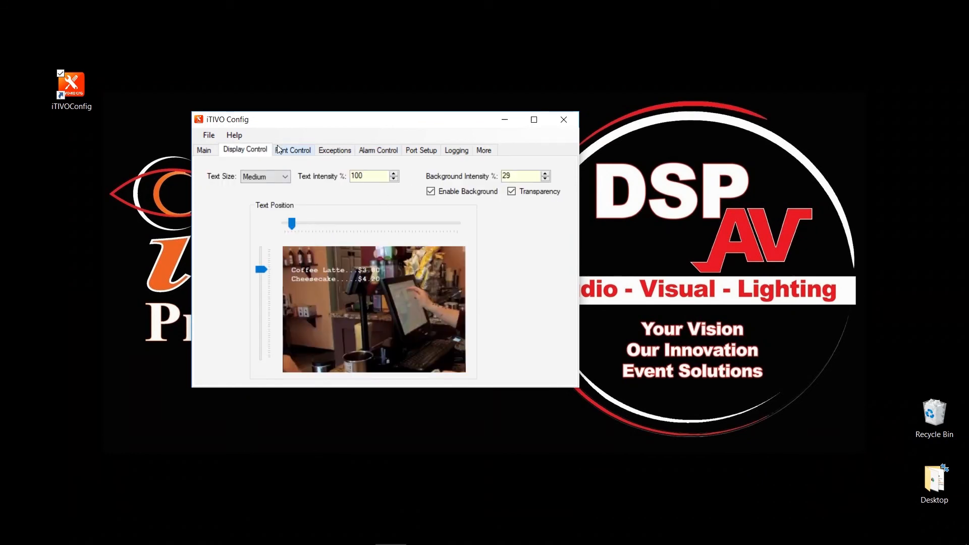
{"action": "left_click", "coordinate": [334, 150]}
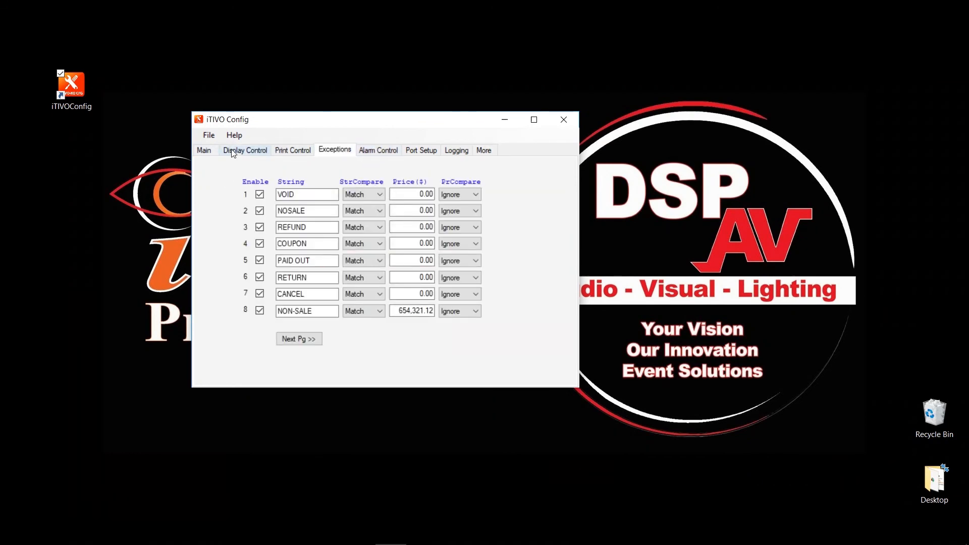
From the Main page, download the configuration to the device: 34/34 configs downloaded.
{"action": "left_click", "coordinate": [204, 151]}
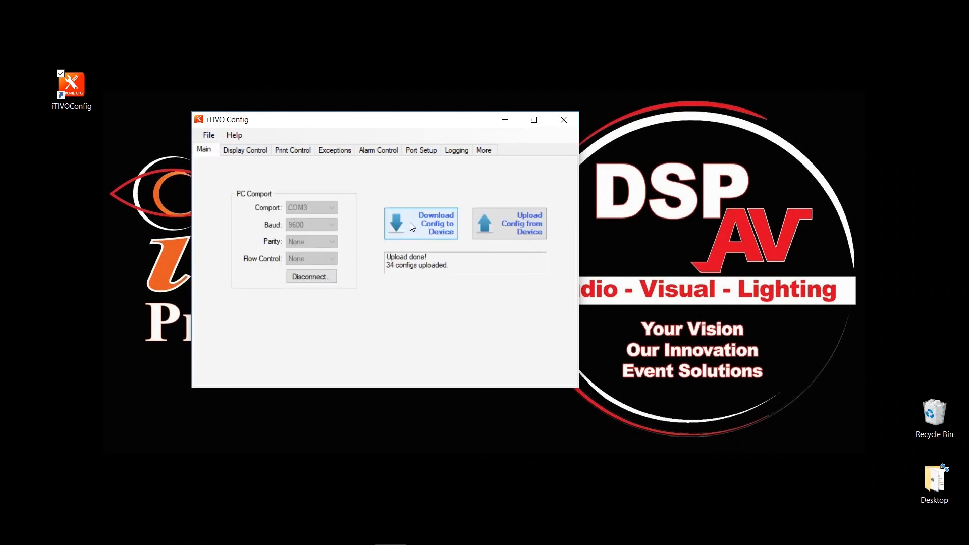
{"action": "mouse_move", "coordinate": [423, 227]}
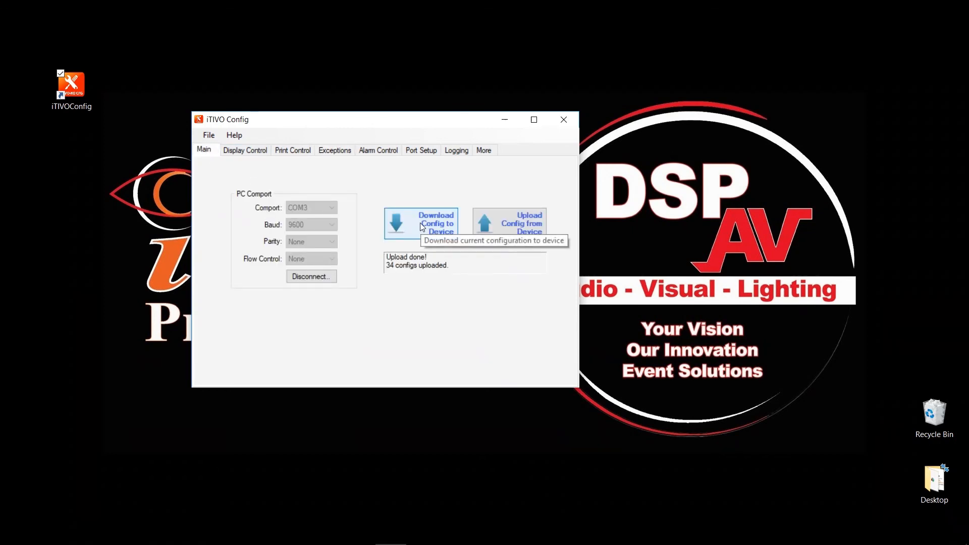
{"action": "left_click", "coordinate": [421, 223]}
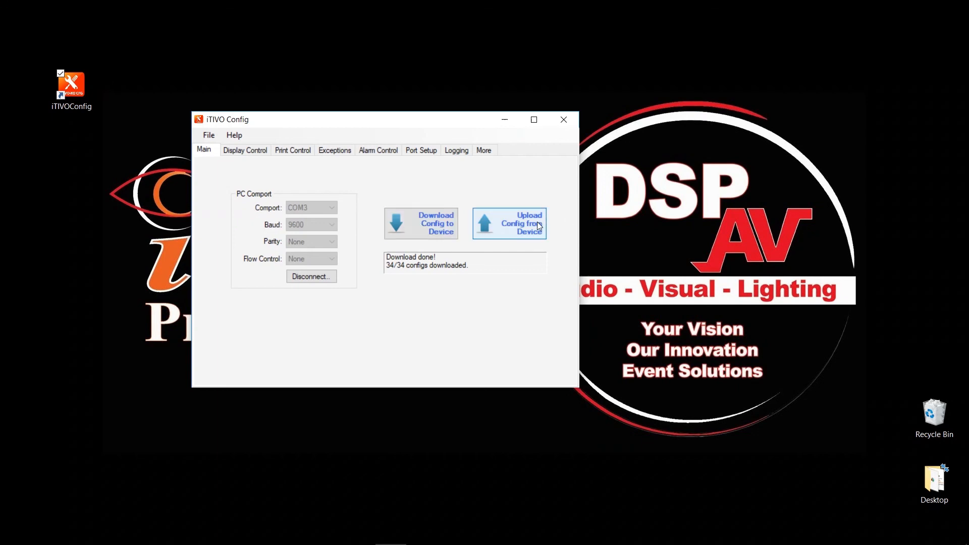
{"action": "mouse_move", "coordinate": [533, 225]}
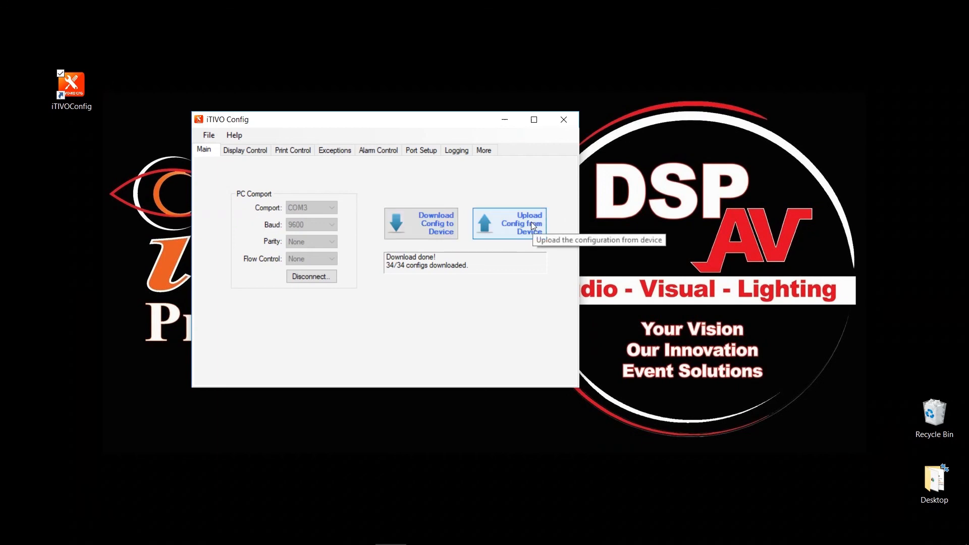
{"action": "mouse_move", "coordinate": [524, 249]}
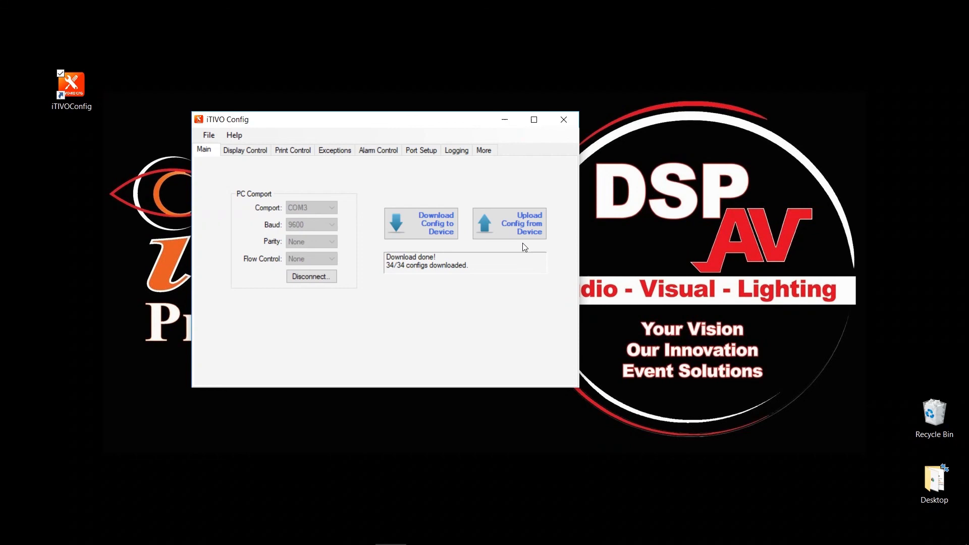
{"action": "mouse_move", "coordinate": [335, 173]}
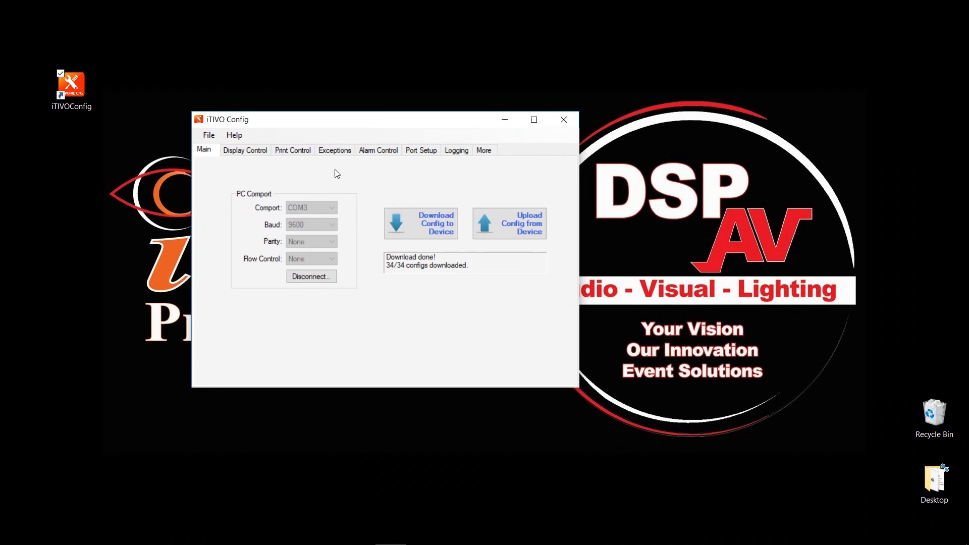
{"action": "mouse_move", "coordinate": [430, 232]}
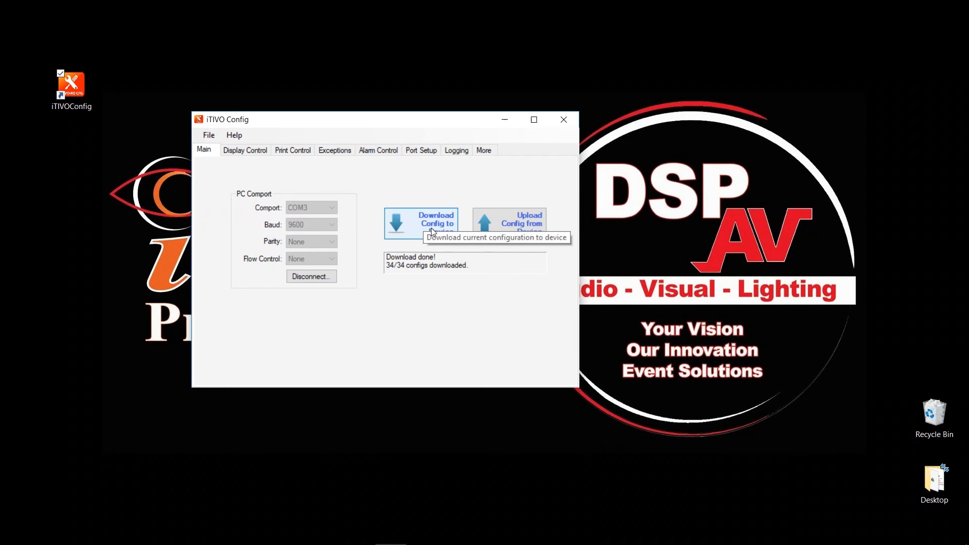
{"action": "mouse_move", "coordinate": [466, 166]}
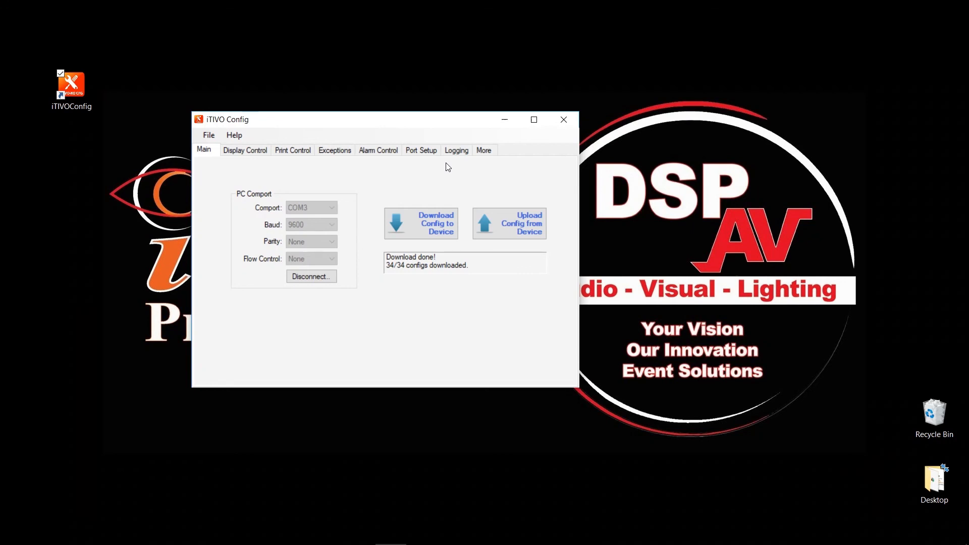
{"action": "mouse_move", "coordinate": [377, 197]}
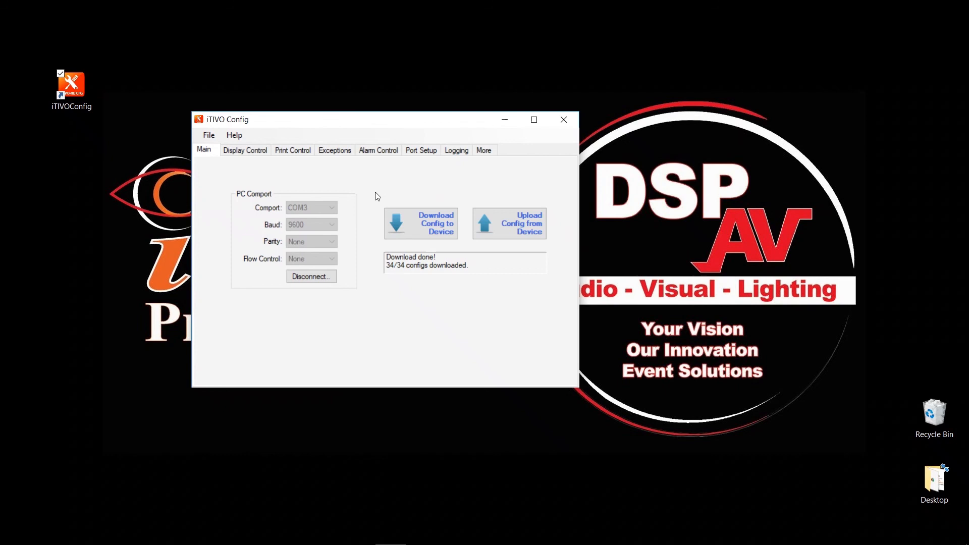